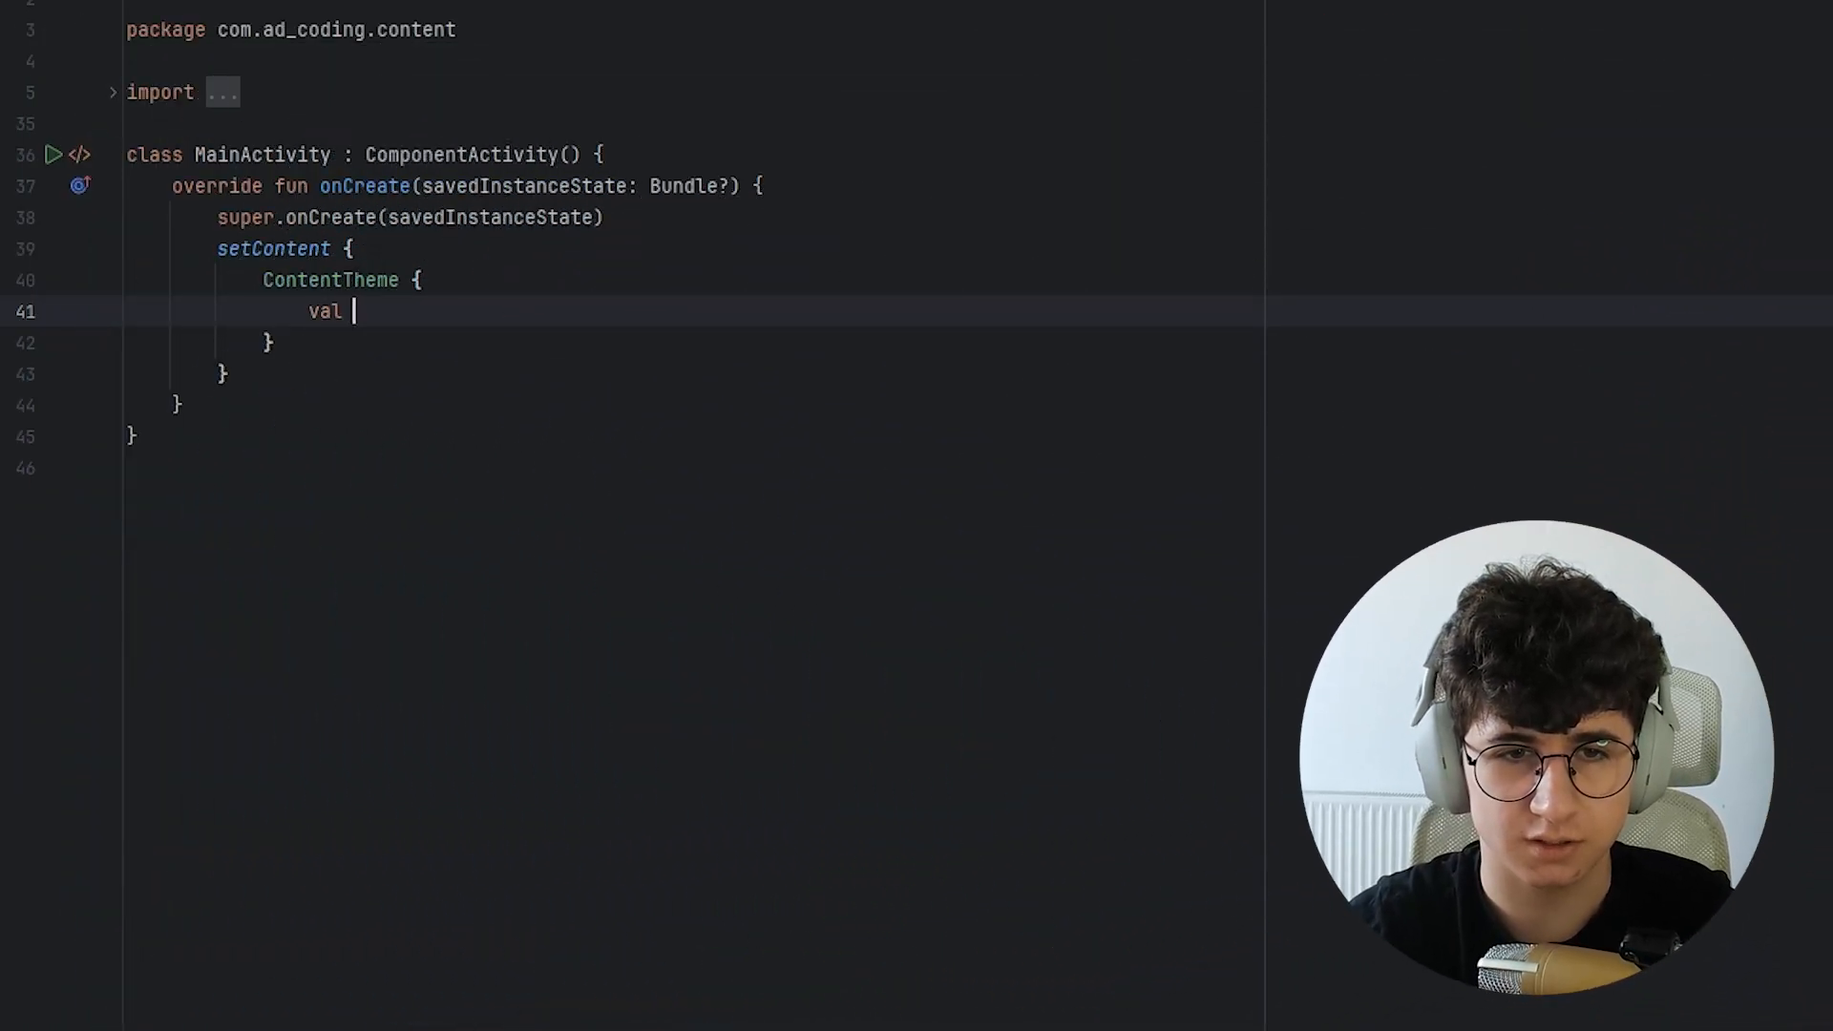
Declare val list = remember { mutableStateListOf("Food", "Laptop", "Plants") } in ContentTheme.
text(list =)
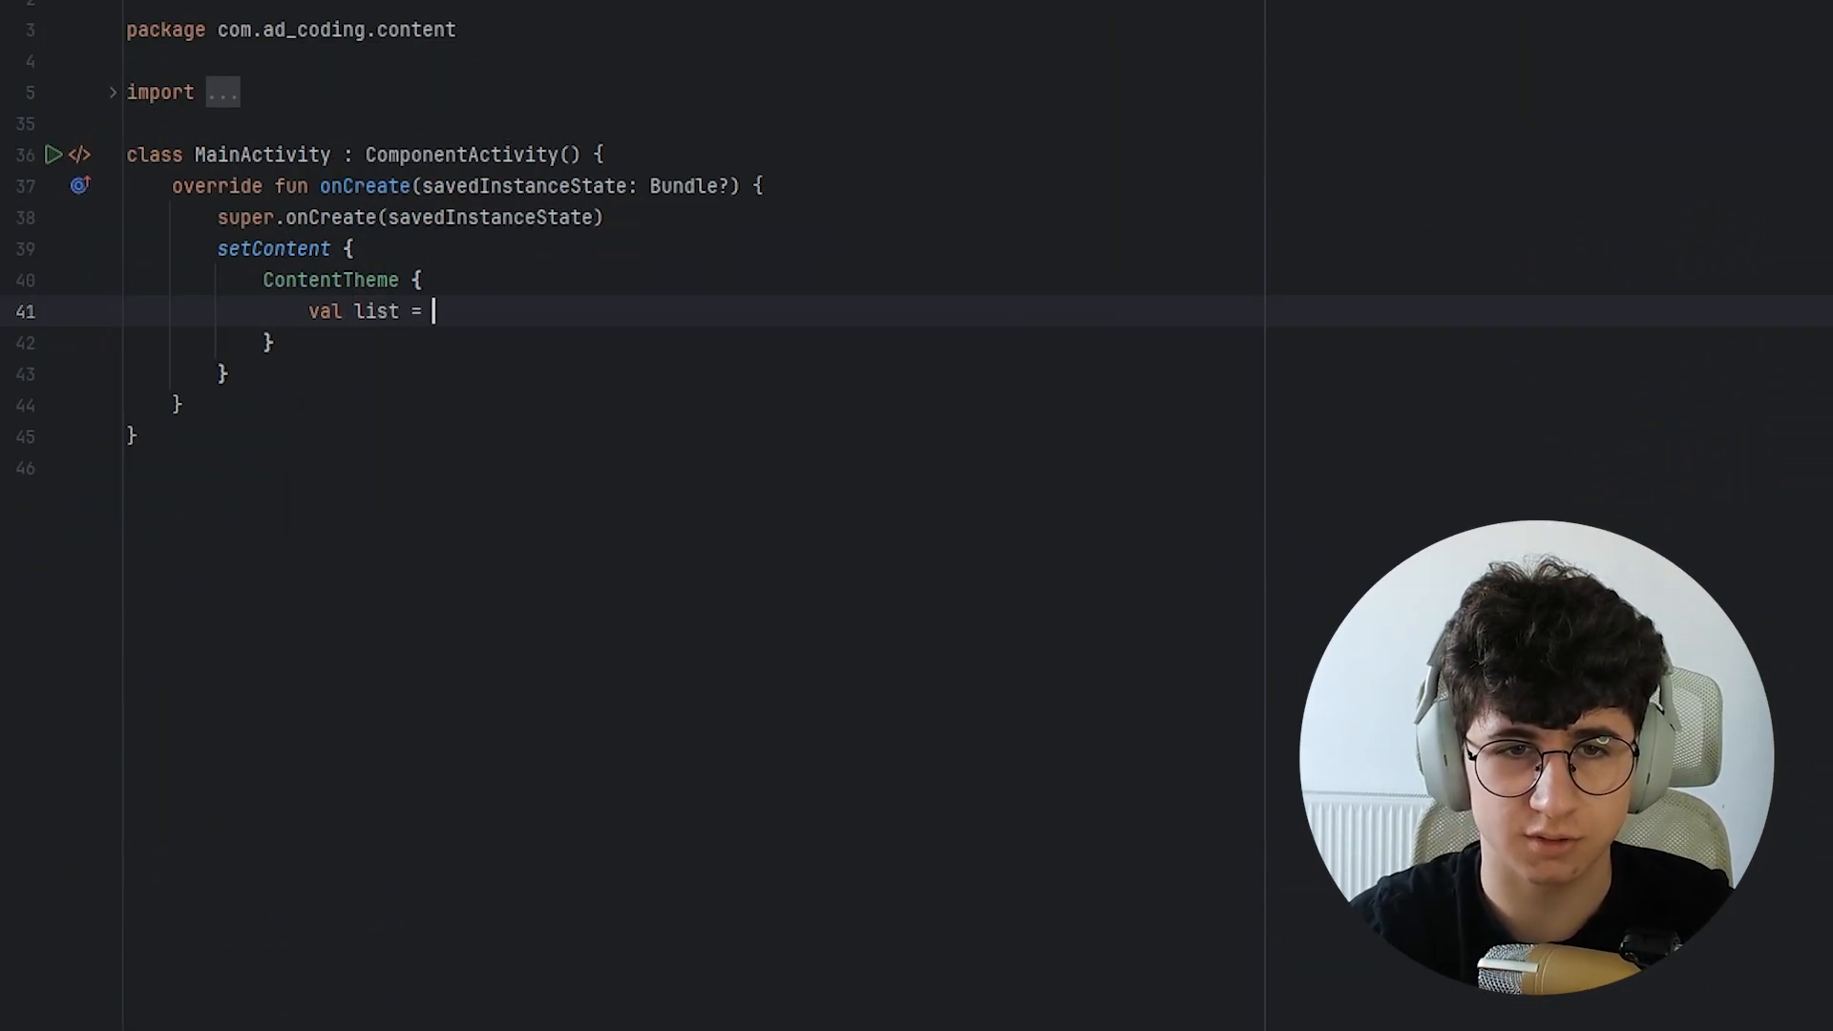
text(remember {)
text(mutabl)
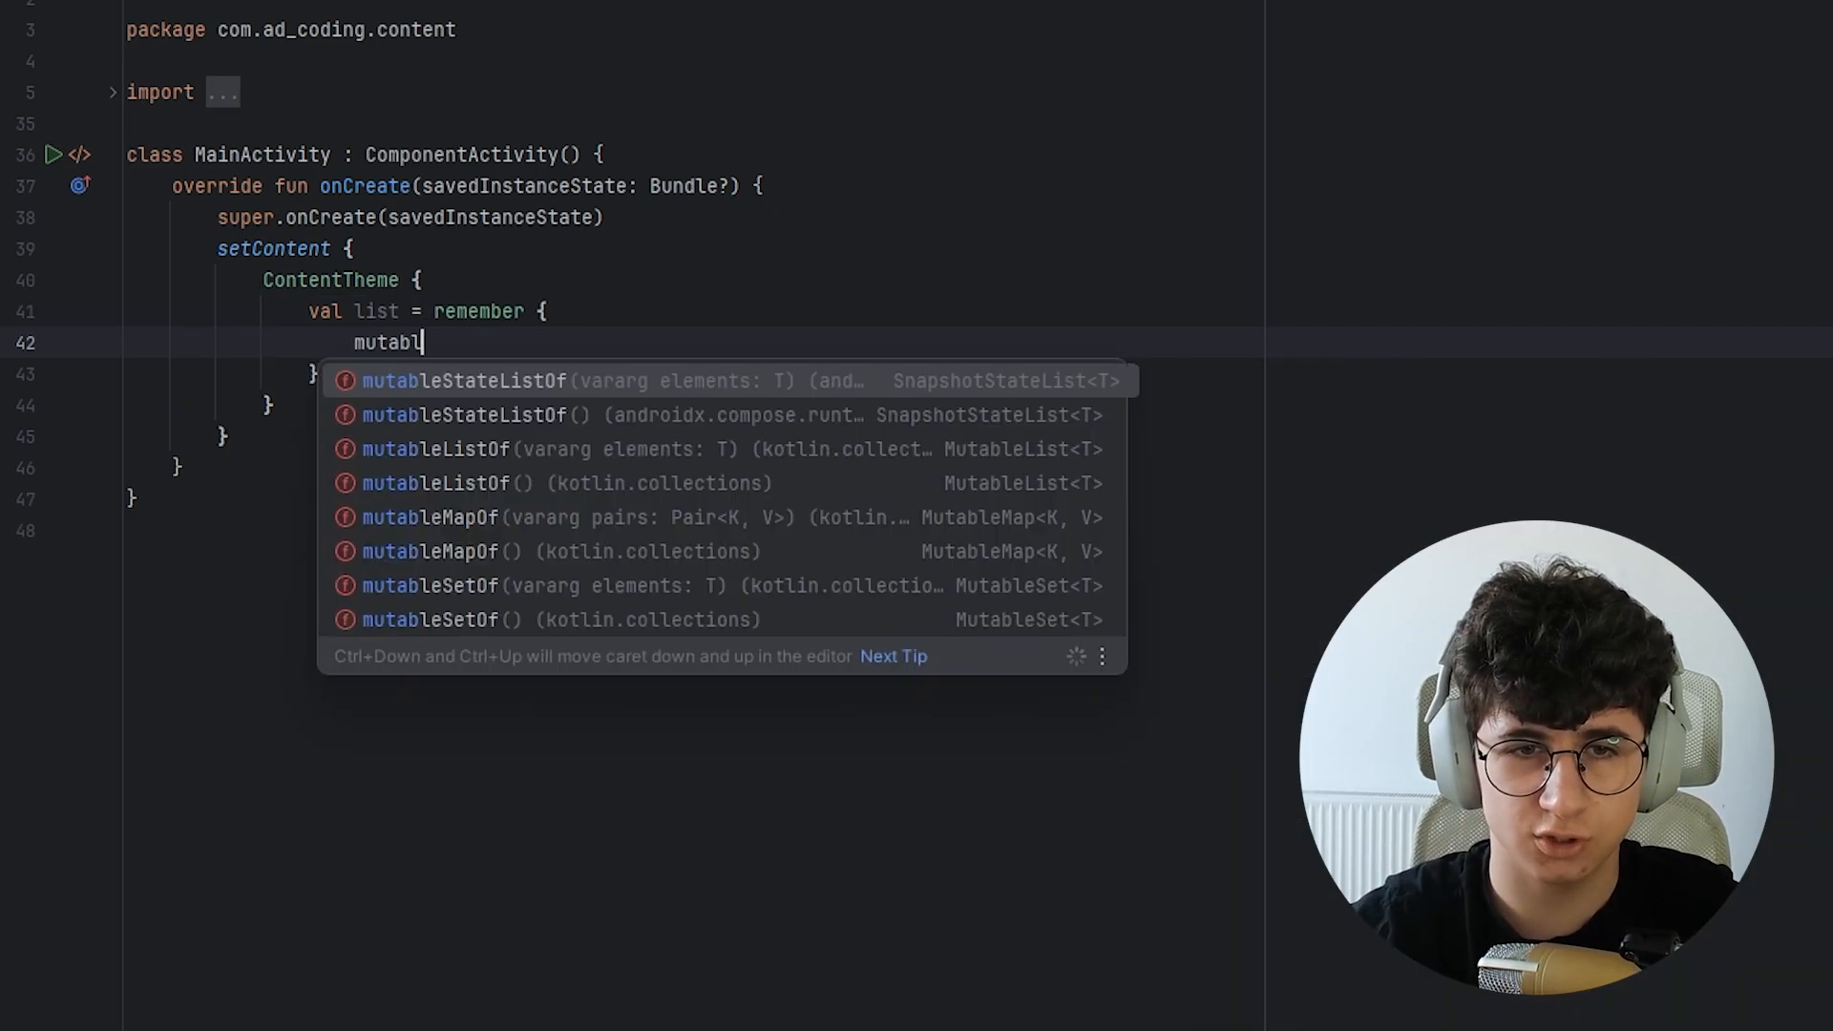
click(464, 380)
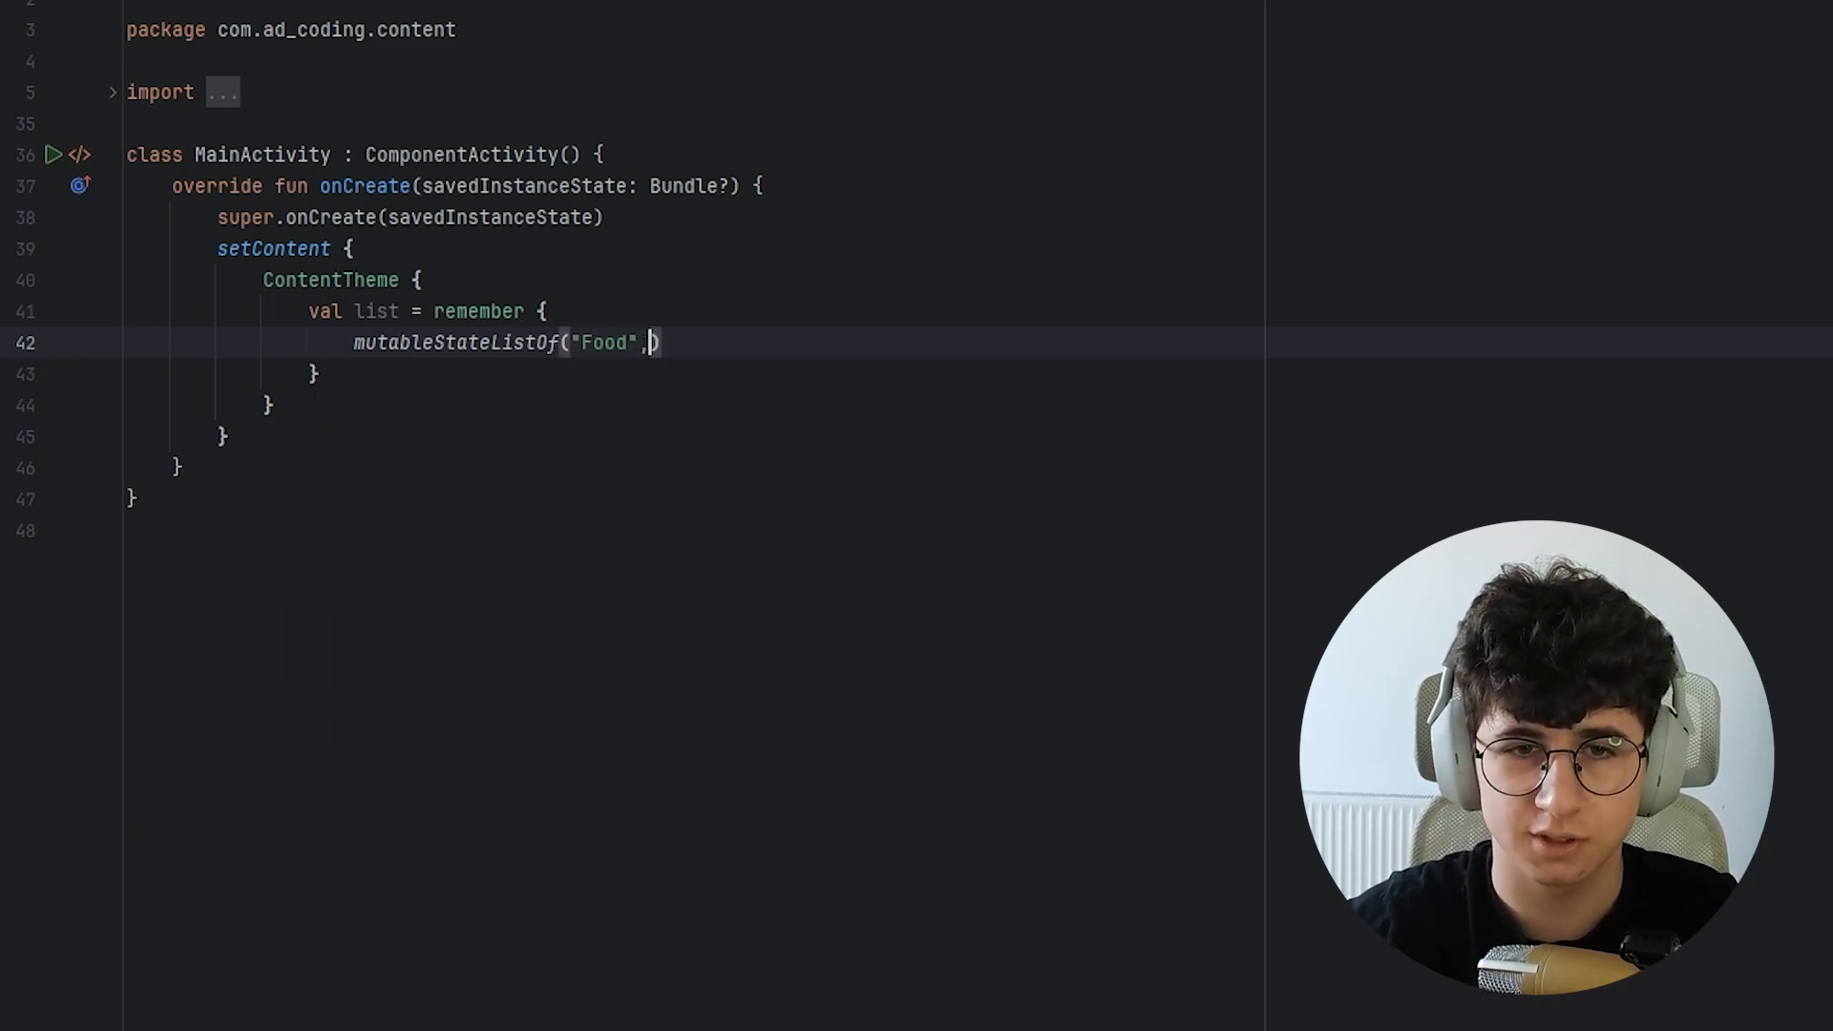
text("Laptop",)
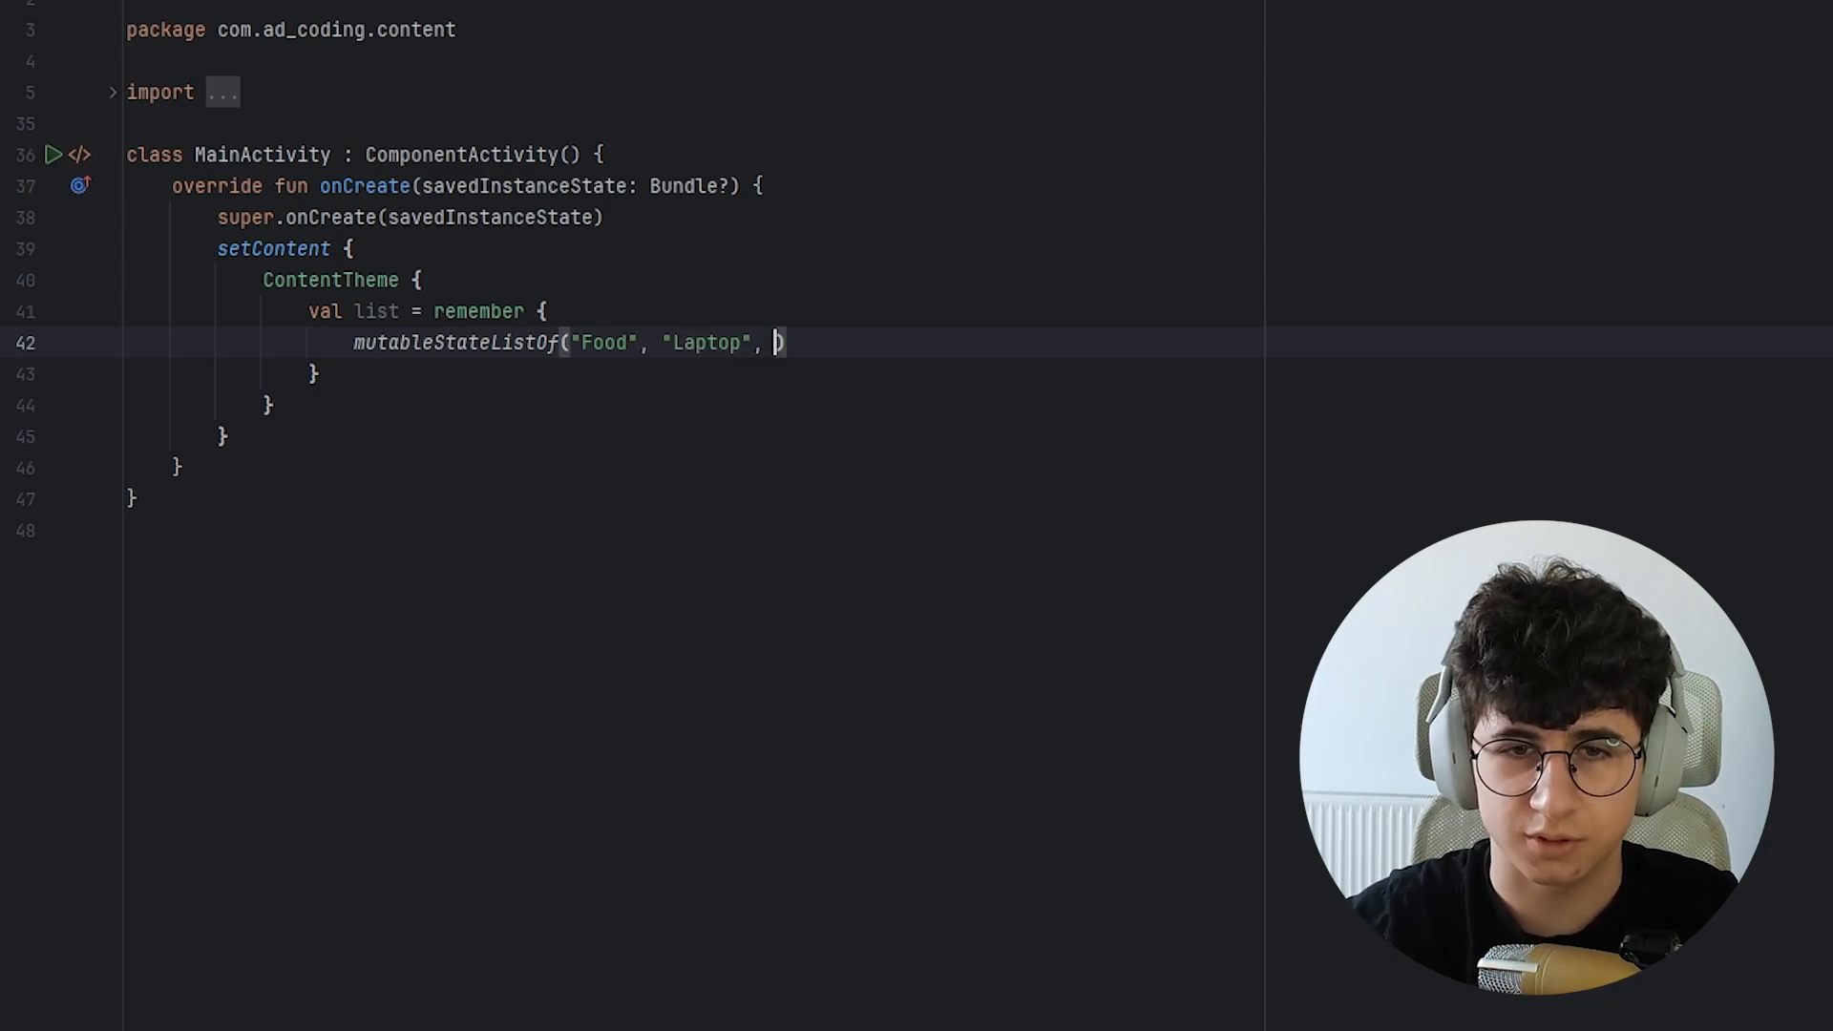
text(")
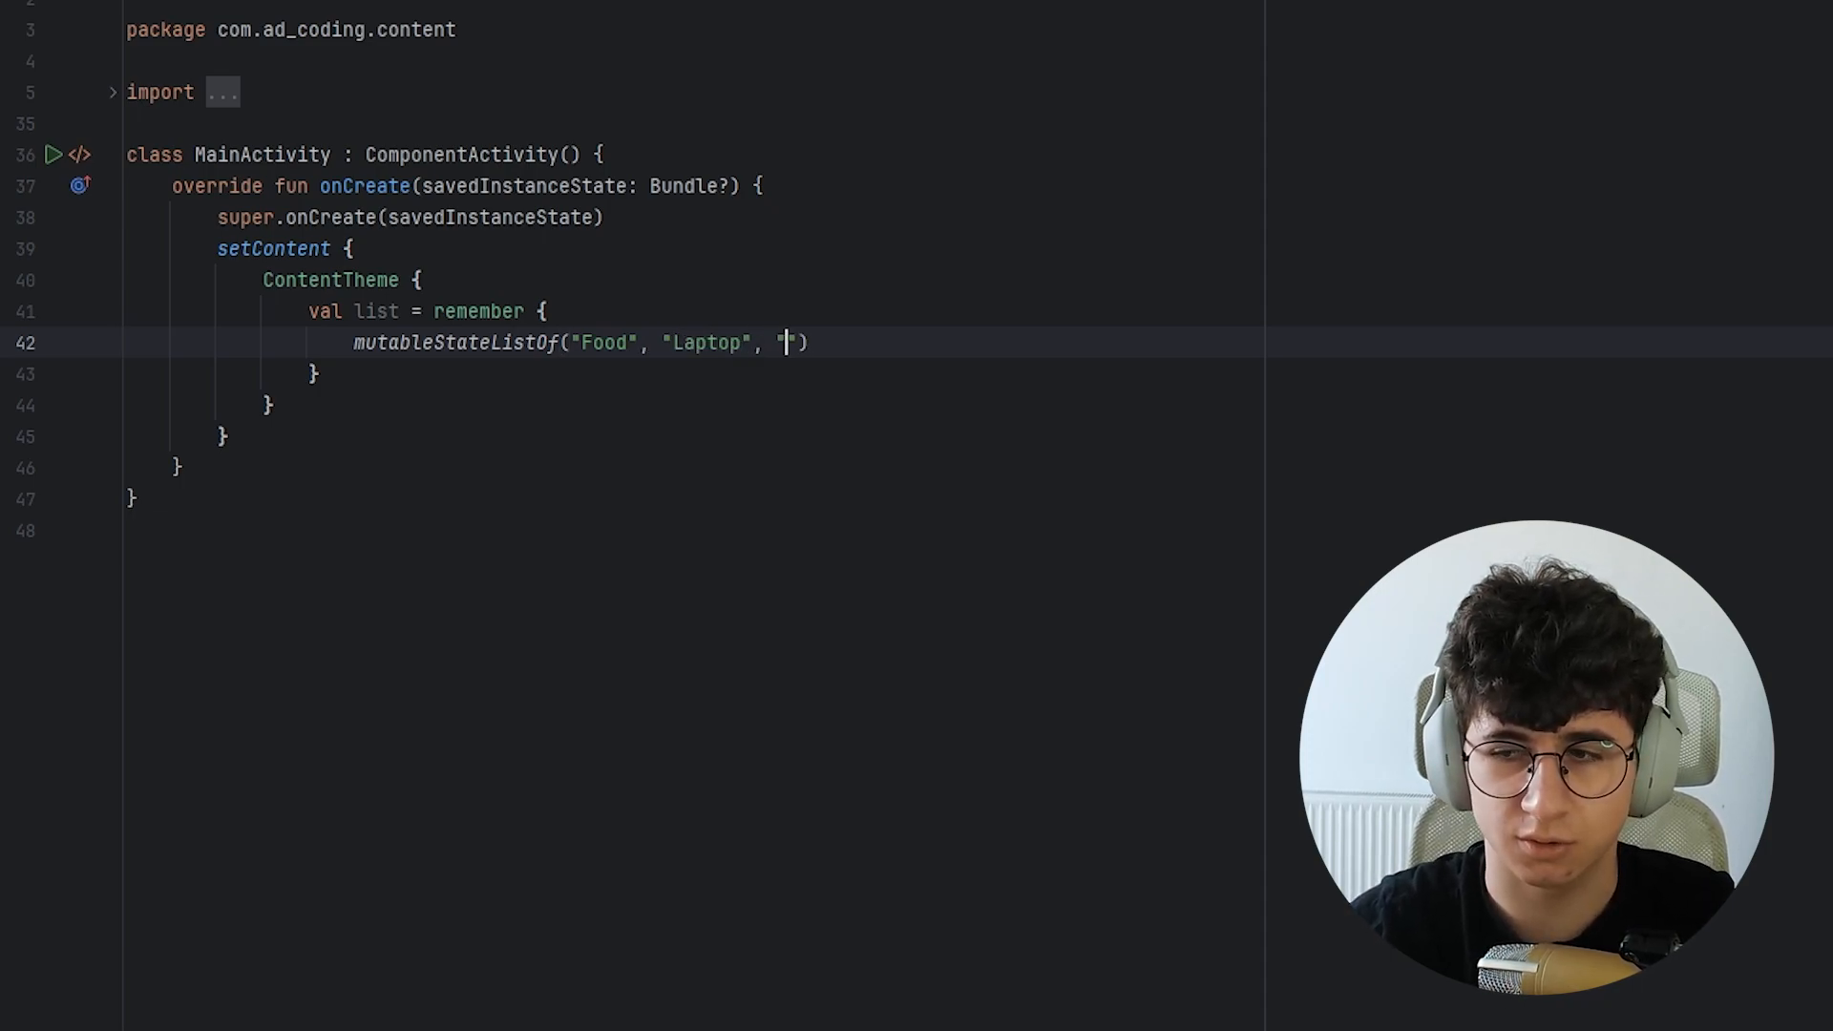
text(P)
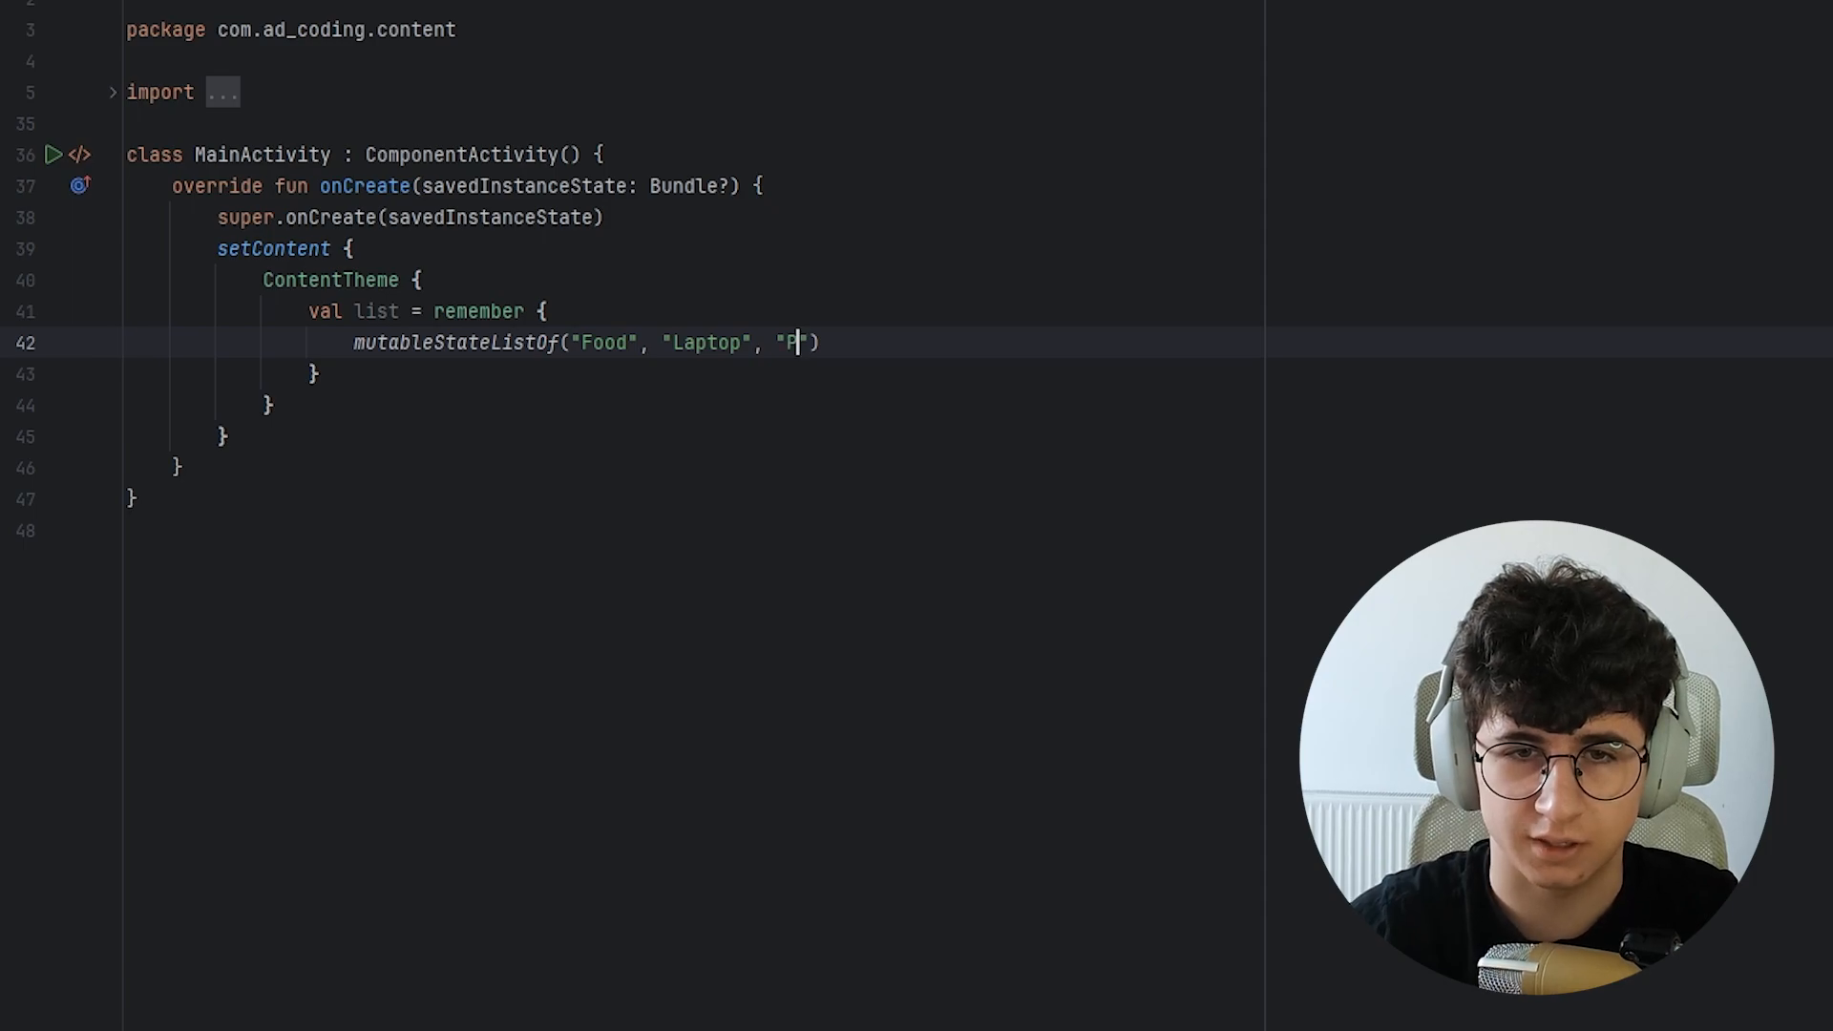
text(lants)
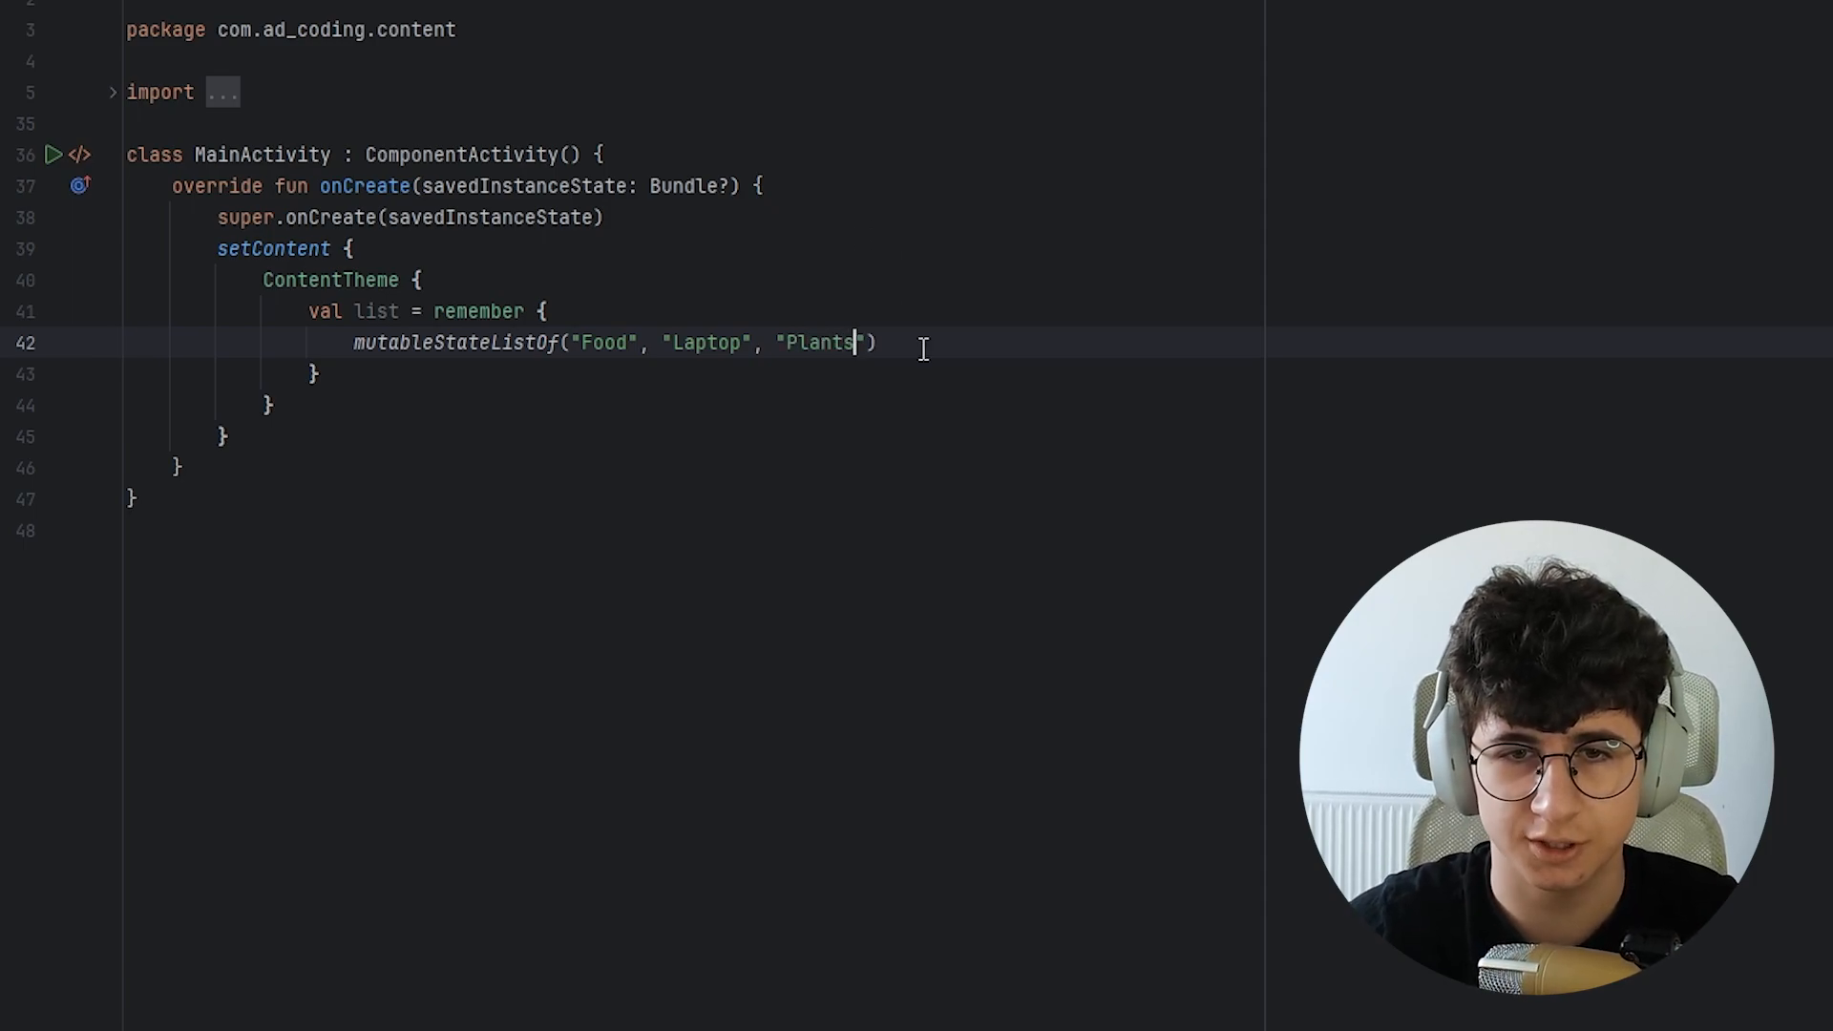
text(KL)
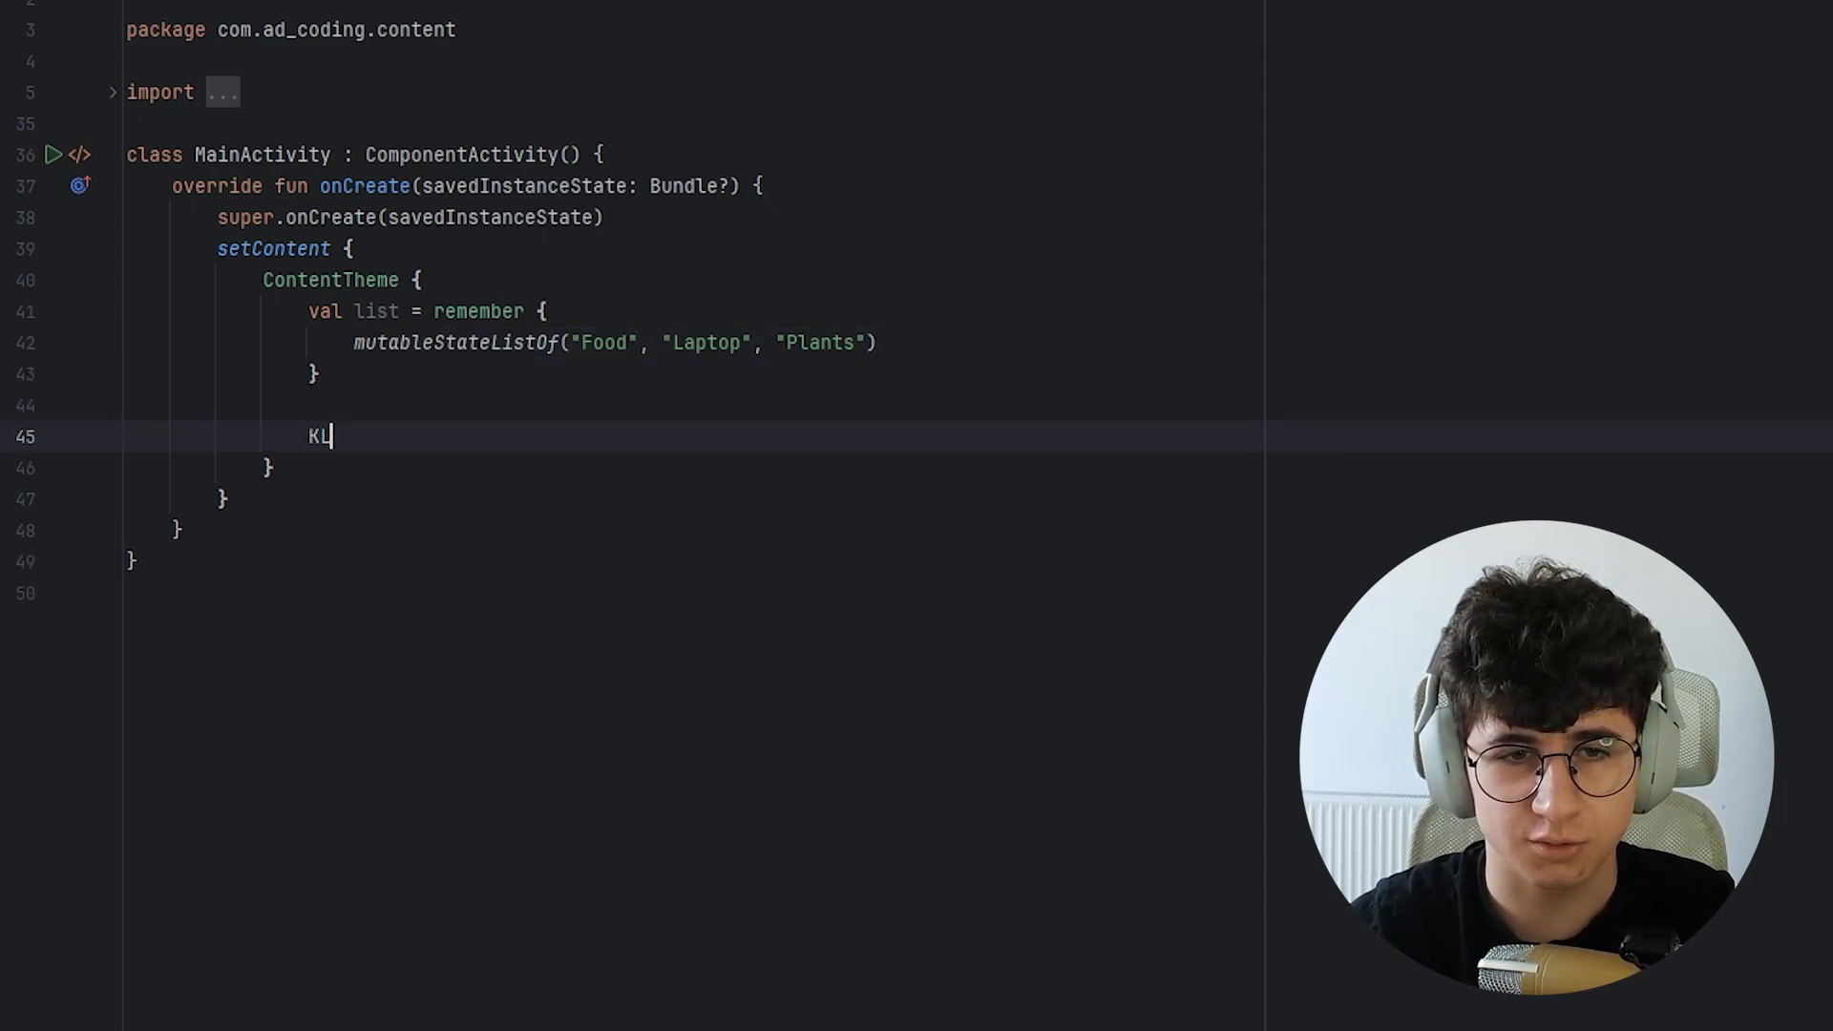
Add a LazyColumn with items(items = list, key = { it }) and an empty body.
text(LazyColumn {)
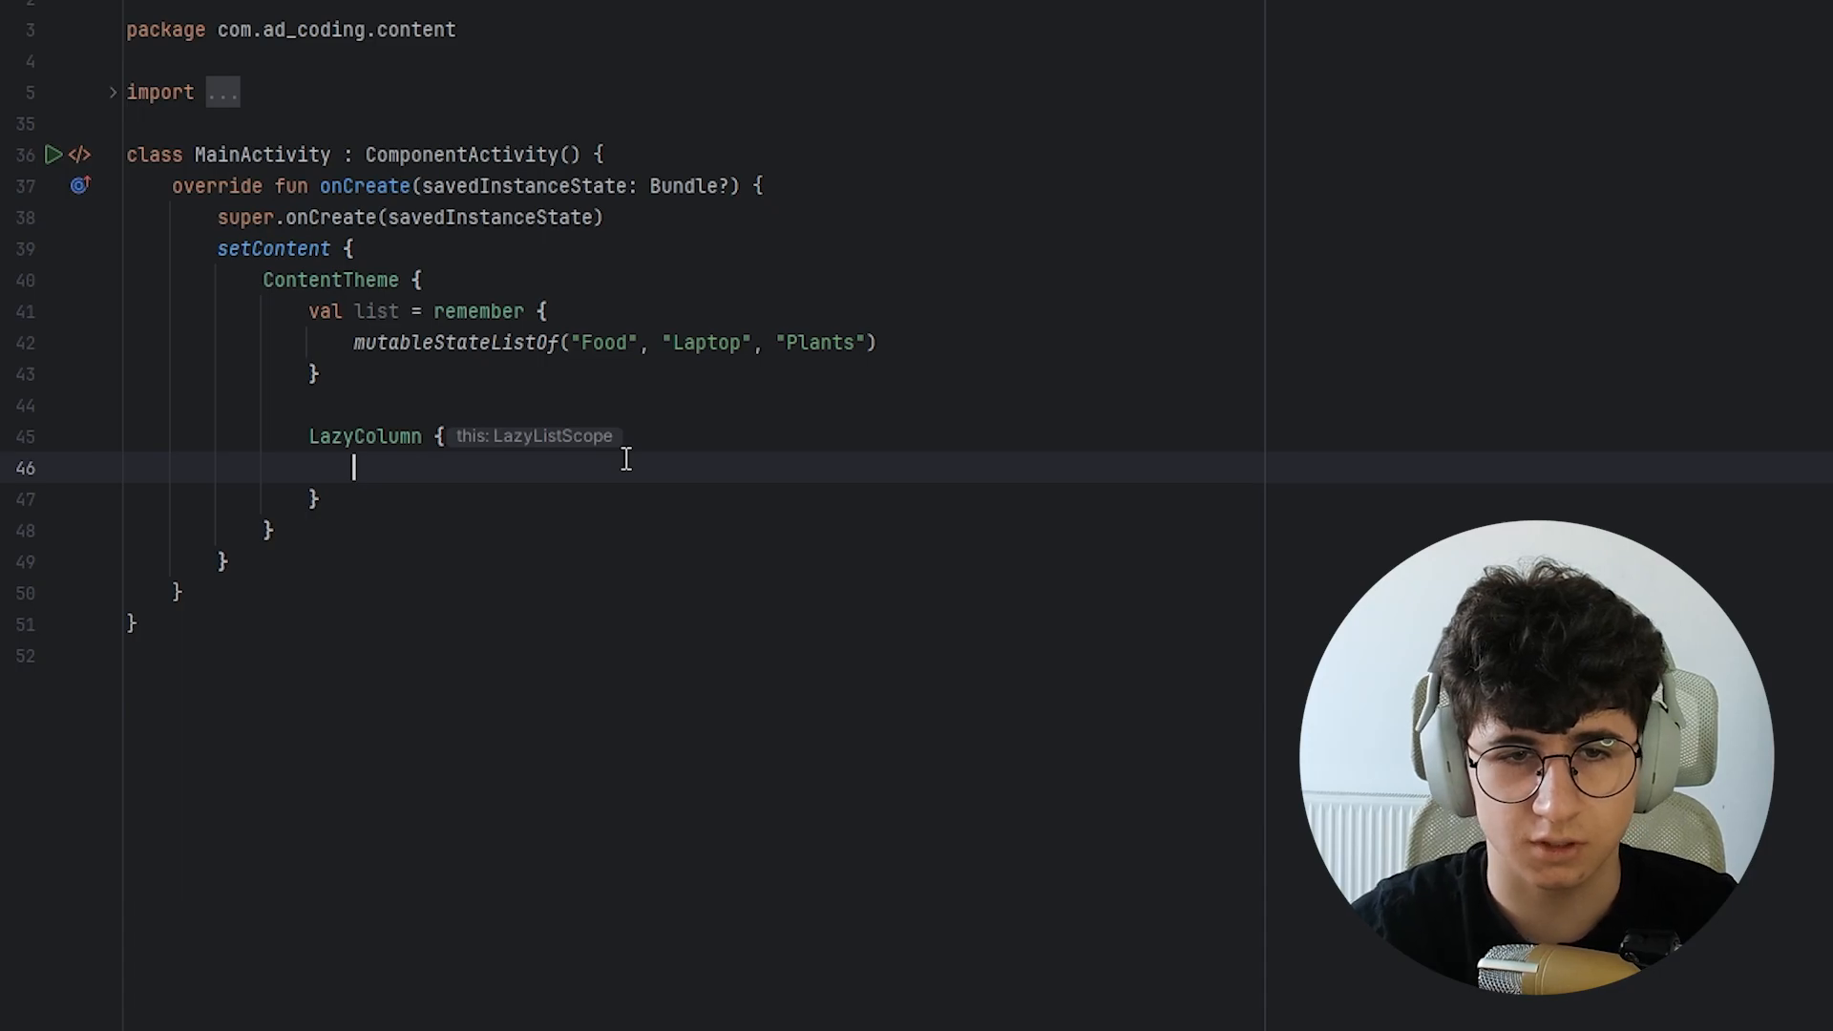
text(items())
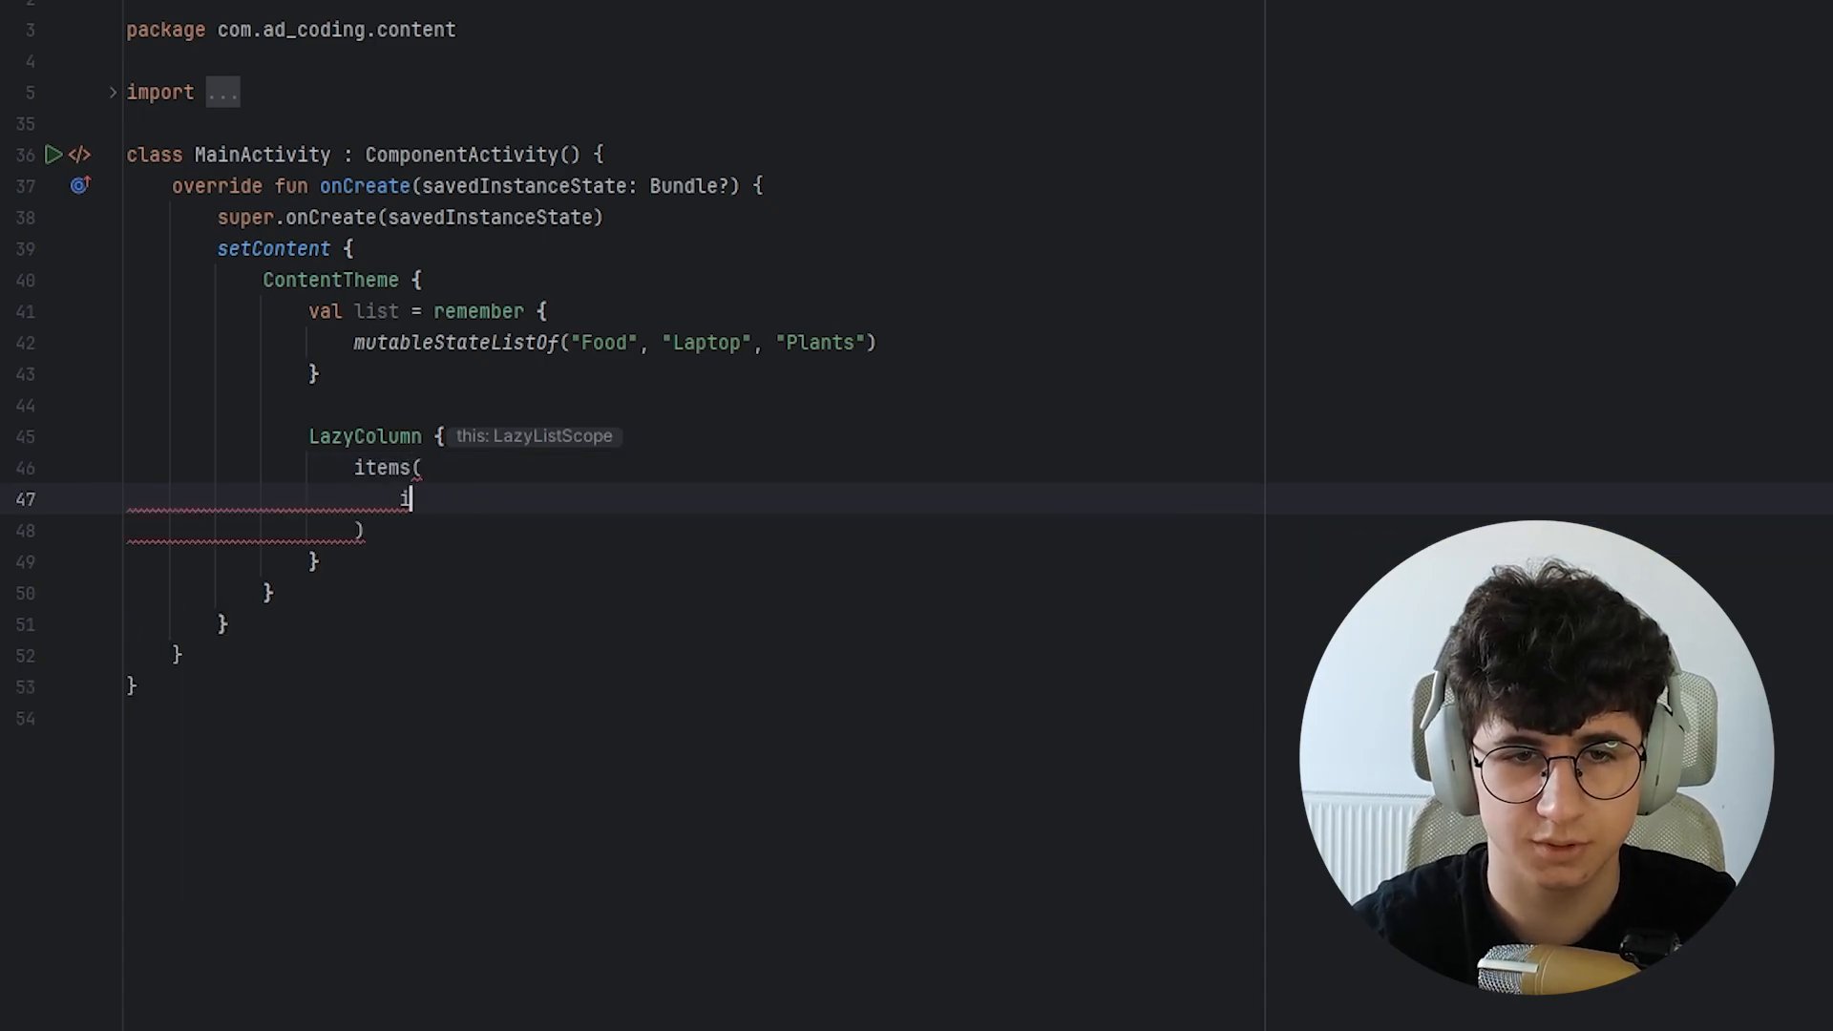
text(items = list,)
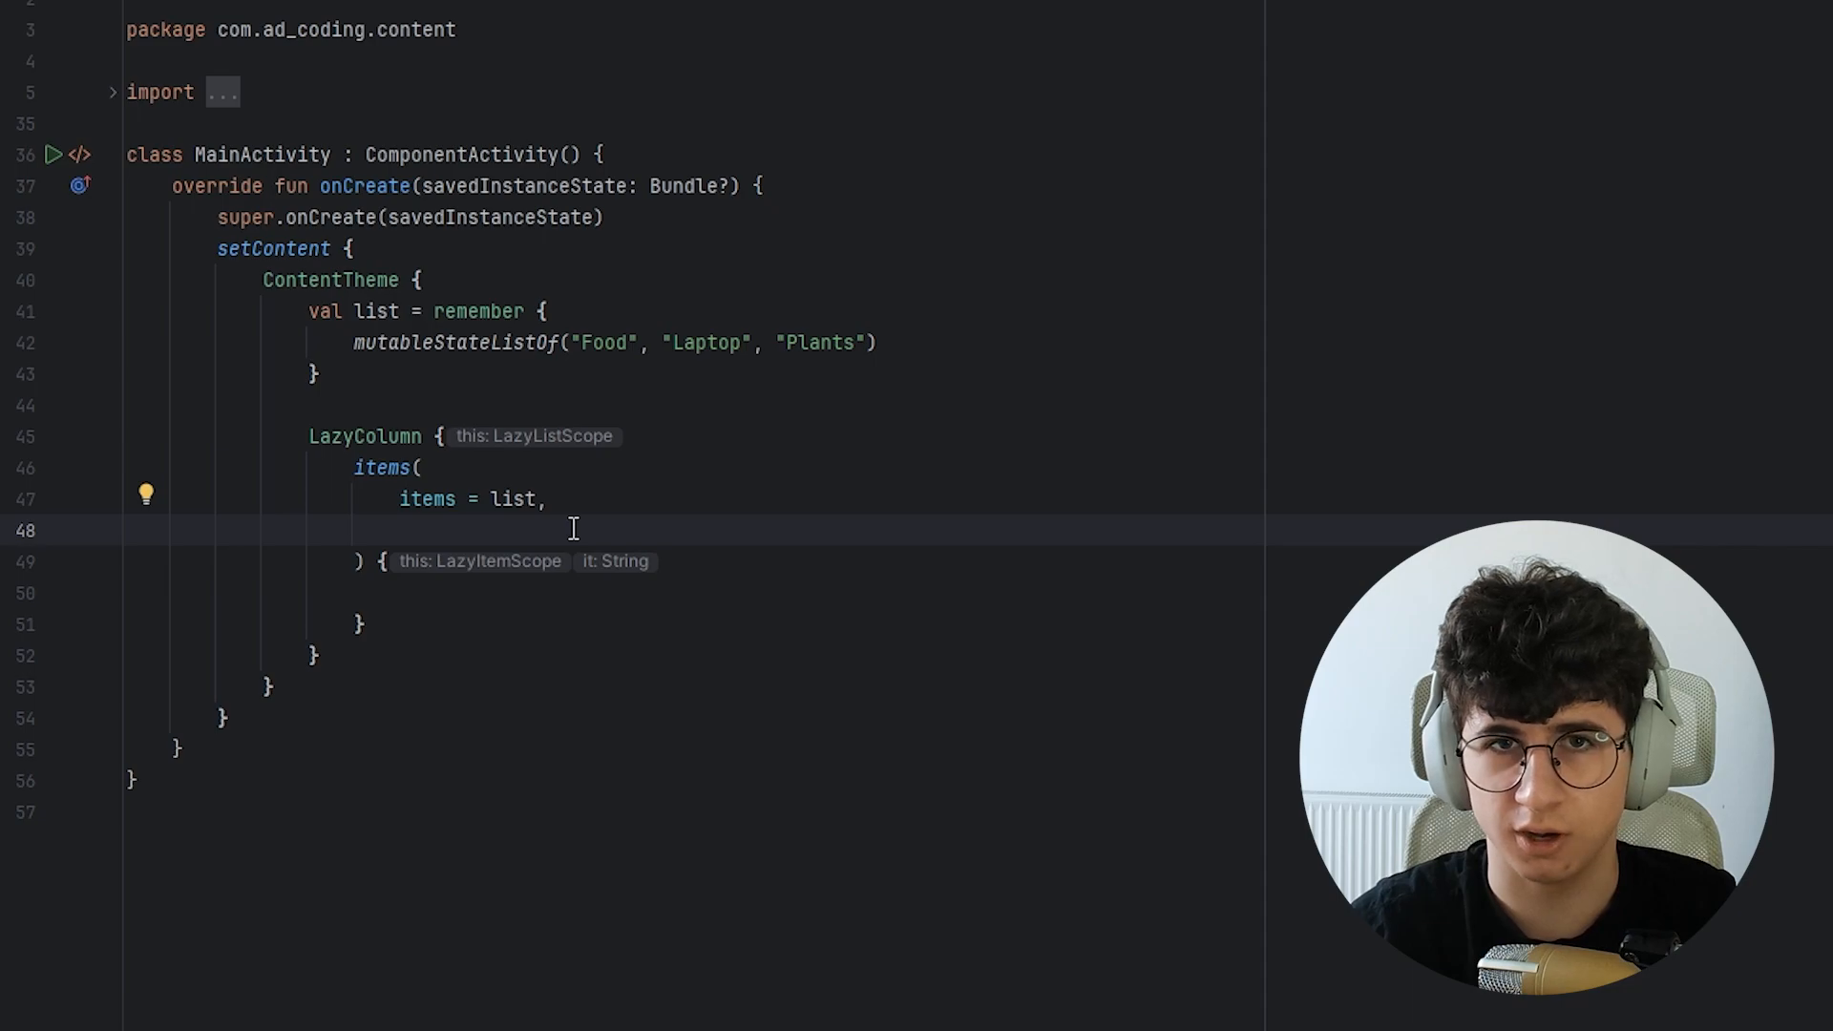
text(key = {)
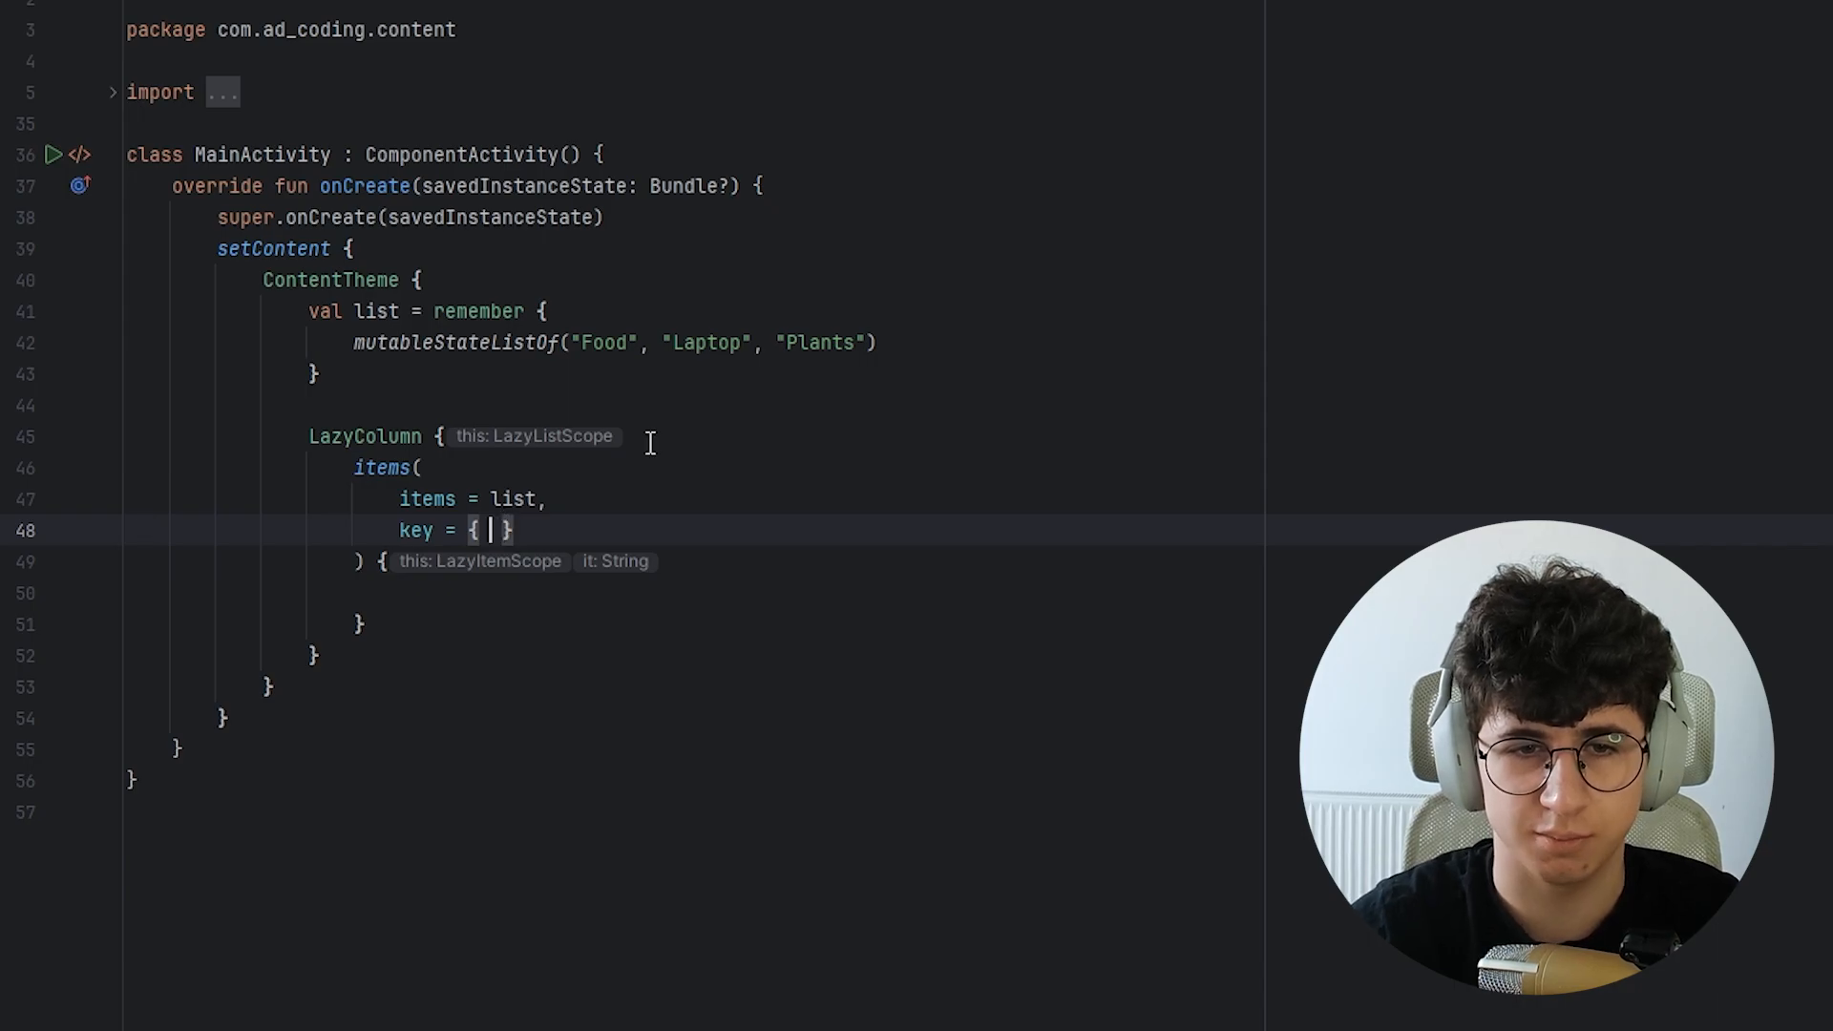
text(it)
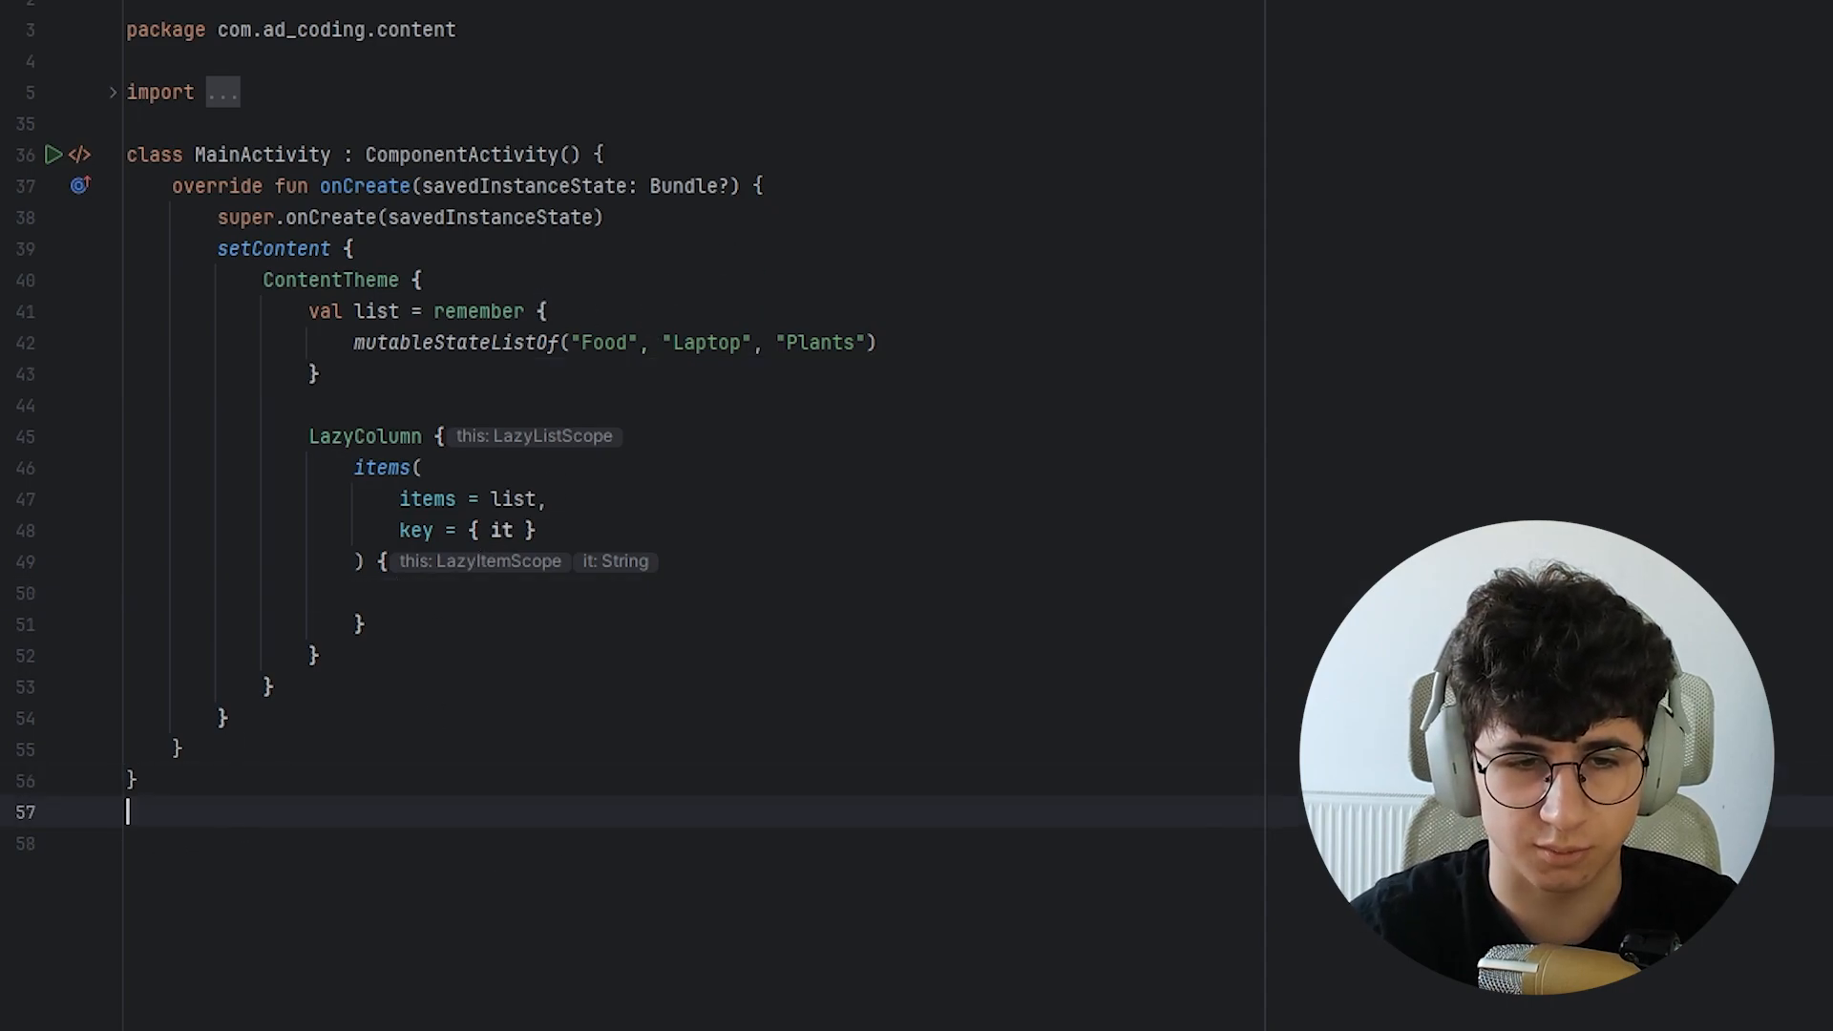
Create SwipeToDismissItem(item: String, onRemove: () -> Unit, modifier: Modifier = Modifier) and call it.
text(com)
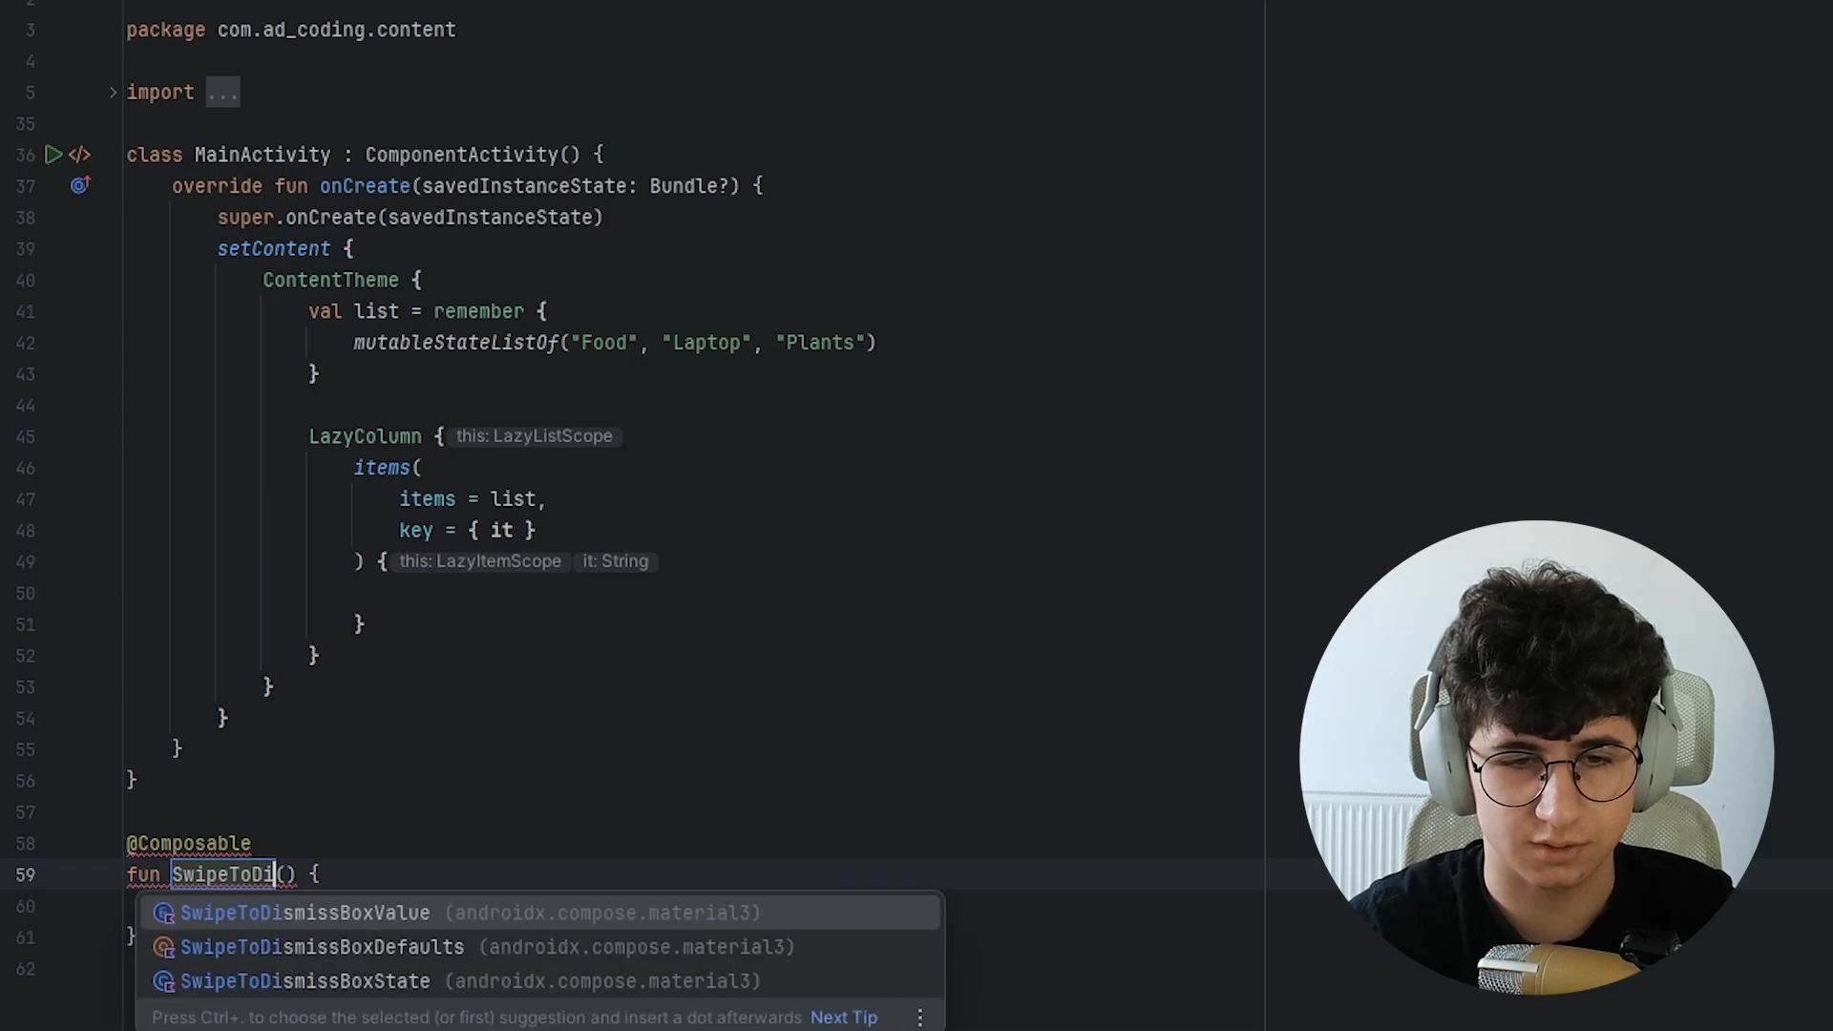
text(smiss)
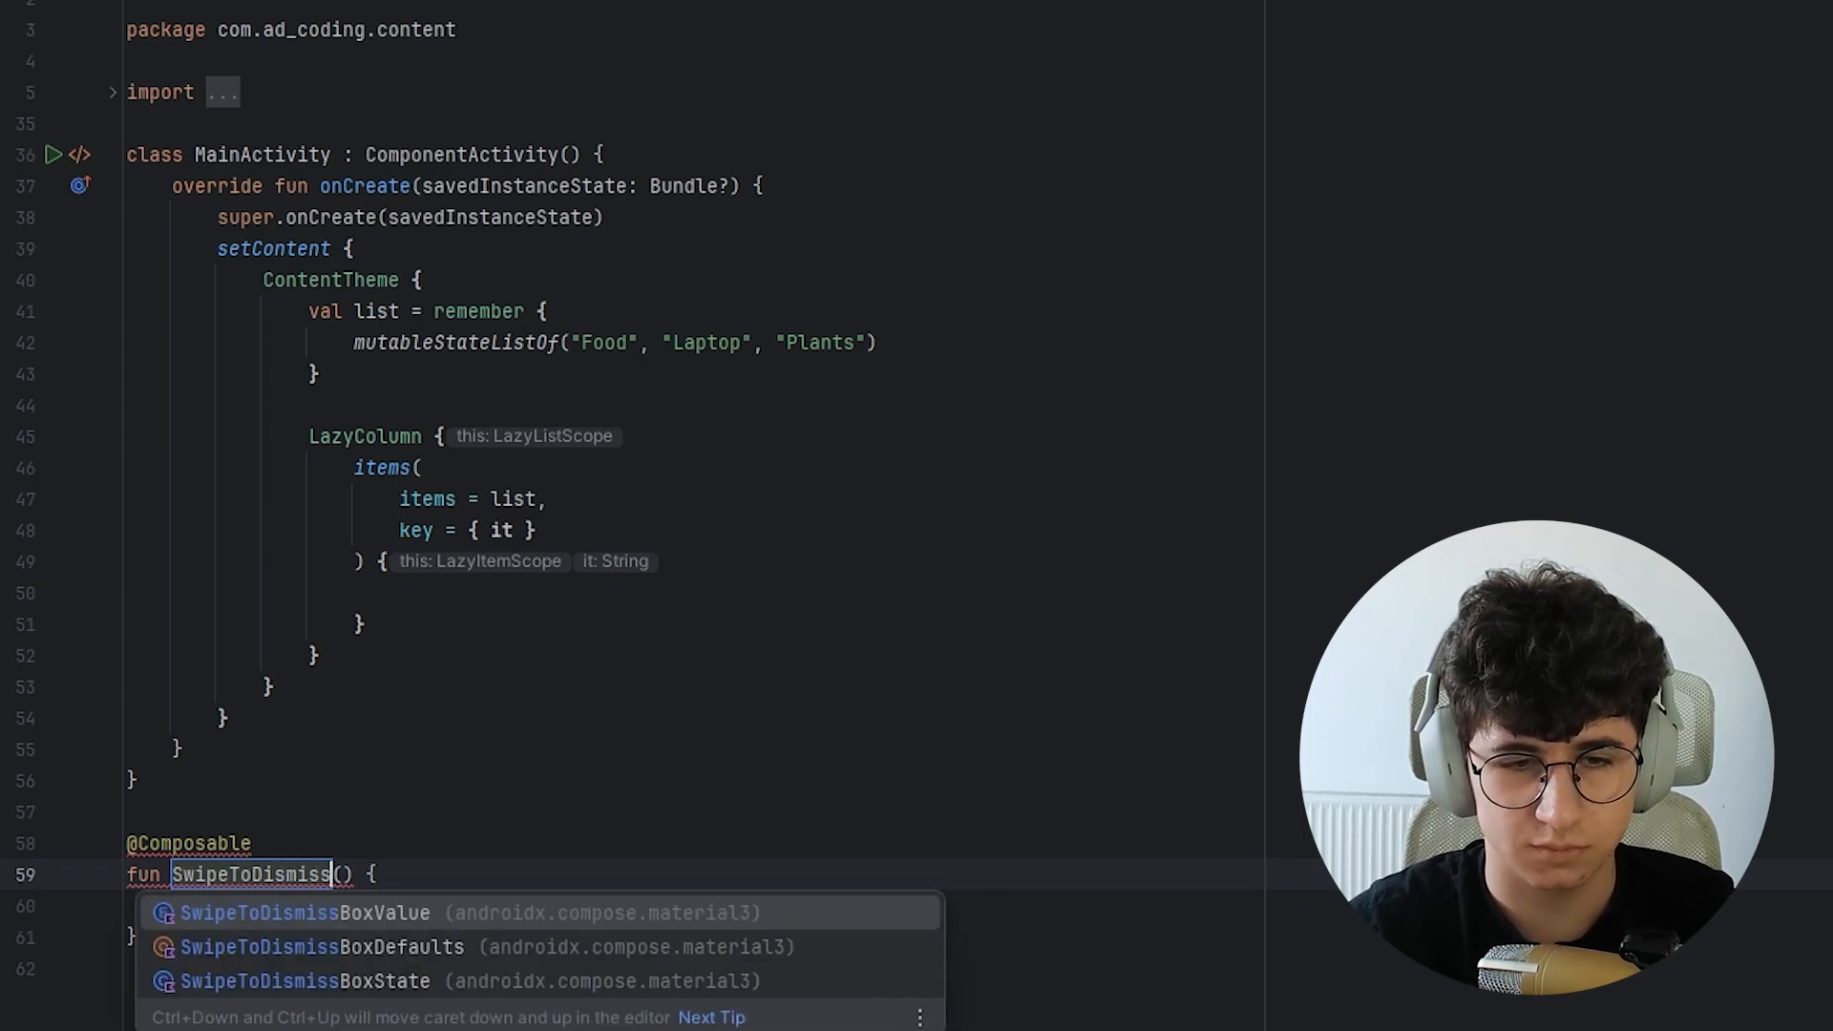
text(Item)
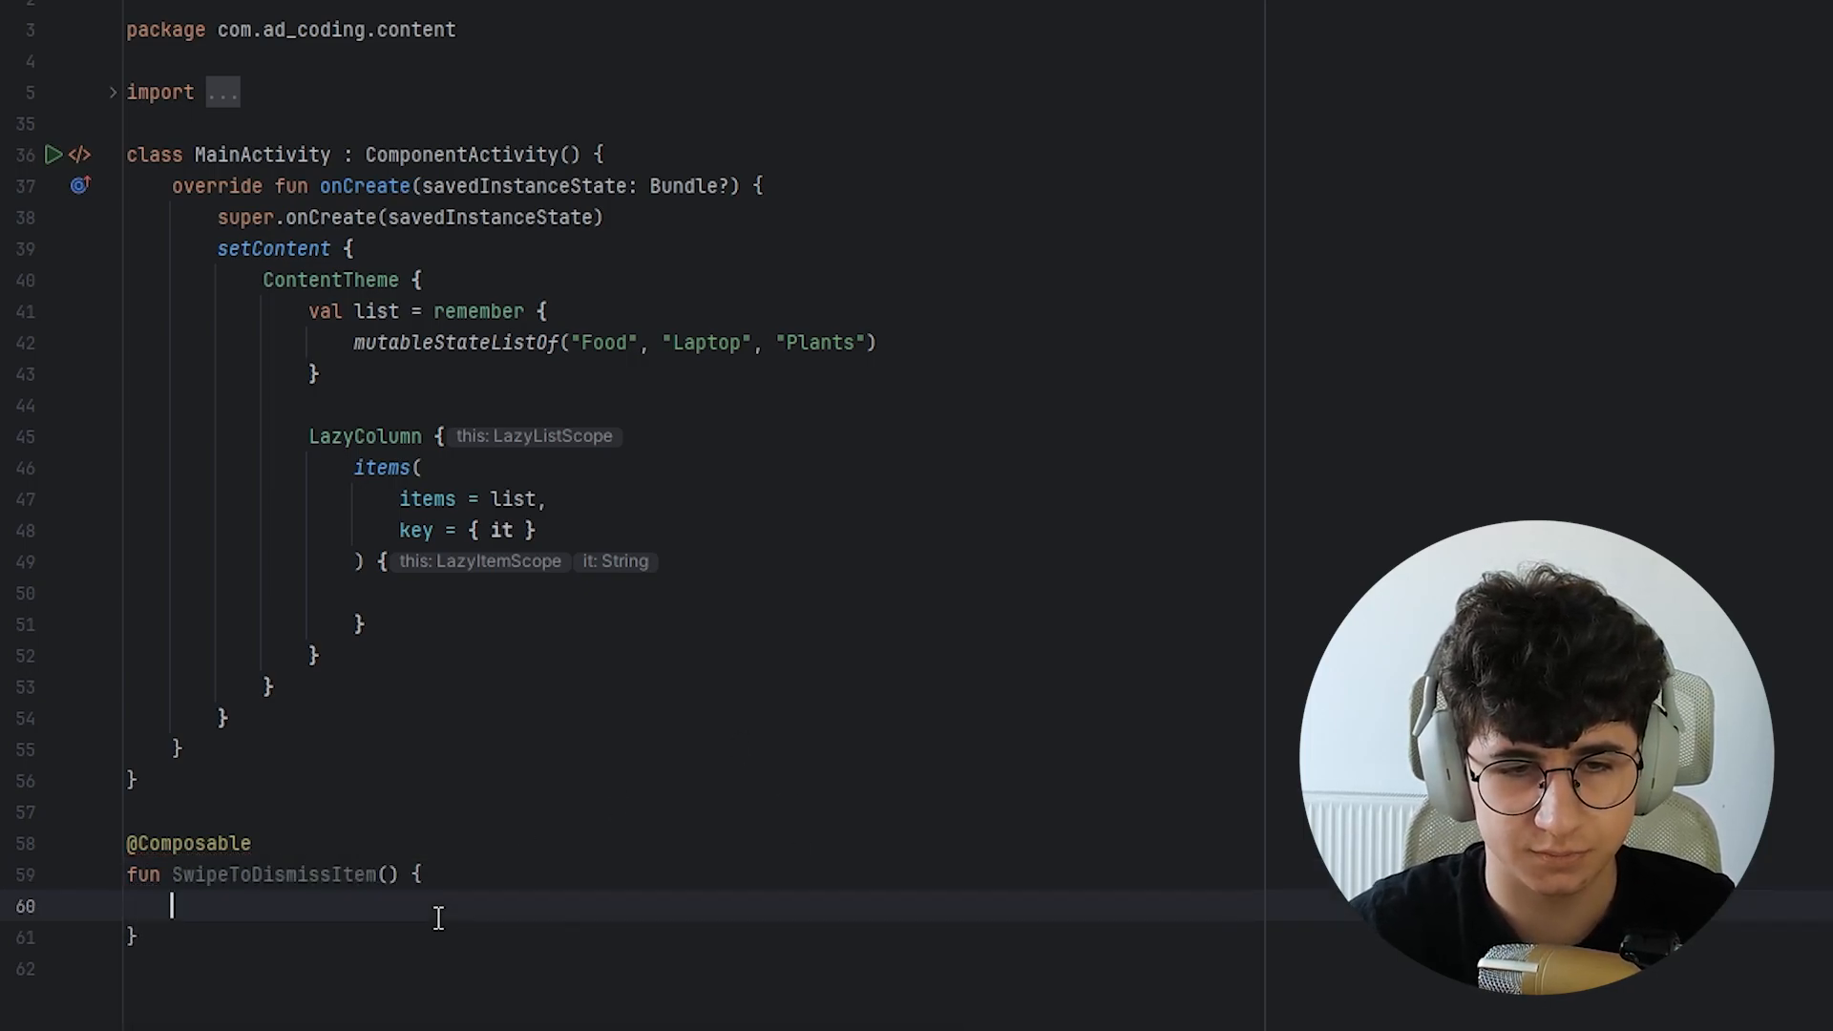
text(v)
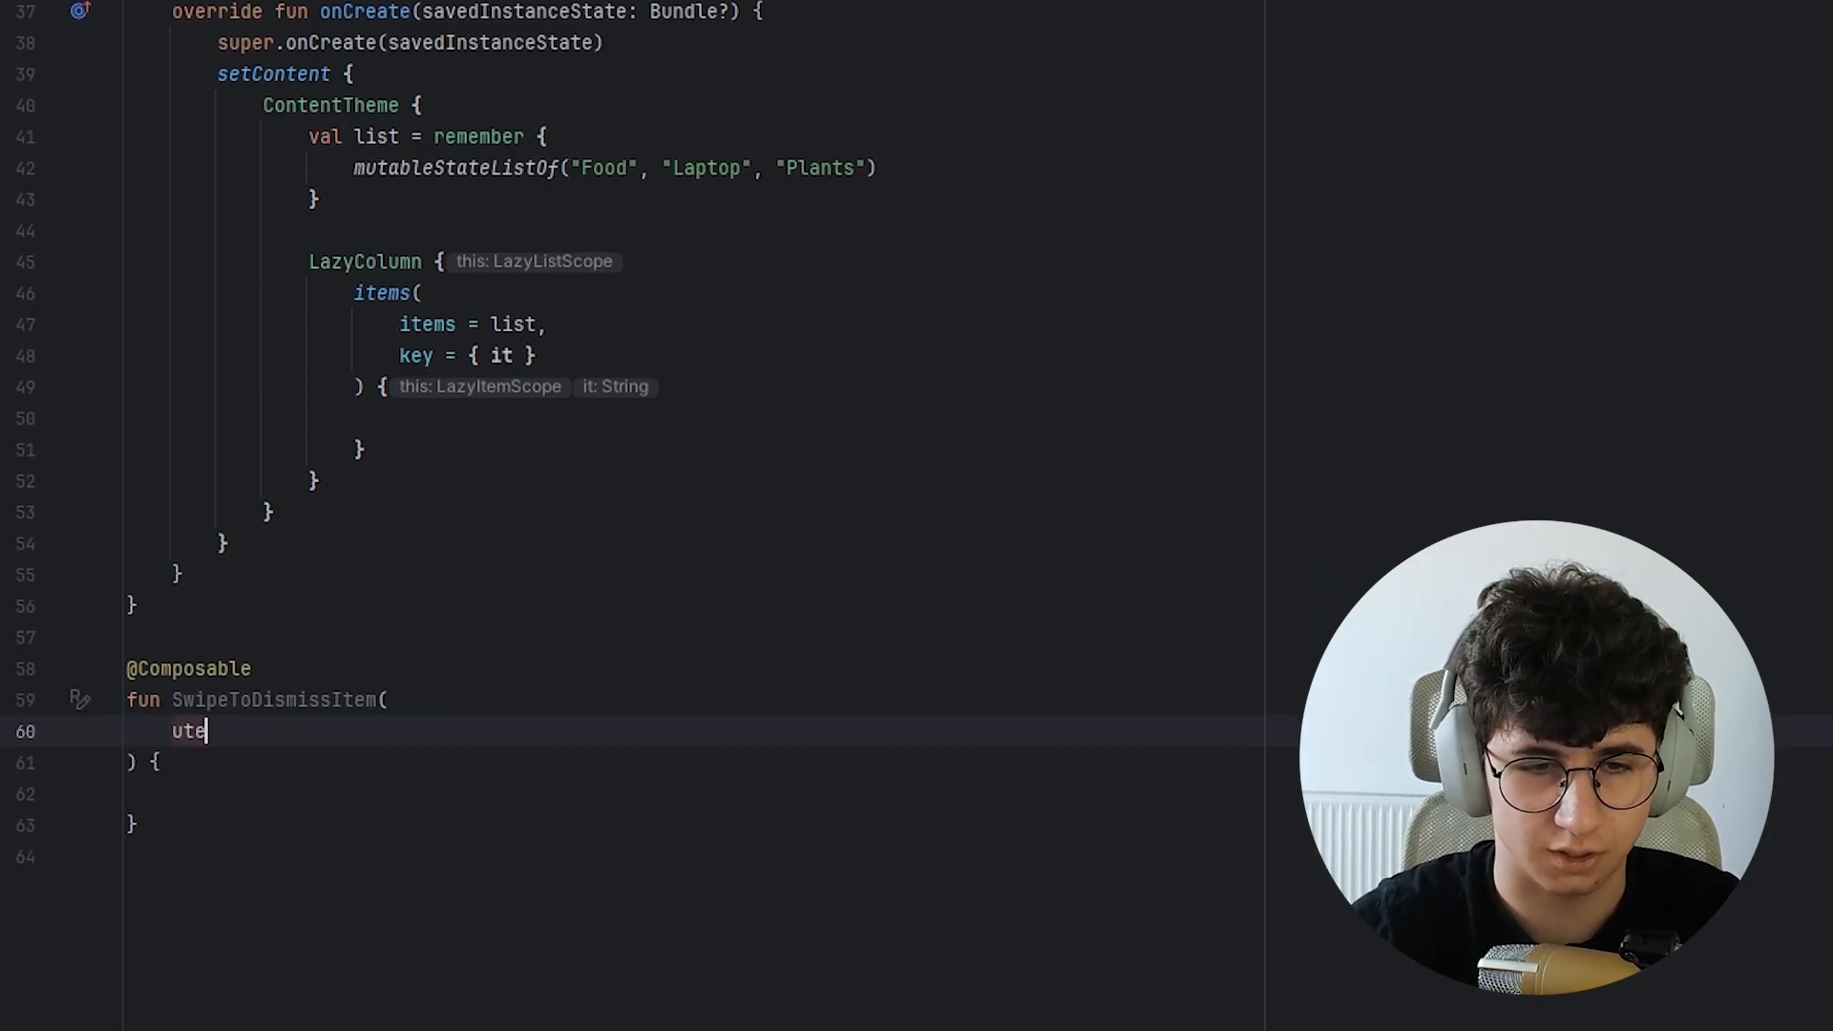
text(item: String,)
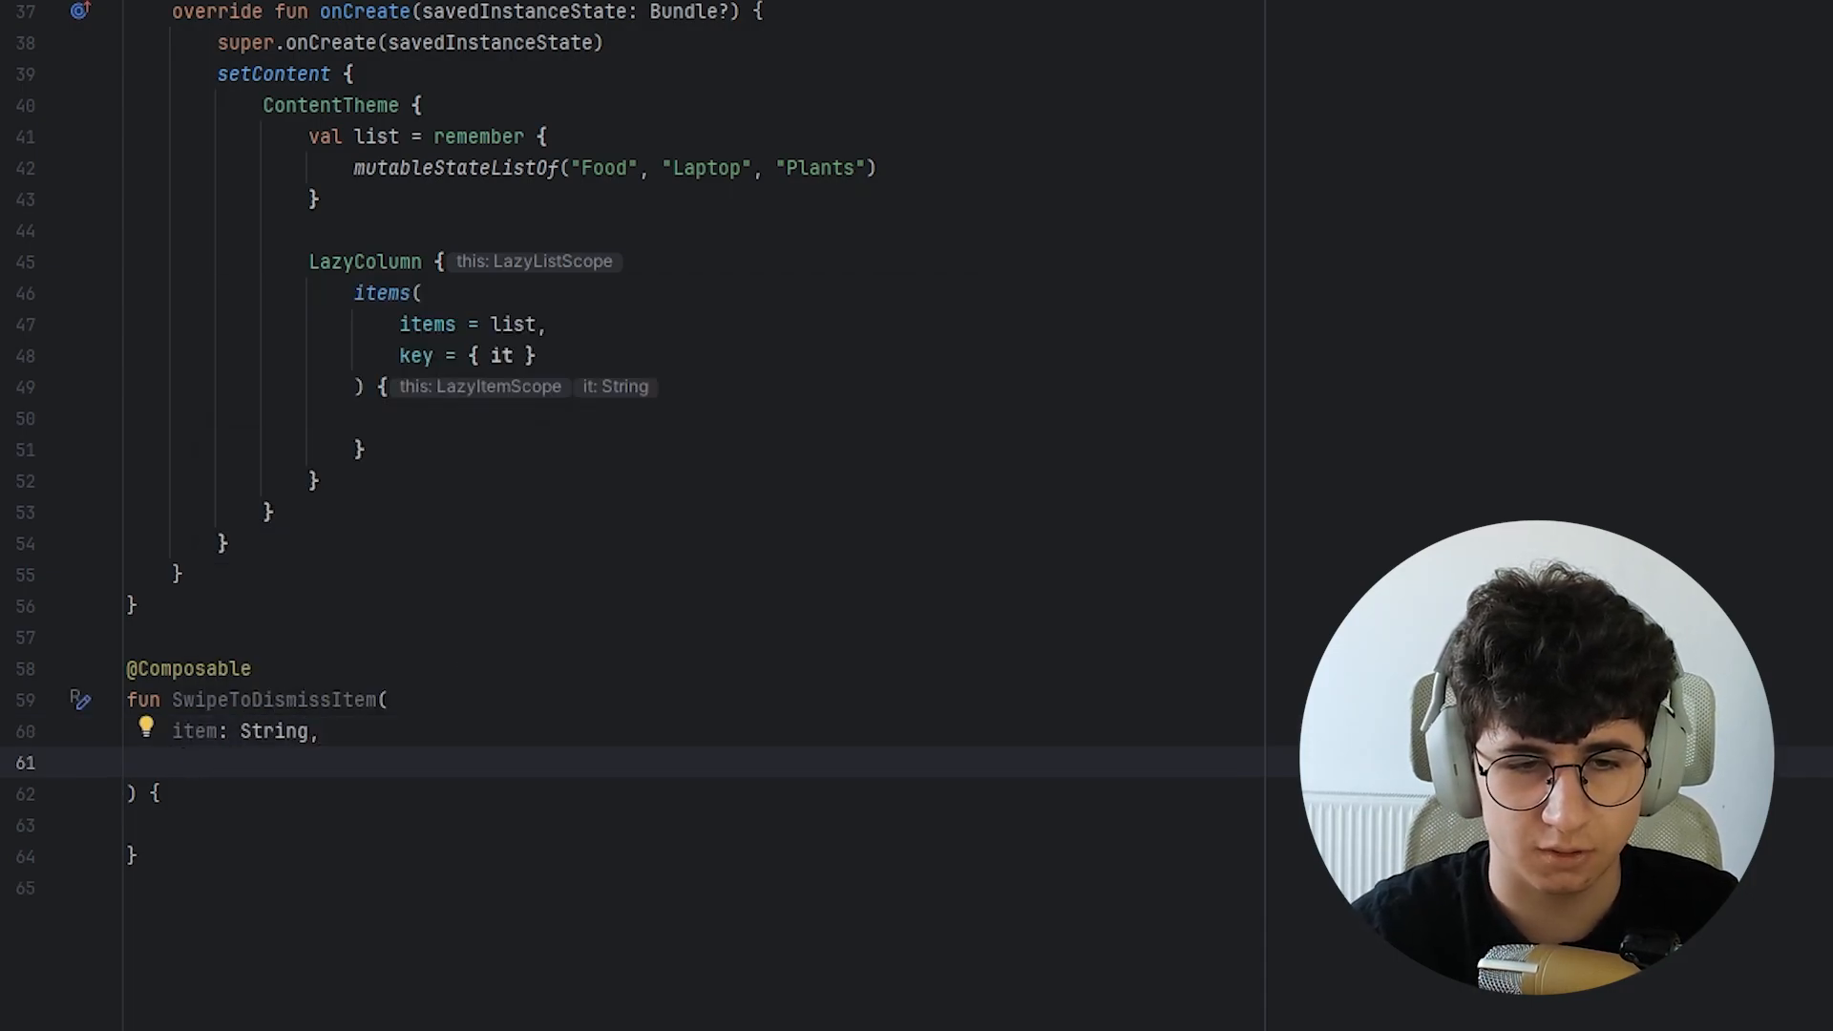
text(onRemove: () -> Unit,)
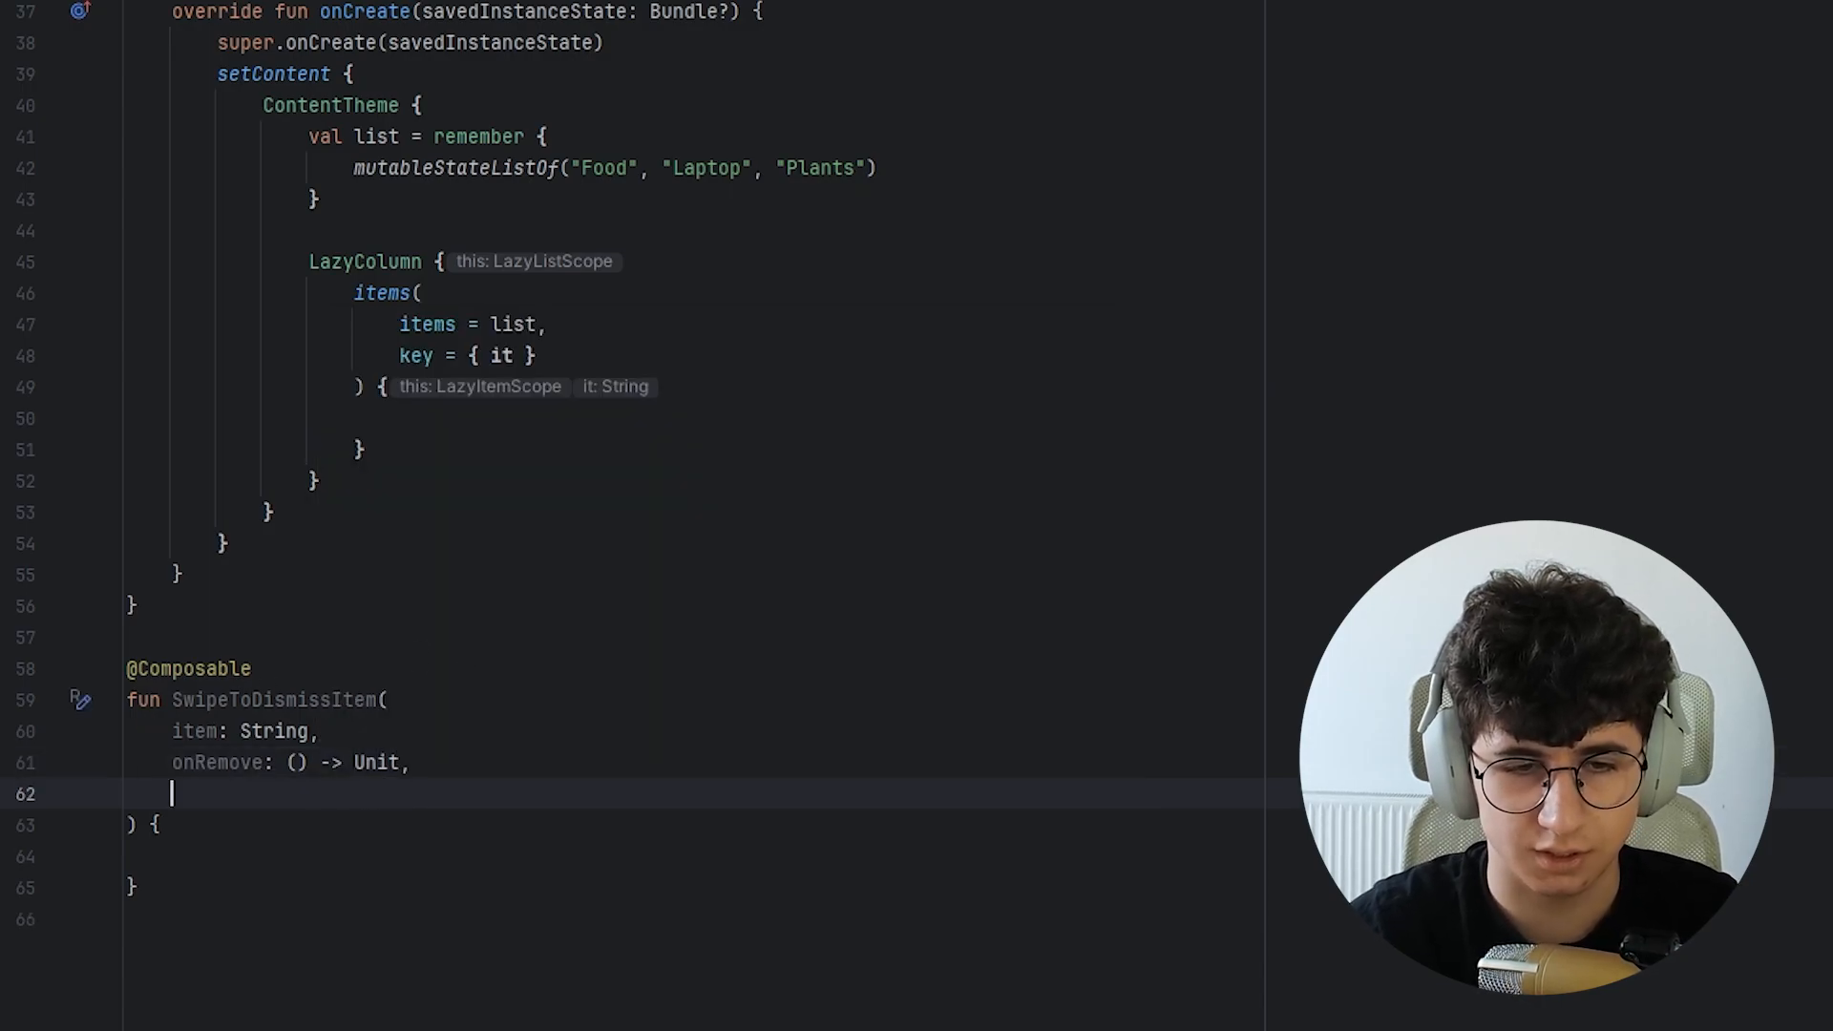
text(mo)
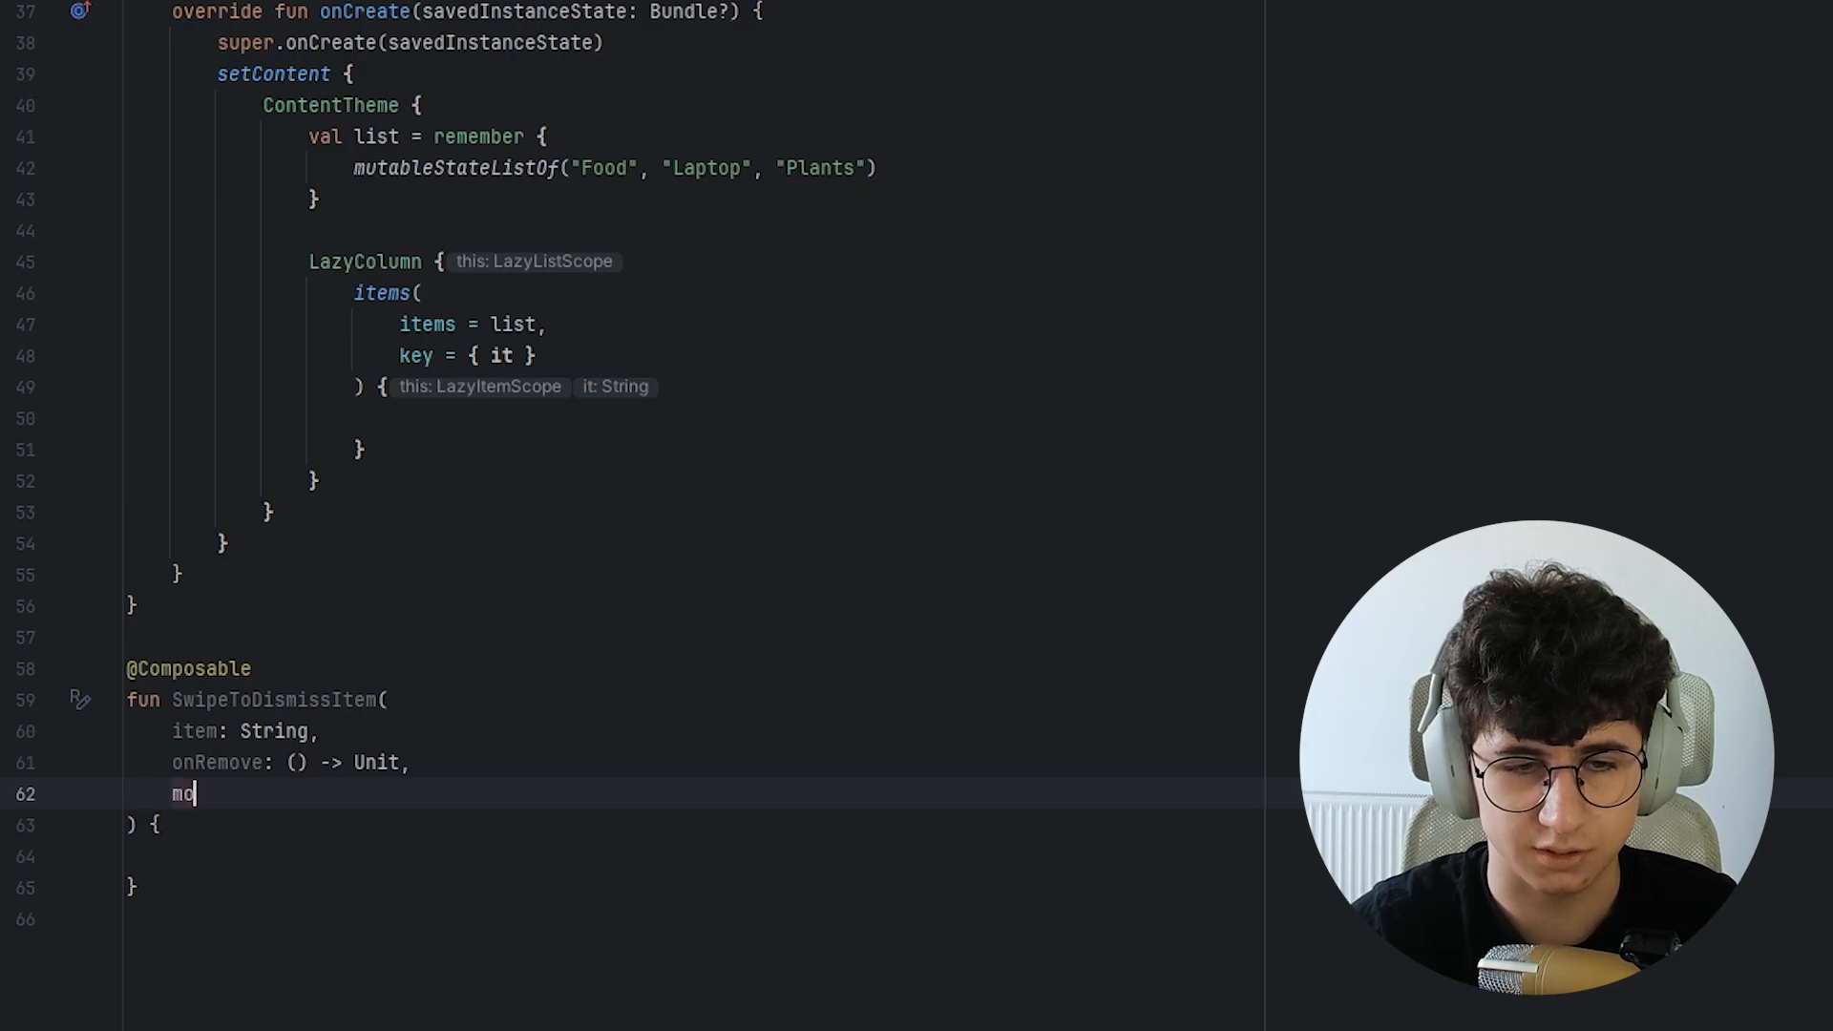
text(difier: Modifier = Modifier)
click(693, 419)
text(SwipeToDismissItem()
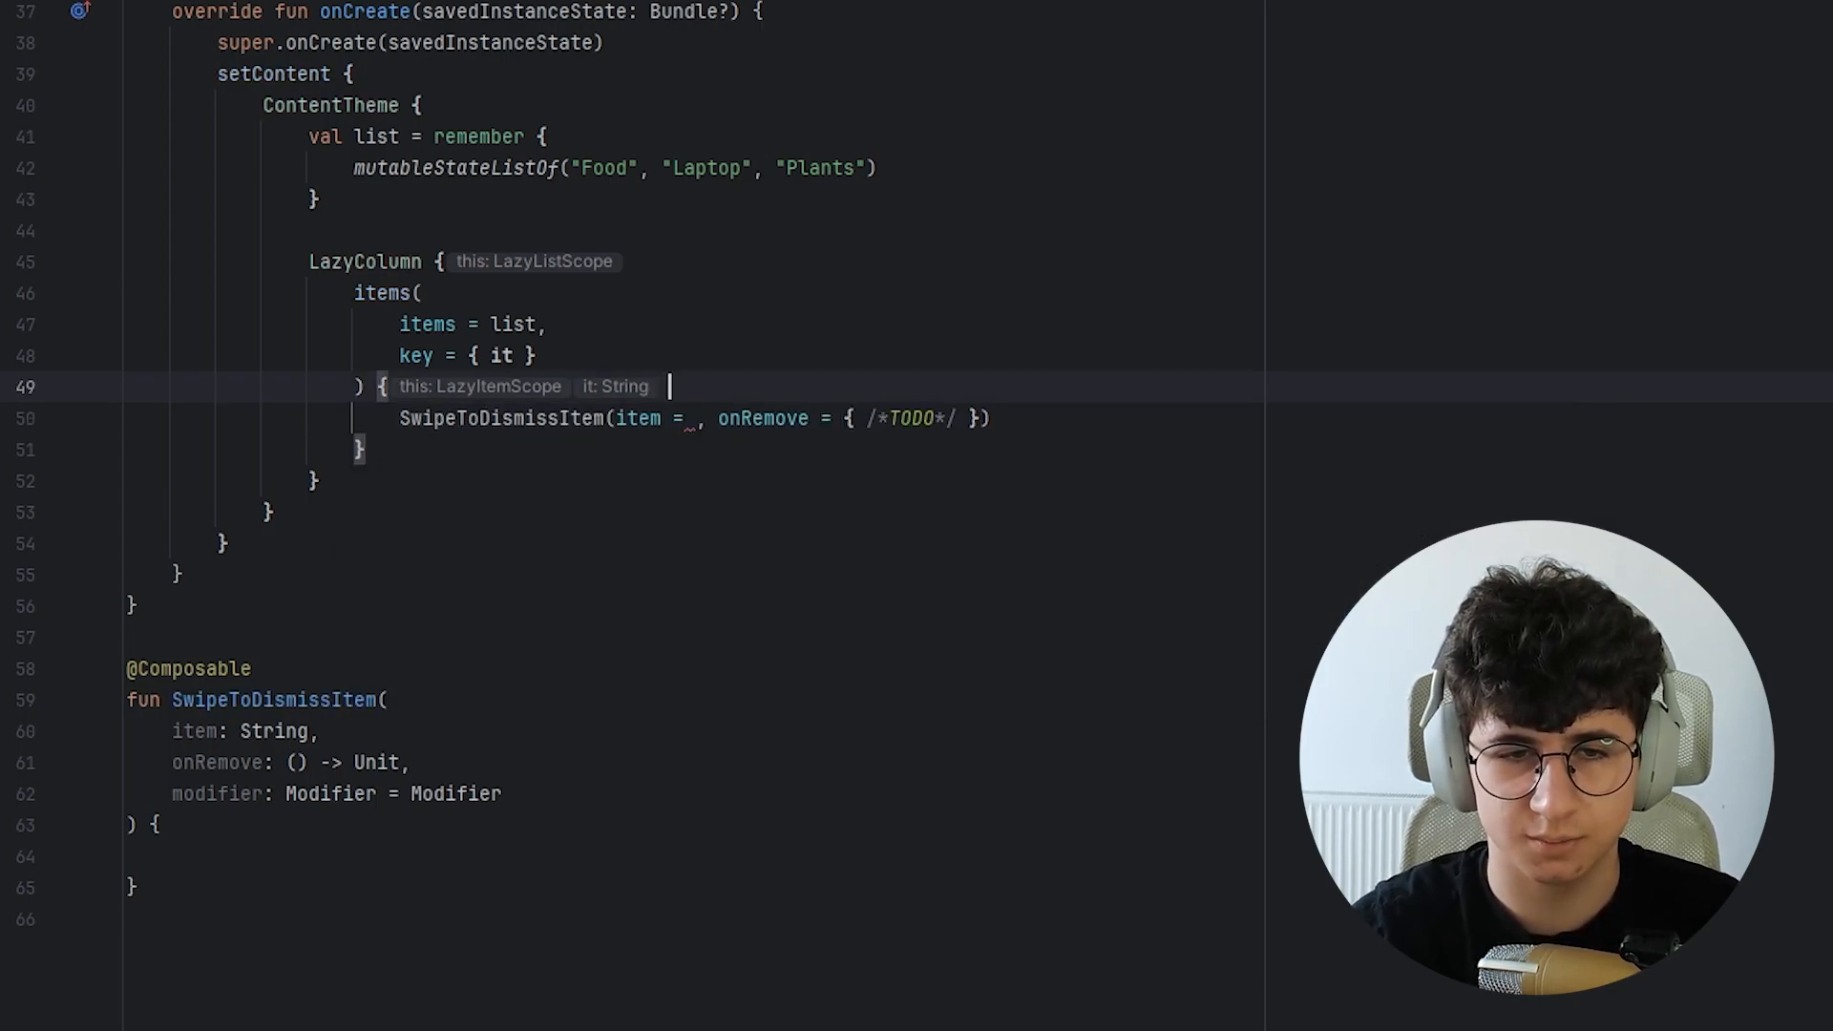
Pass each item, remove it from list on dismiss, and animate placement with tween(200).
text(item ->)
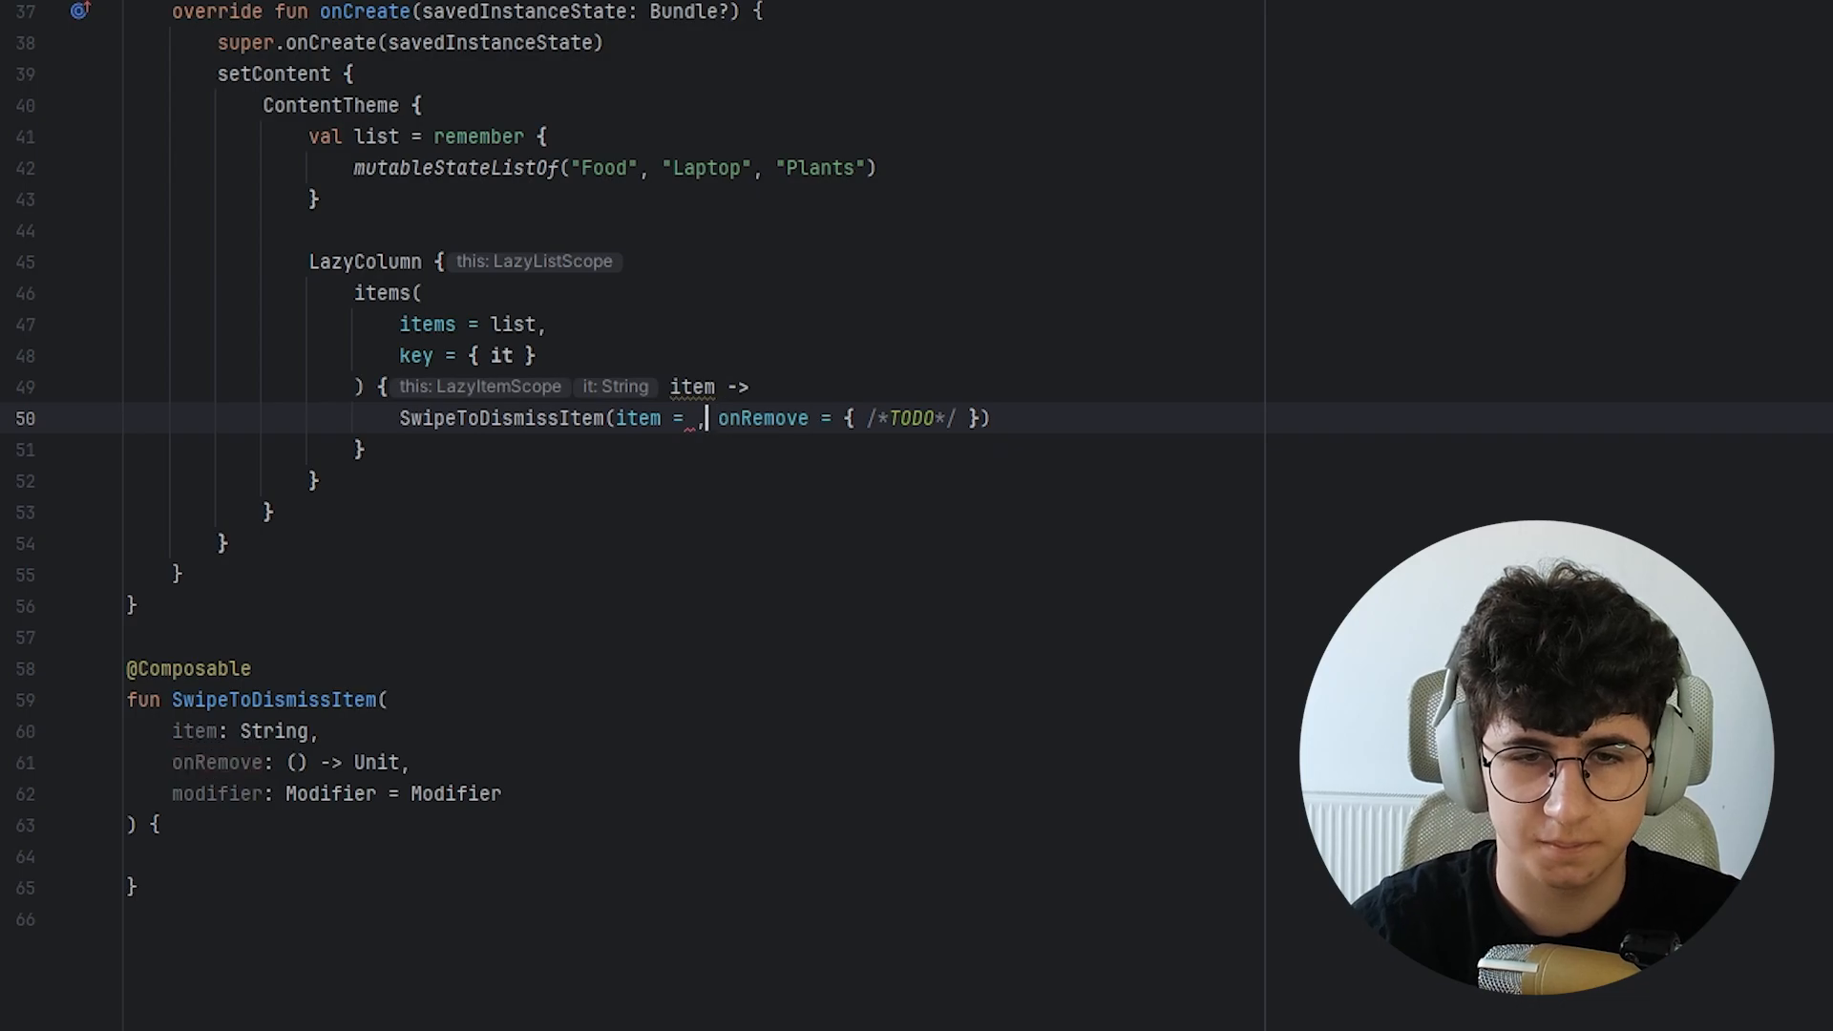
text(item)
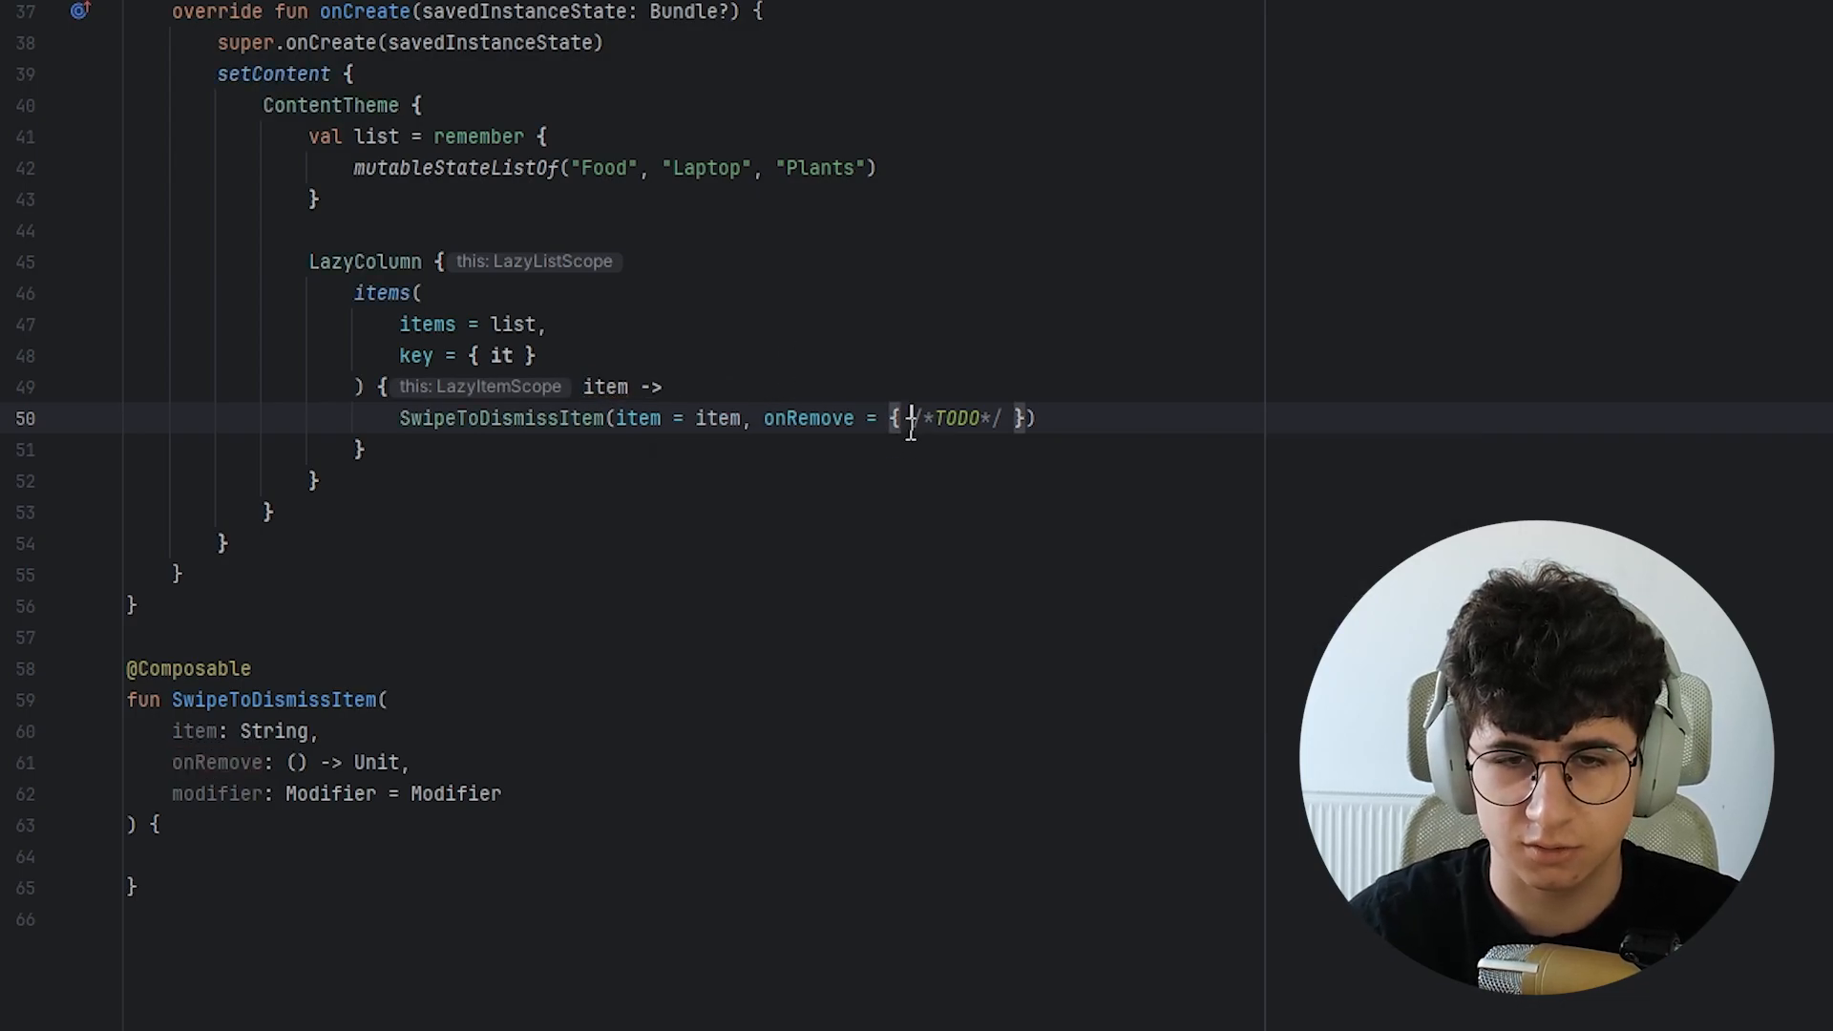
text(list.remove(item) },)
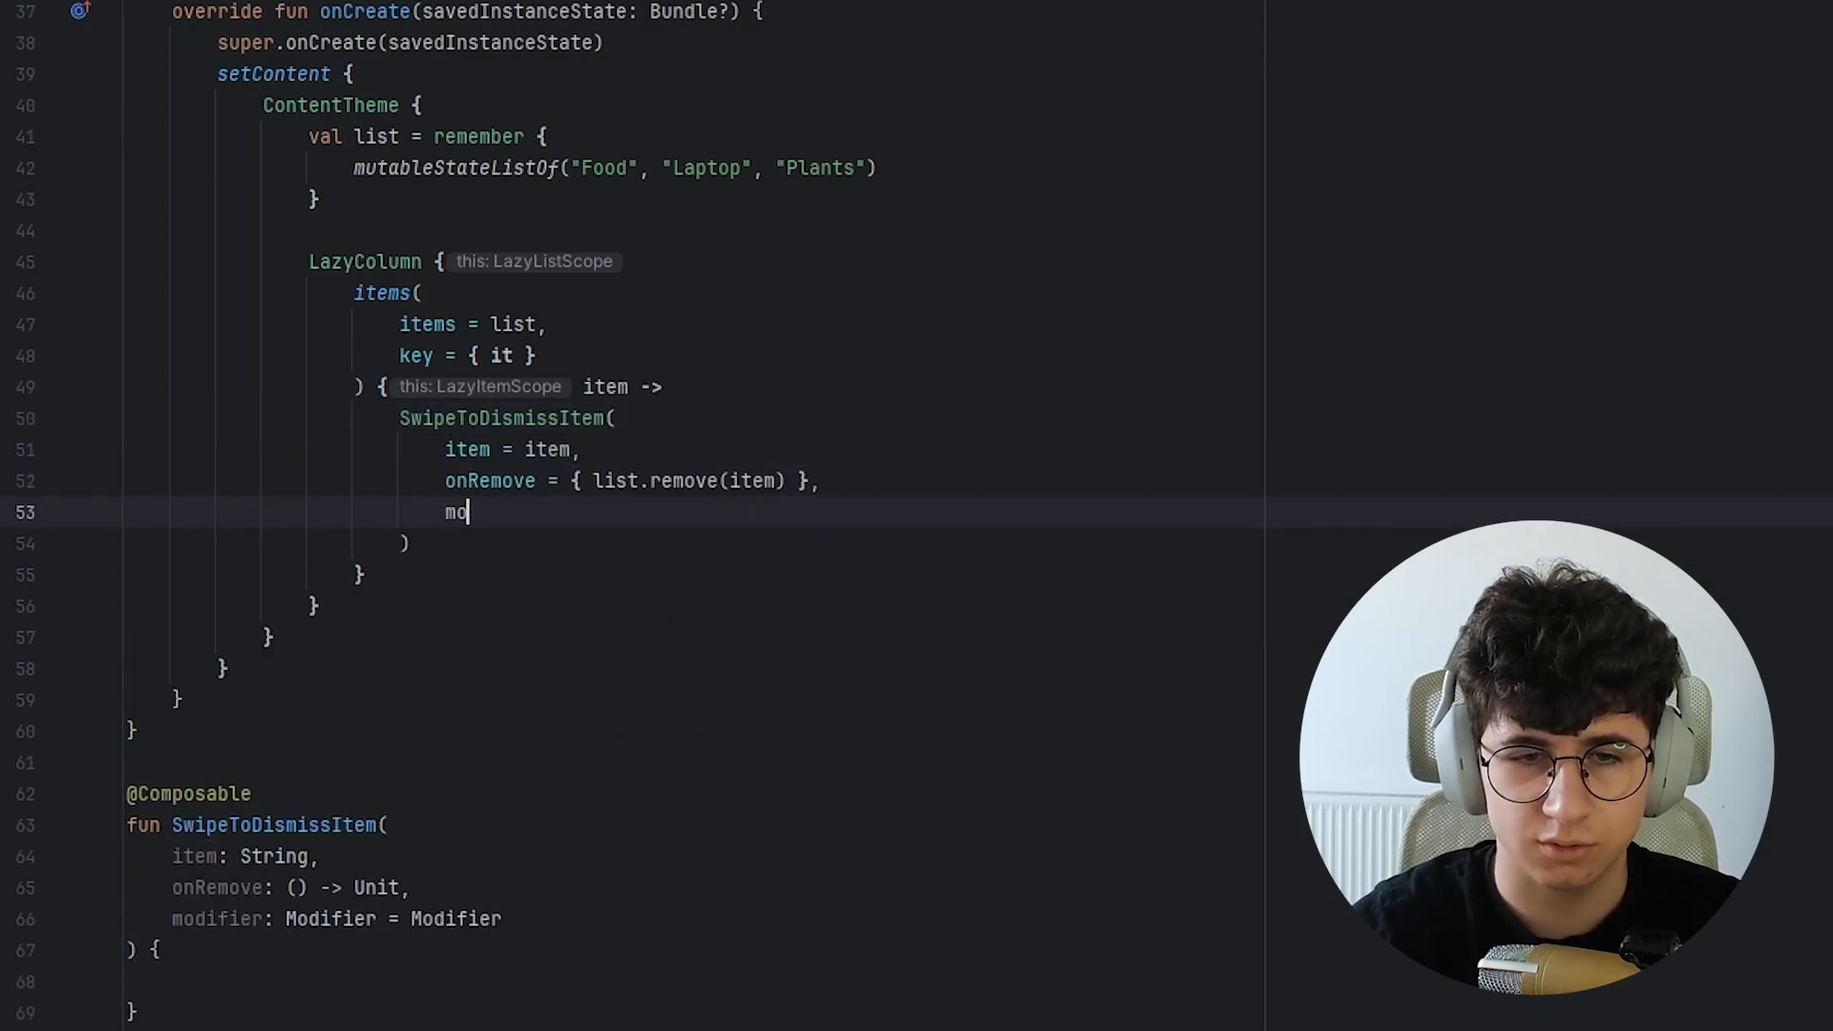
text(difier = Modifier.)
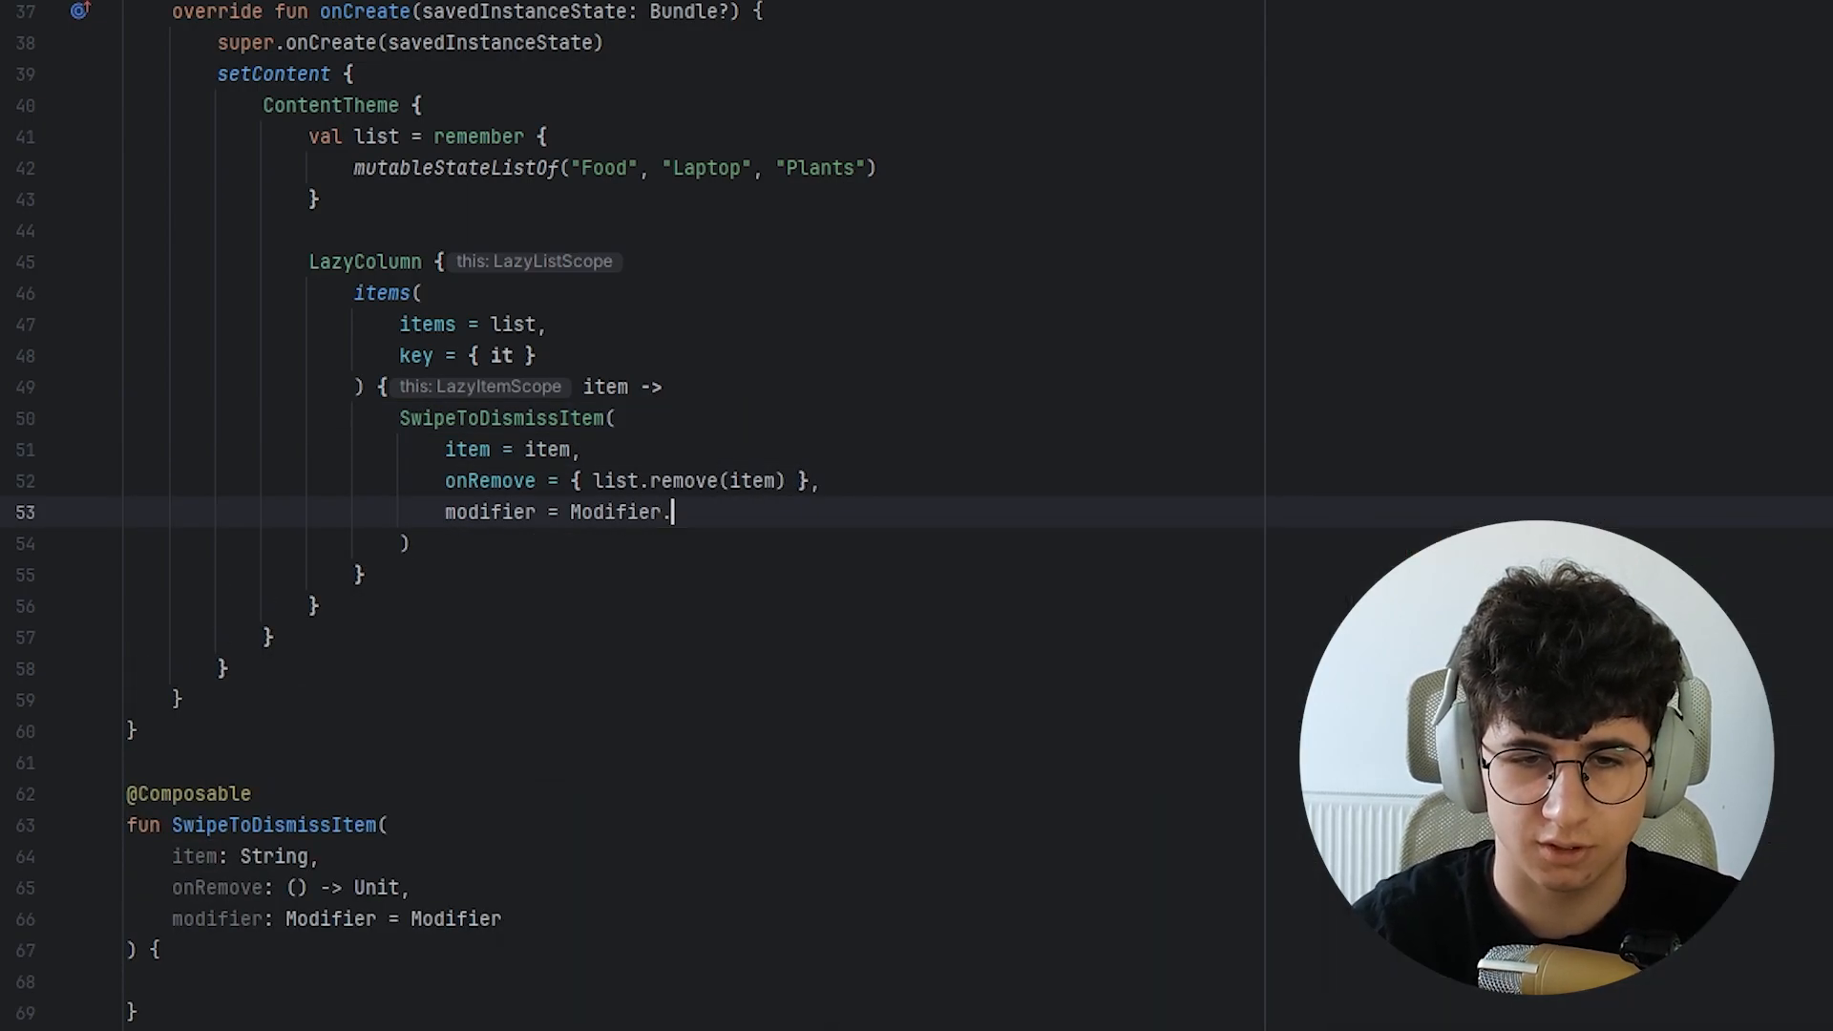
text(animateItemPlacement())
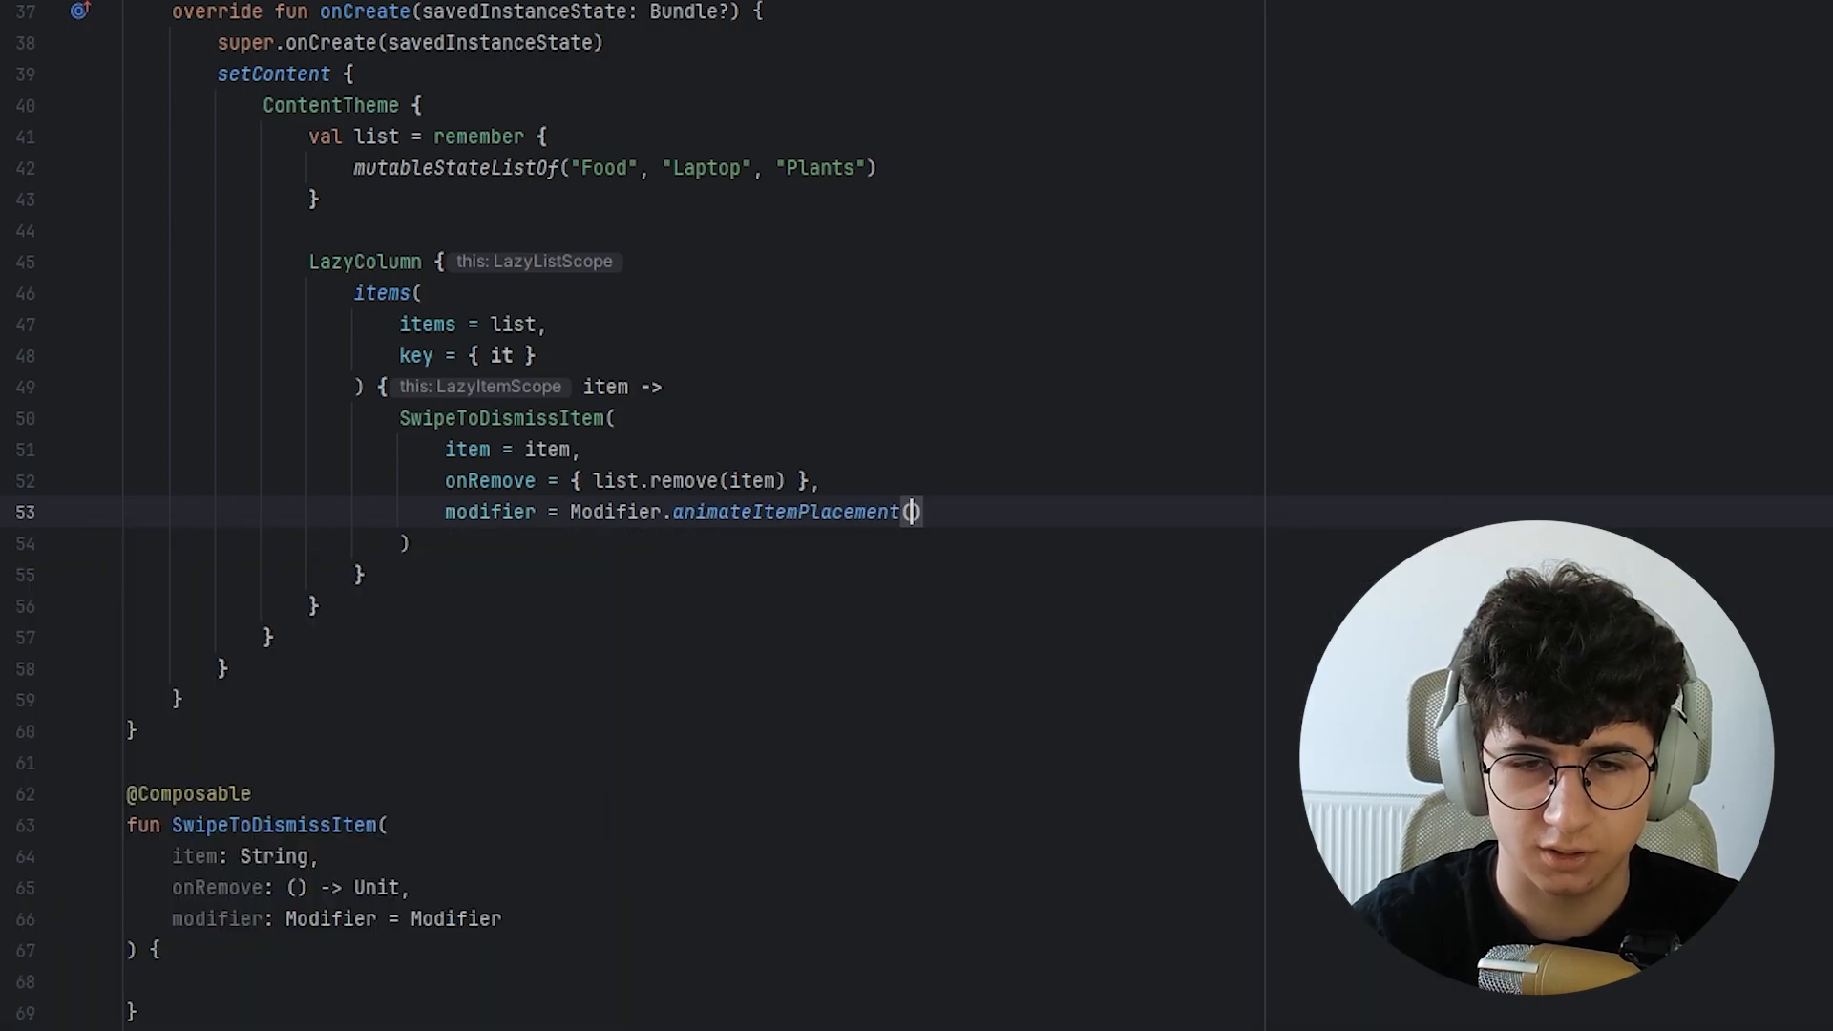
text(tween(200)
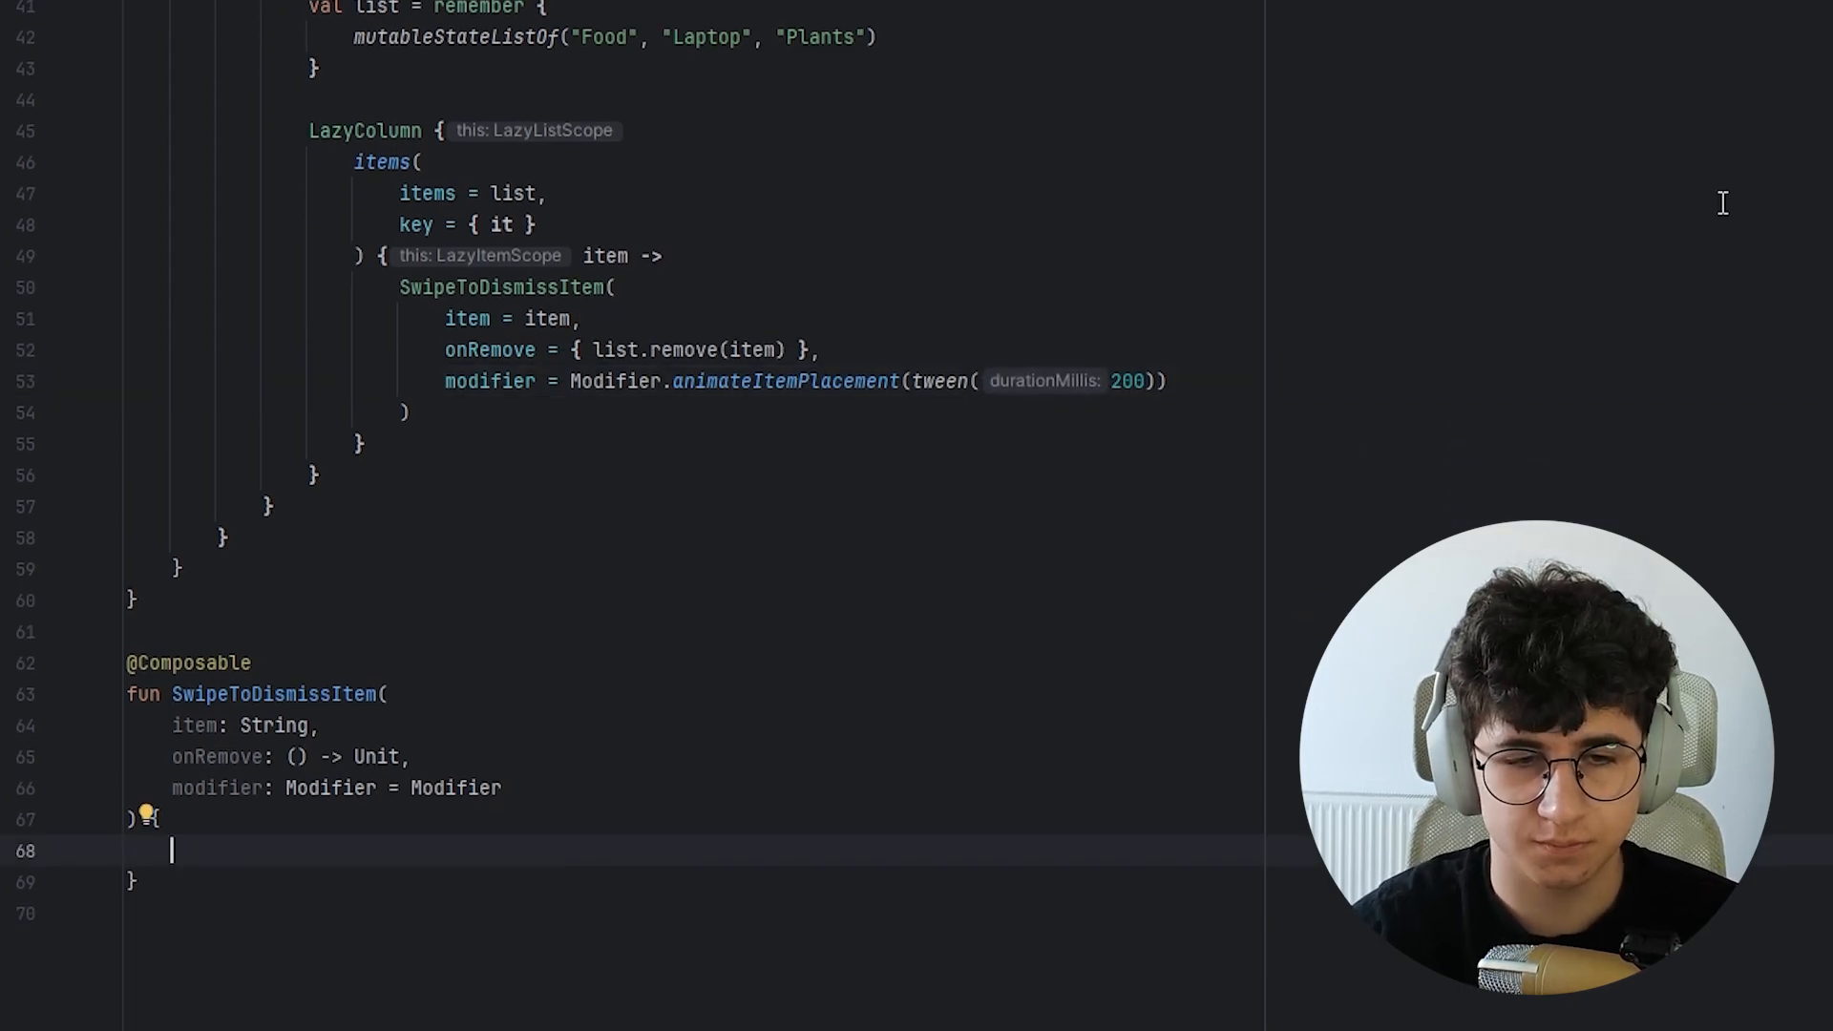
Create swipeToDismissState whose confirmValueChange checks for an EndToStart swipe.
text(val)
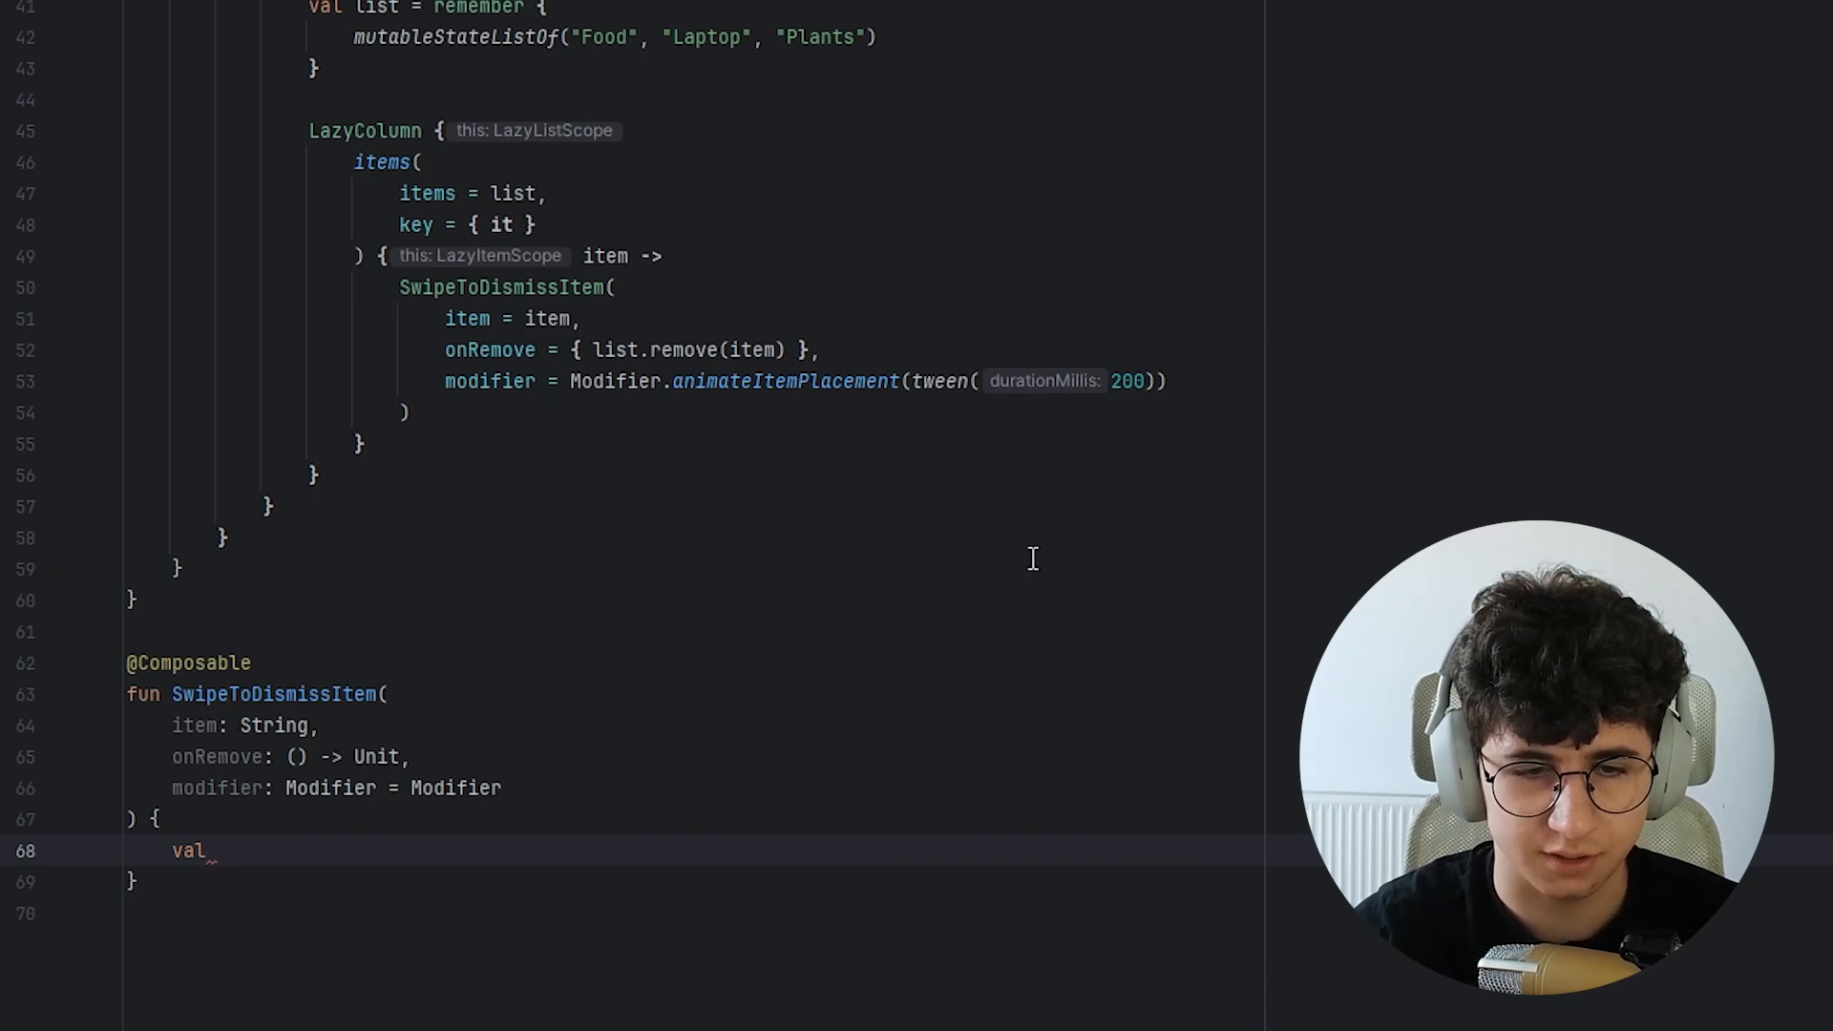
text(swipeToDi)
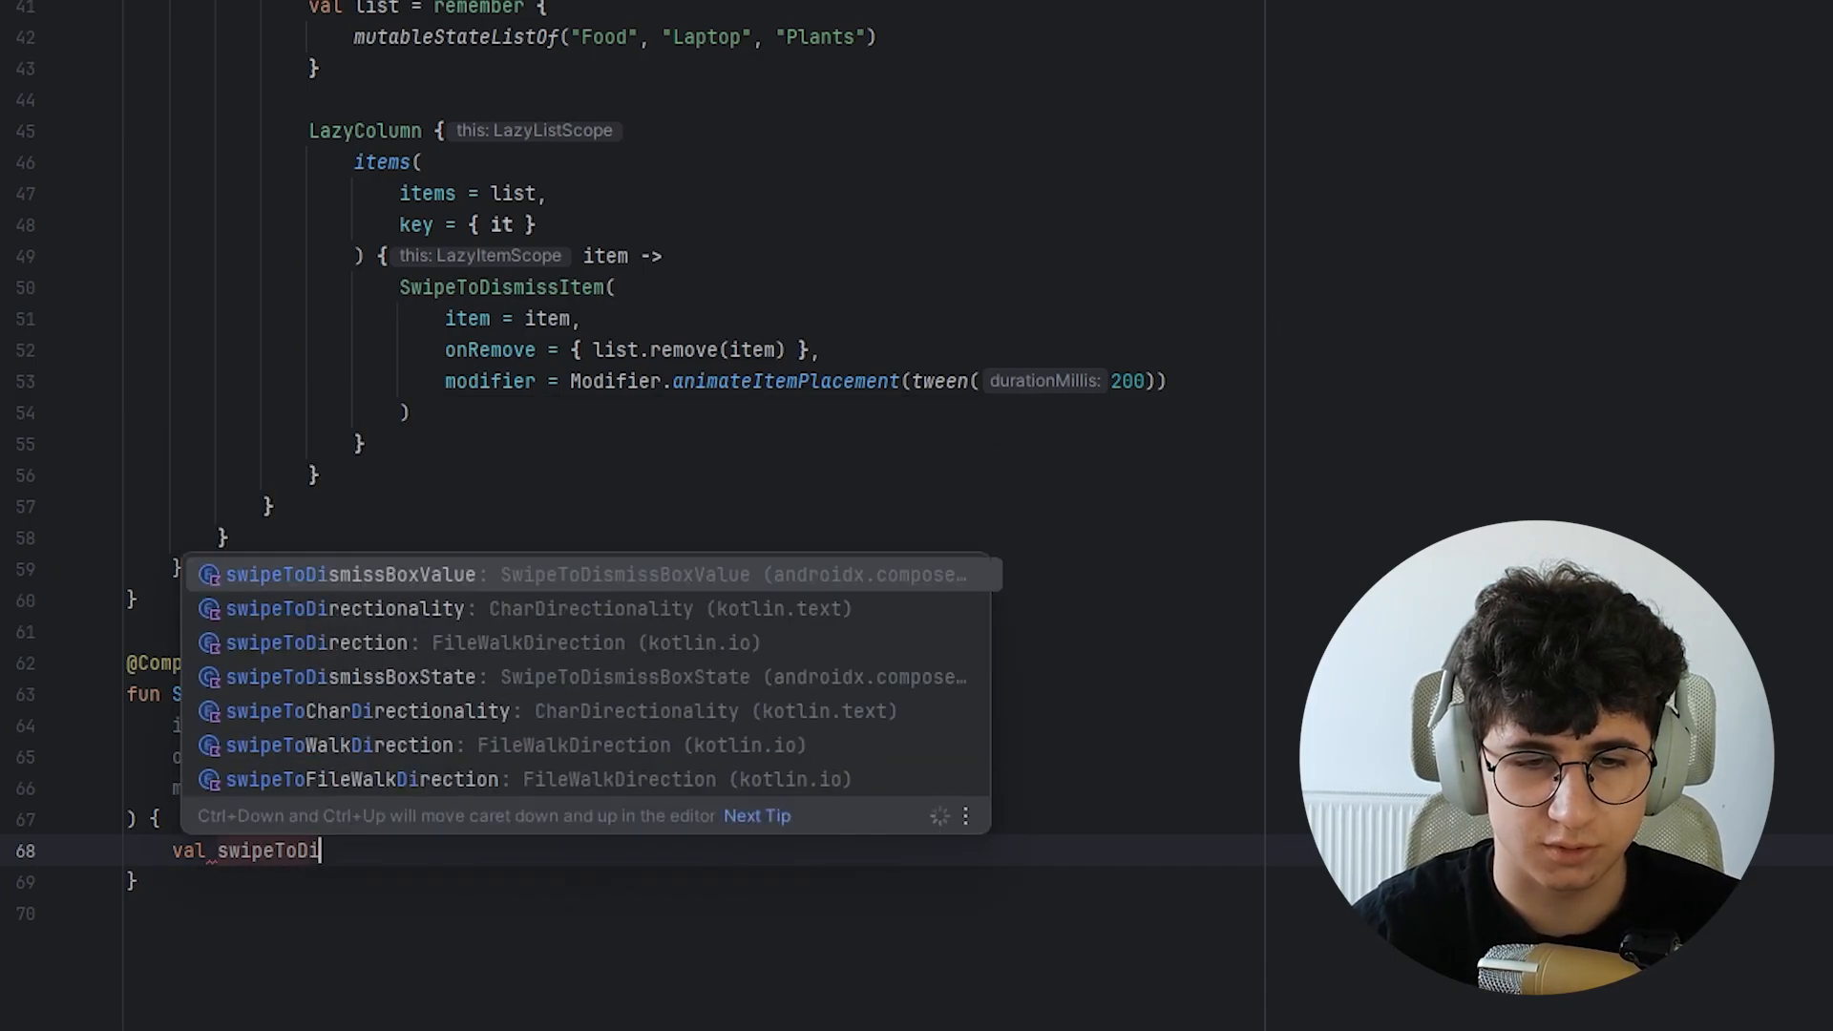
text(smissState = rememberSwipeToDismissBoxState()
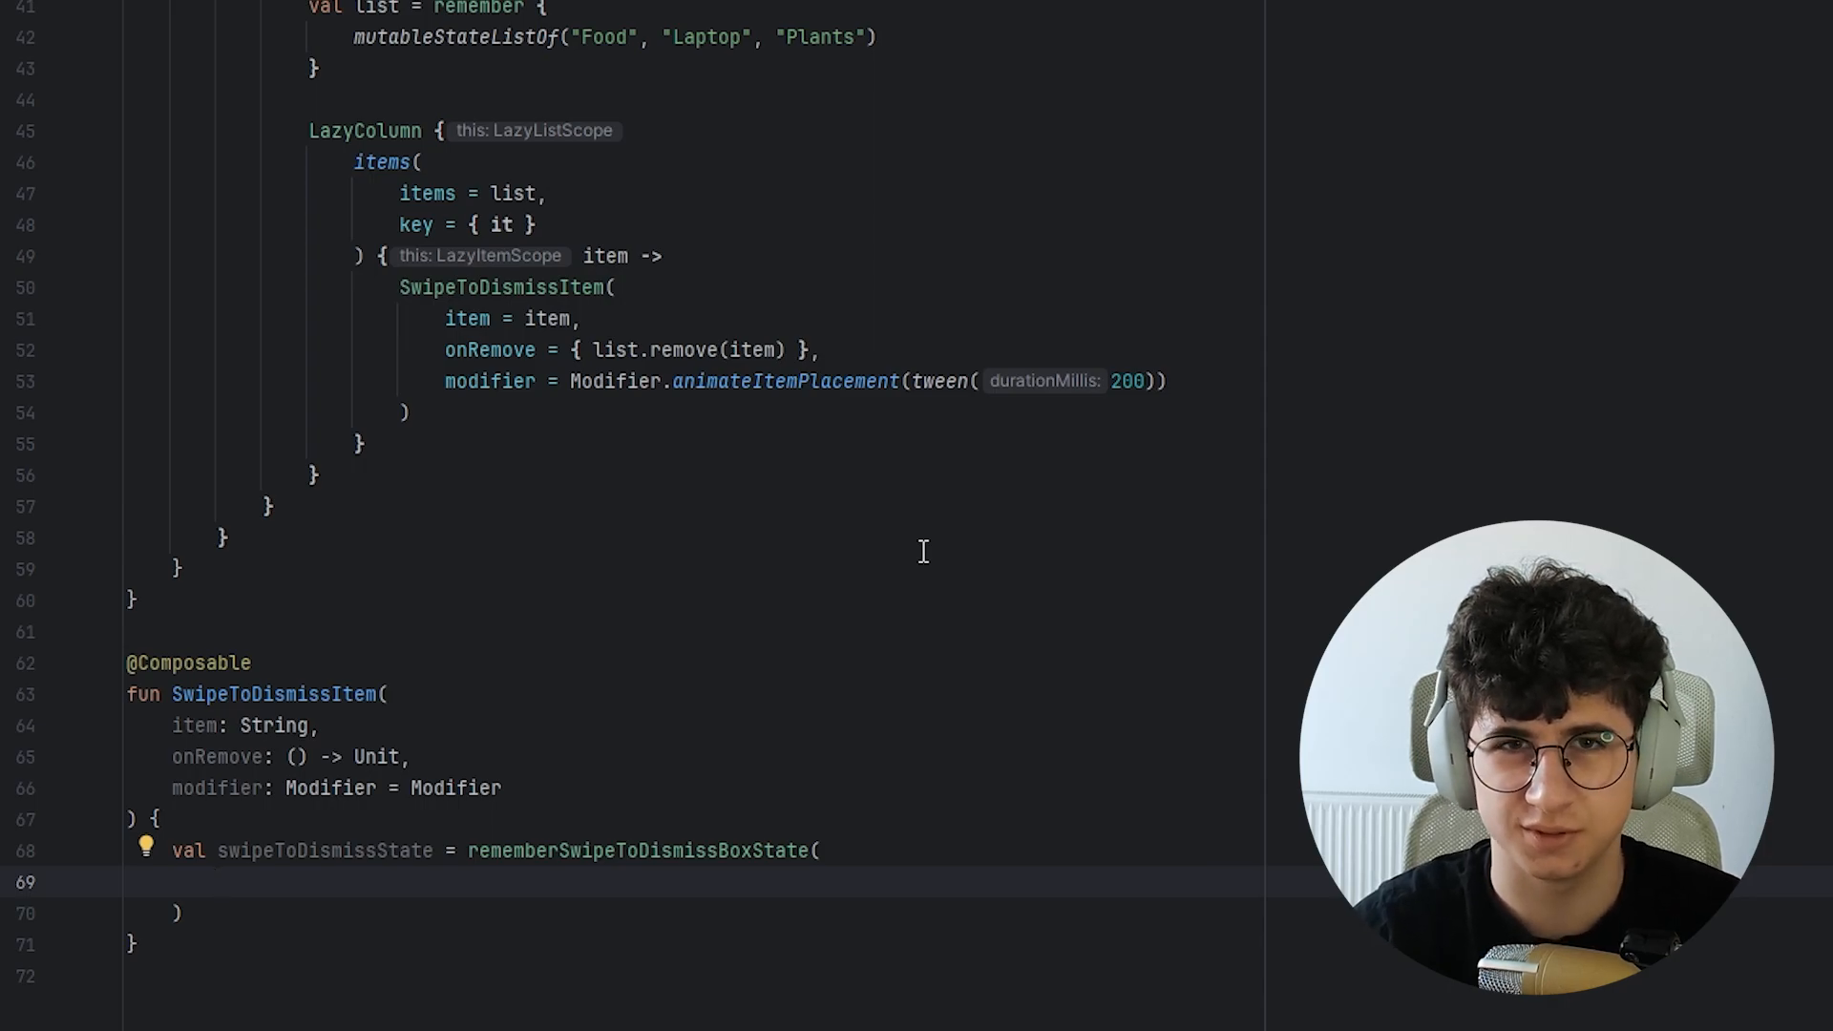
text(con)
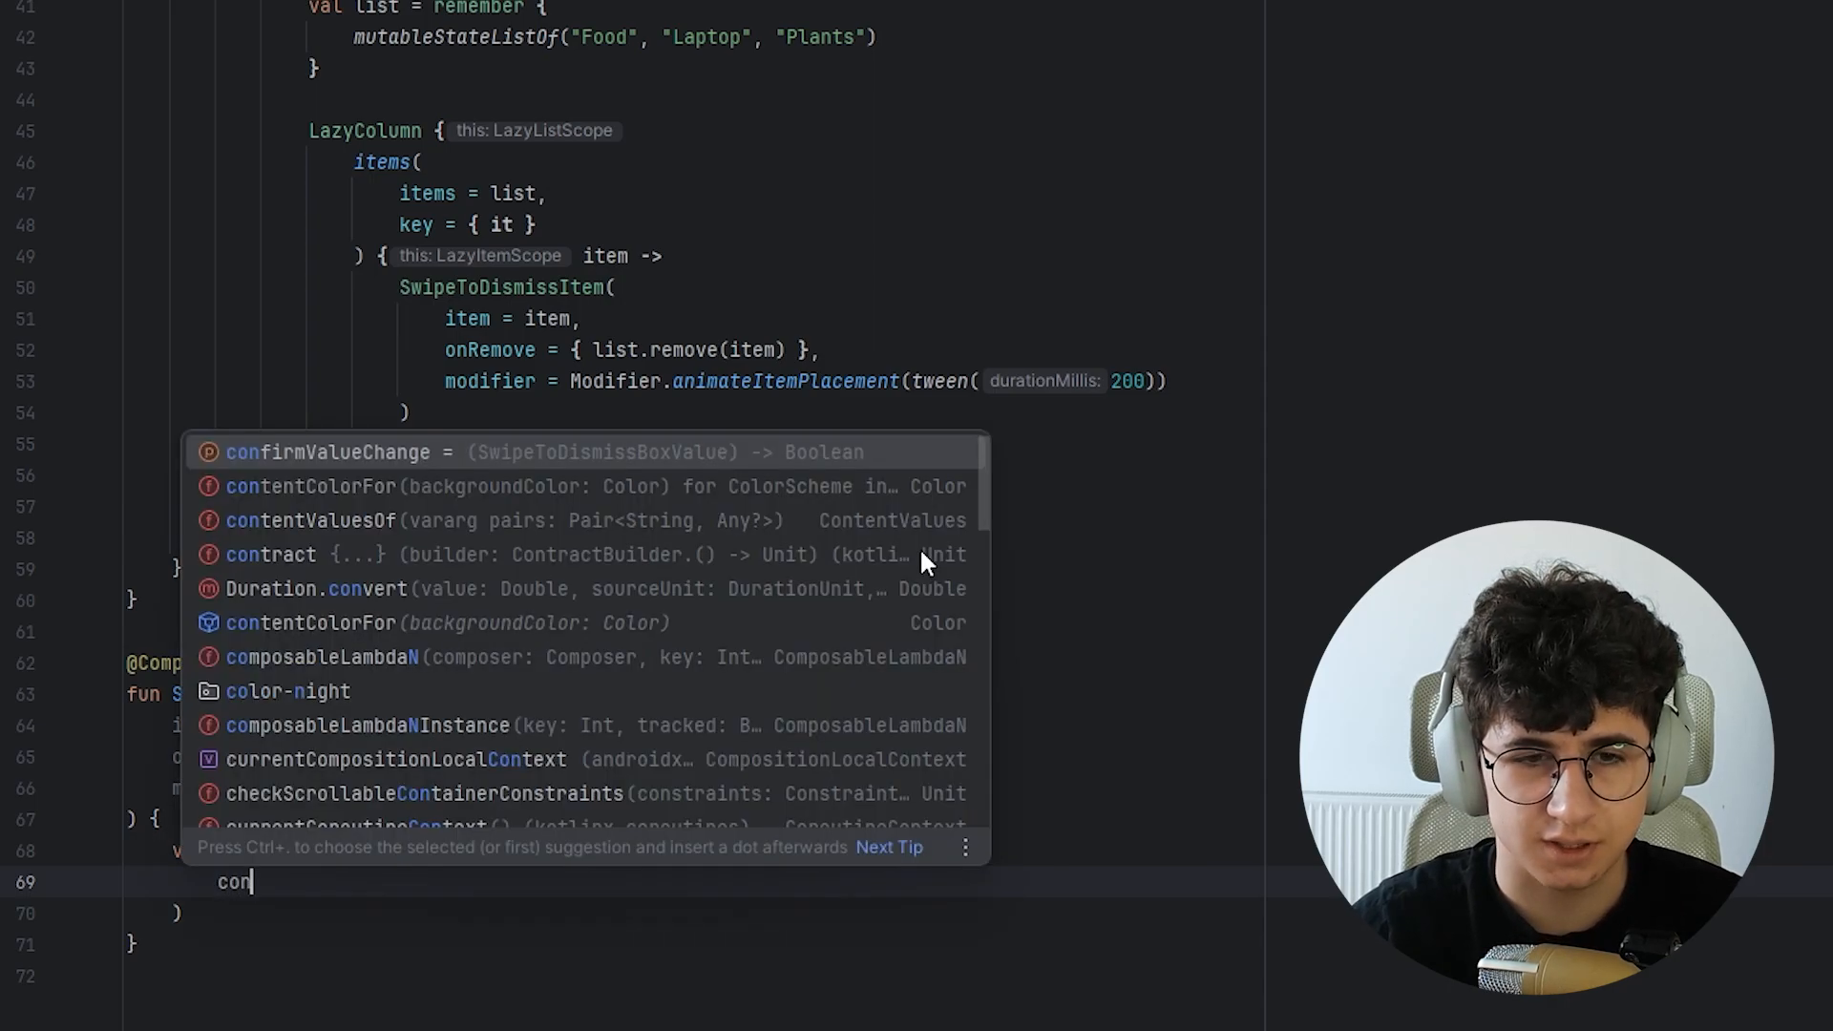
click(334, 452)
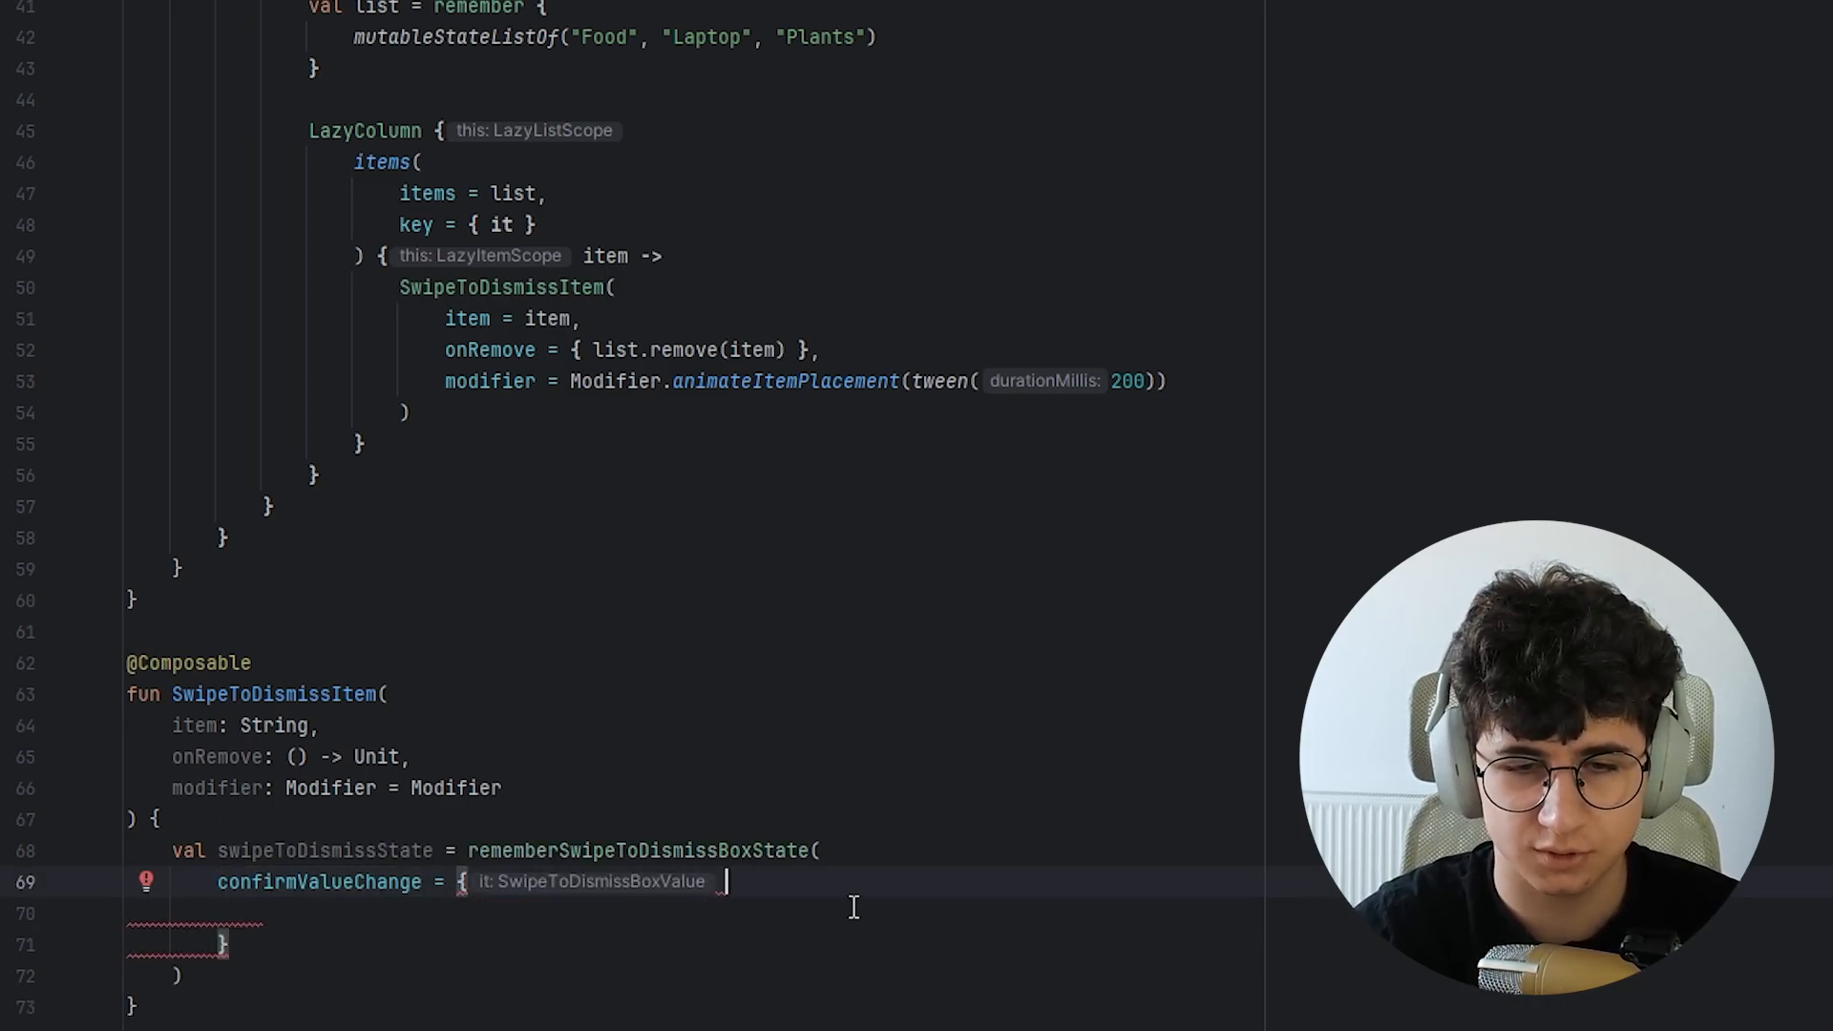
text(state ->)
click(694, 914)
text(if (s)
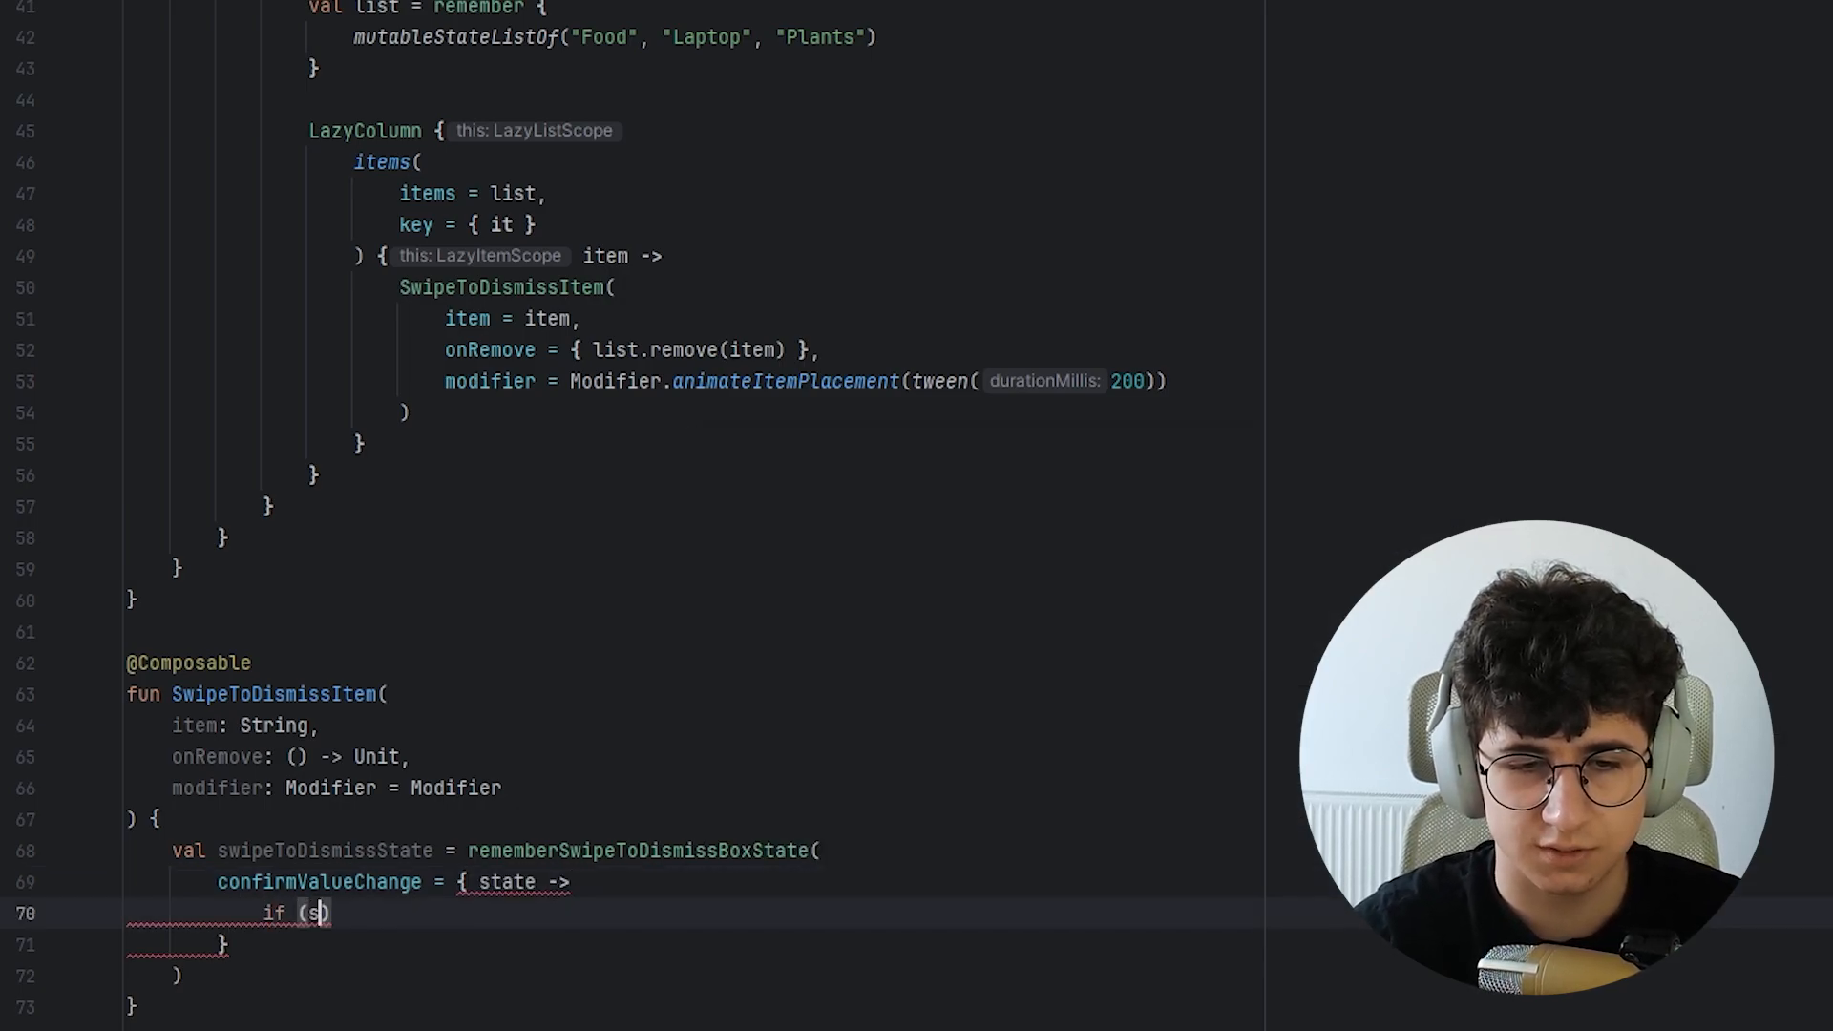
text(tate == Di)
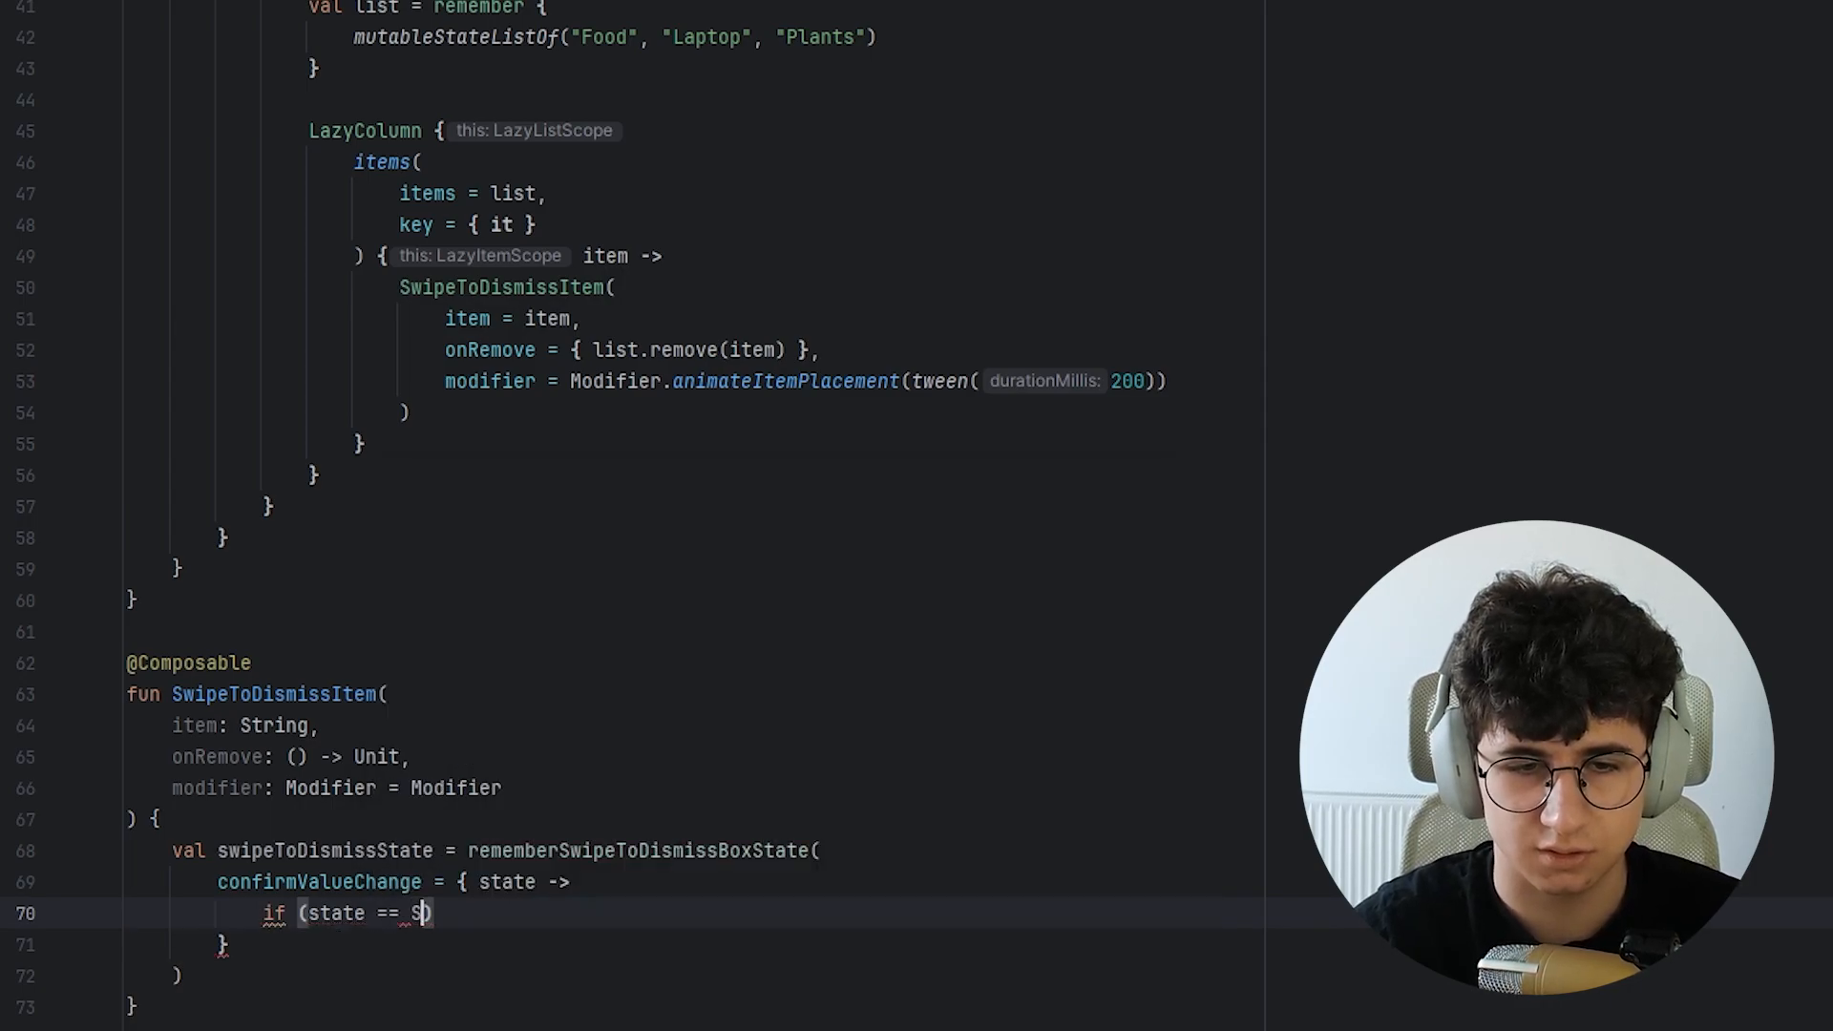
text(SwipeToDismissBoxValue.StartTo)
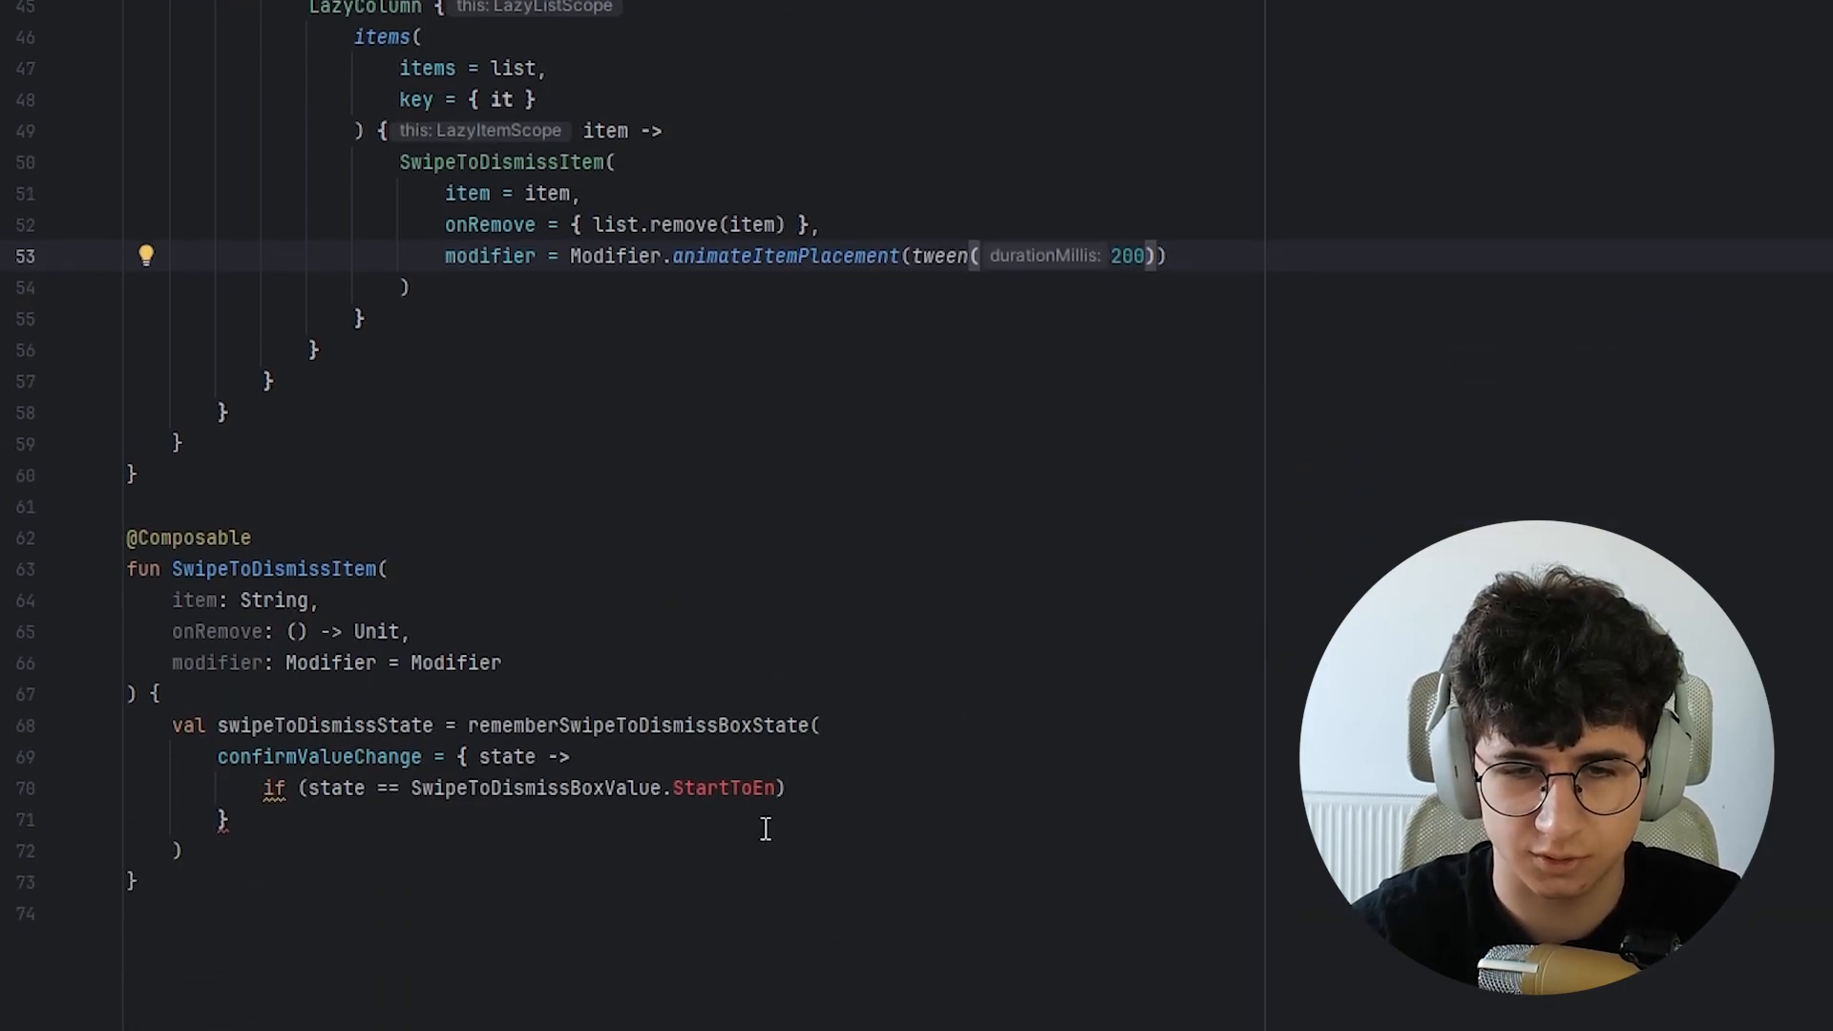
text(EndToStart)
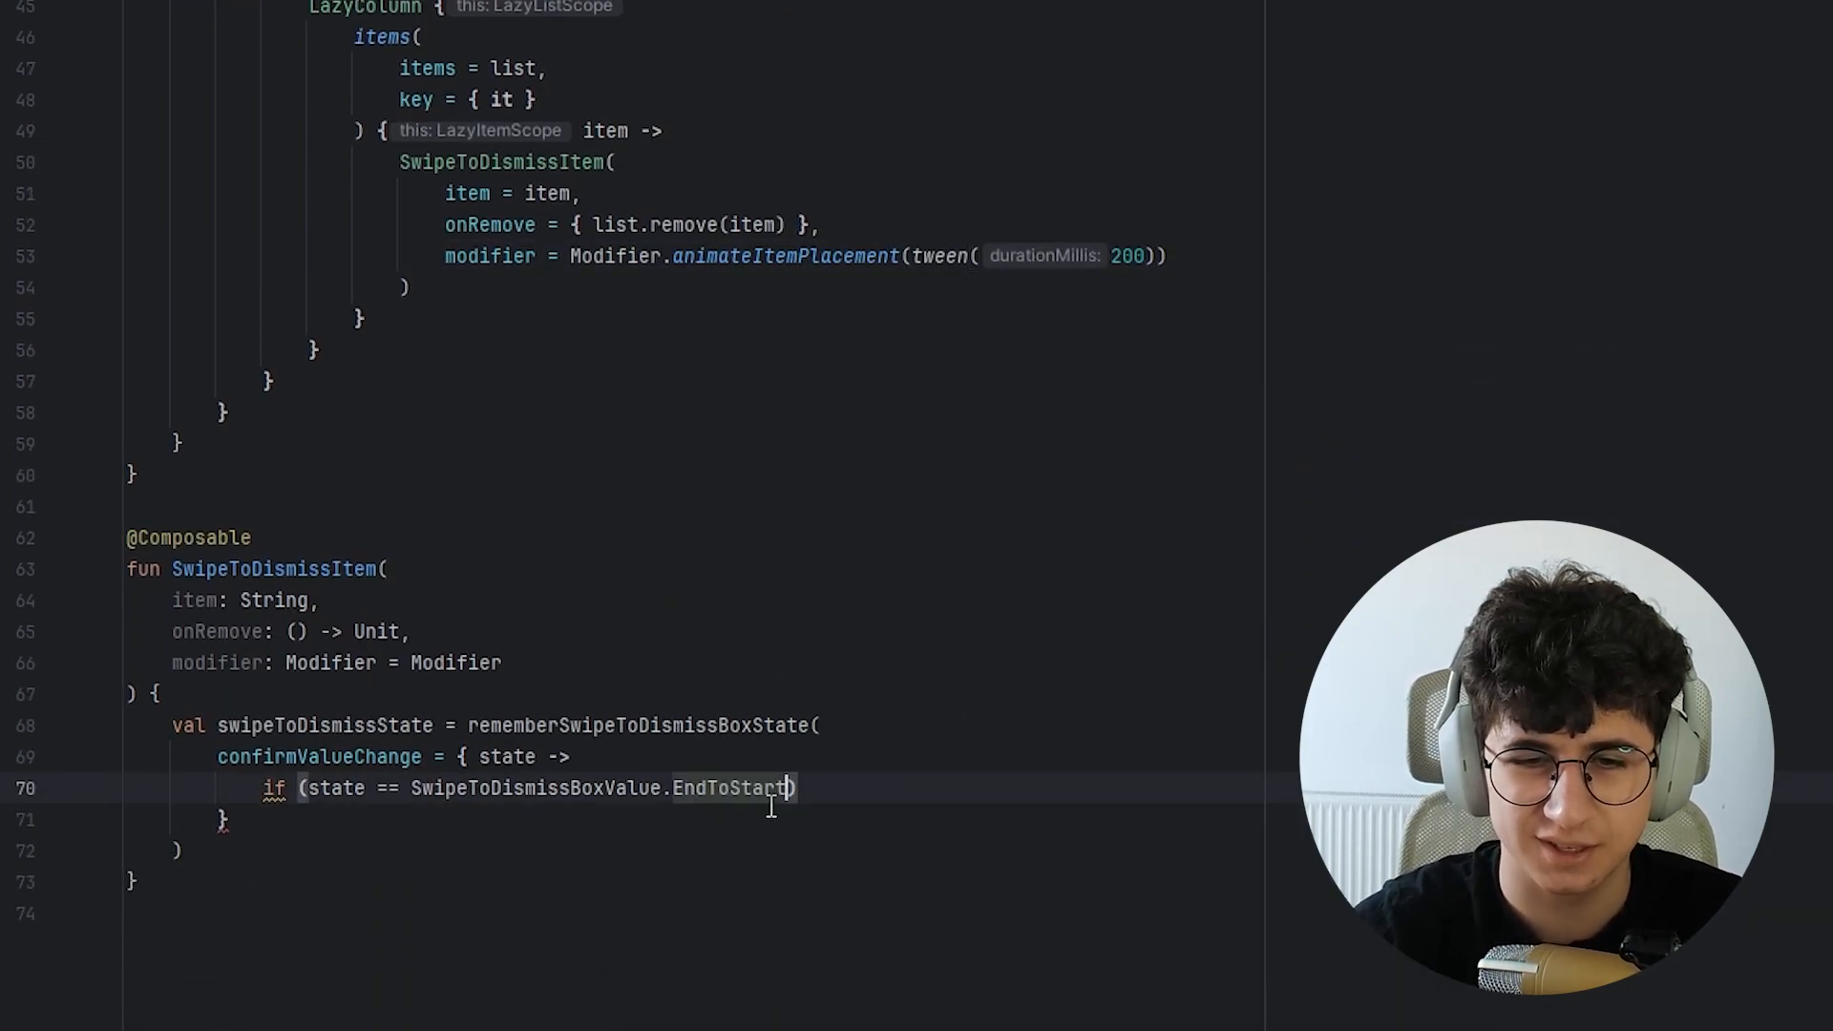
text({)
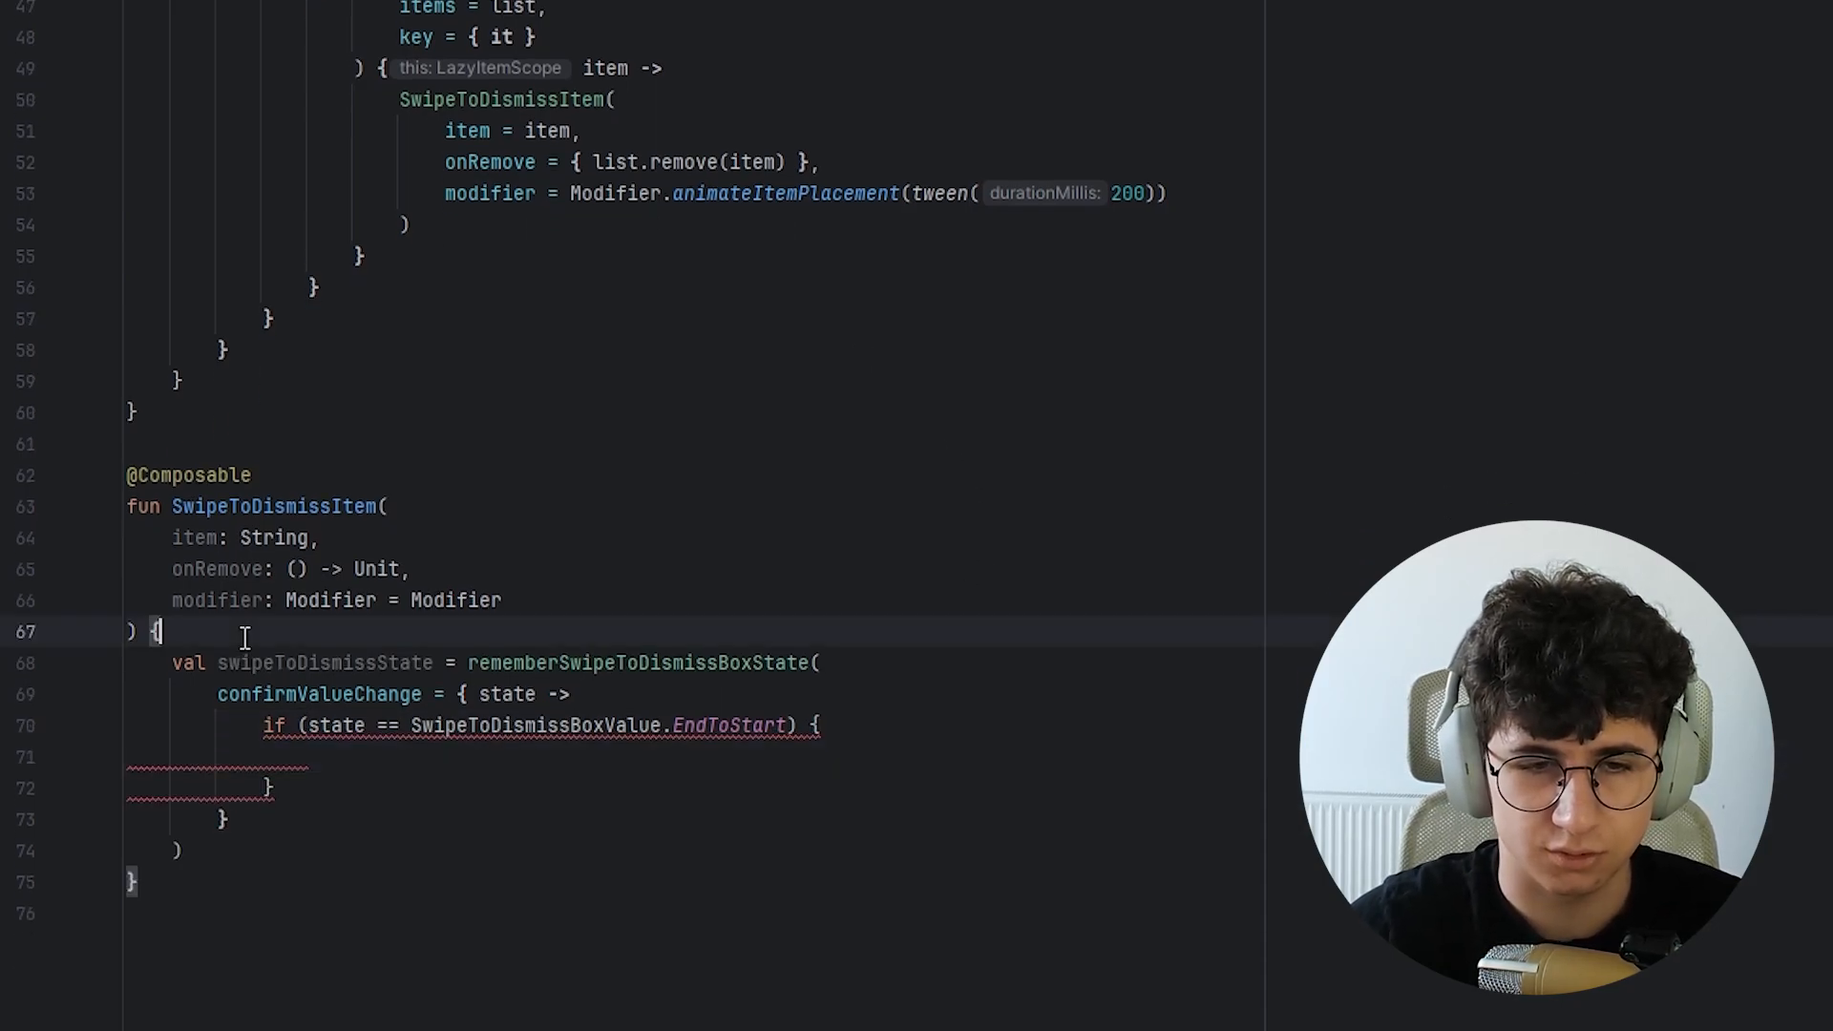
Add a coroutine scope that launches delay(1.seconds), calls onRemove(), returns true, else false.
text(val corotuineScope =)
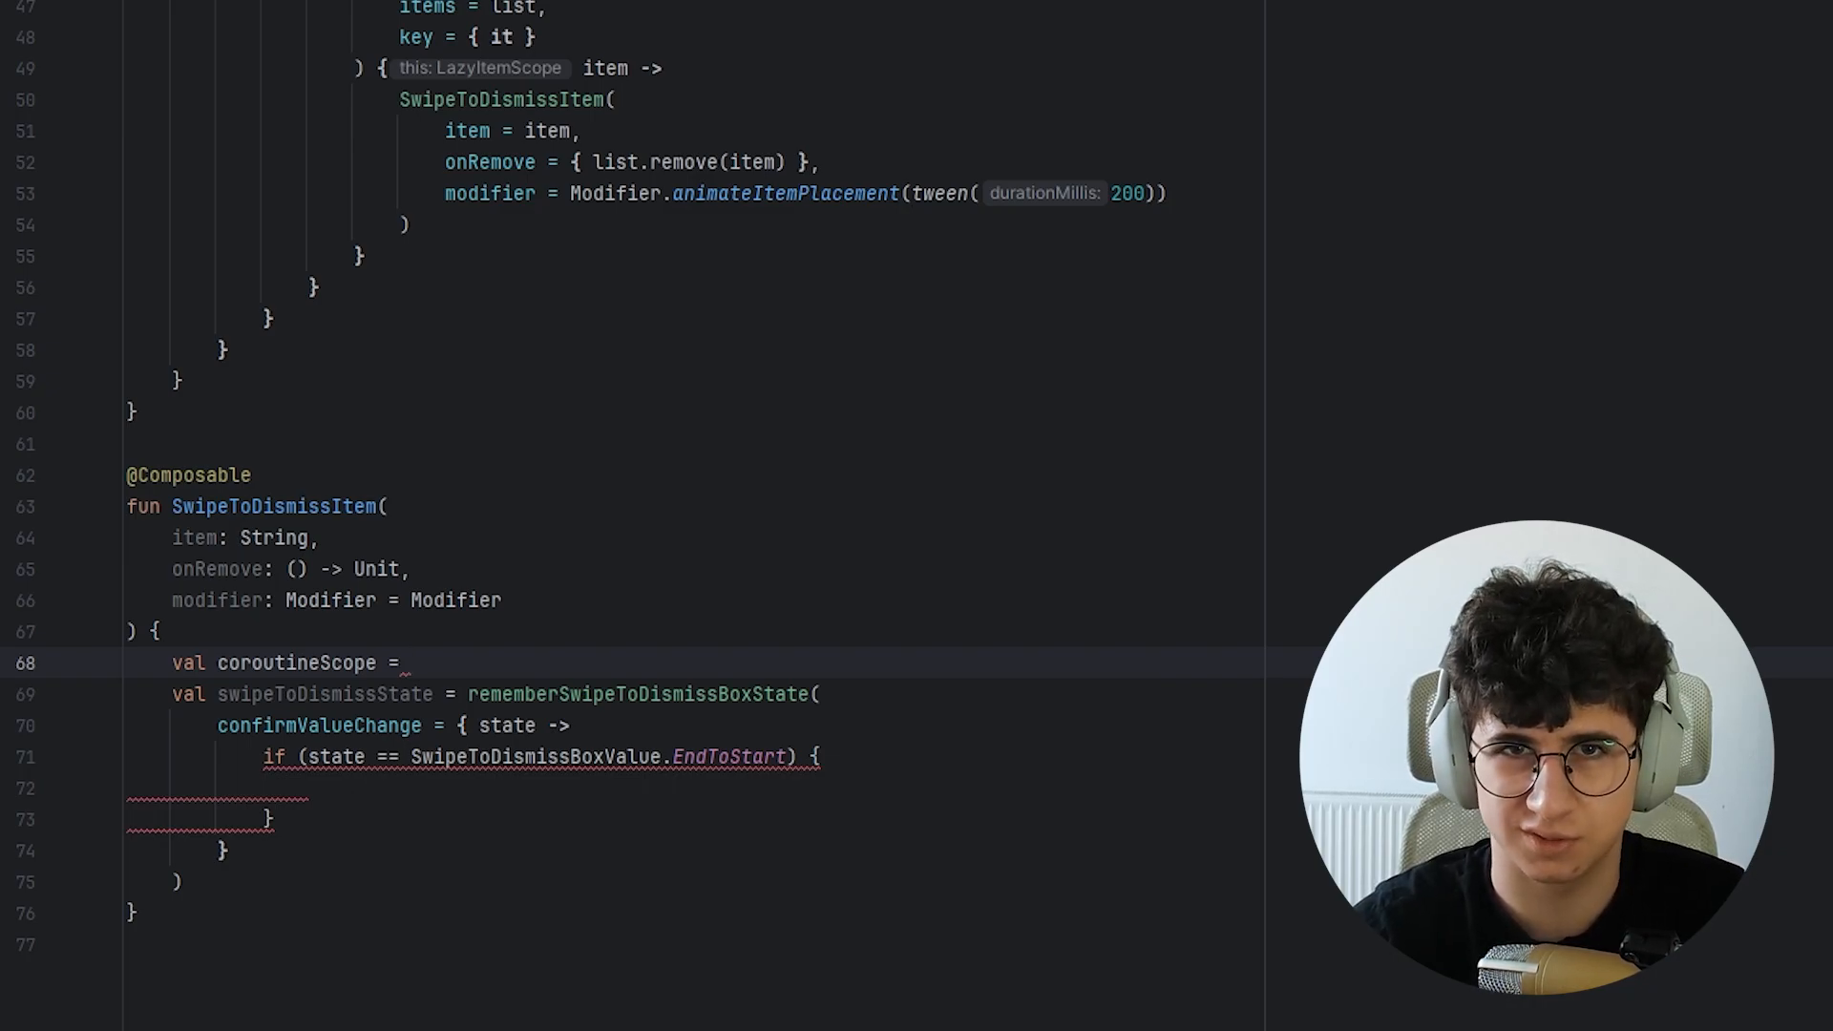
text(rememberCoroutineScope()
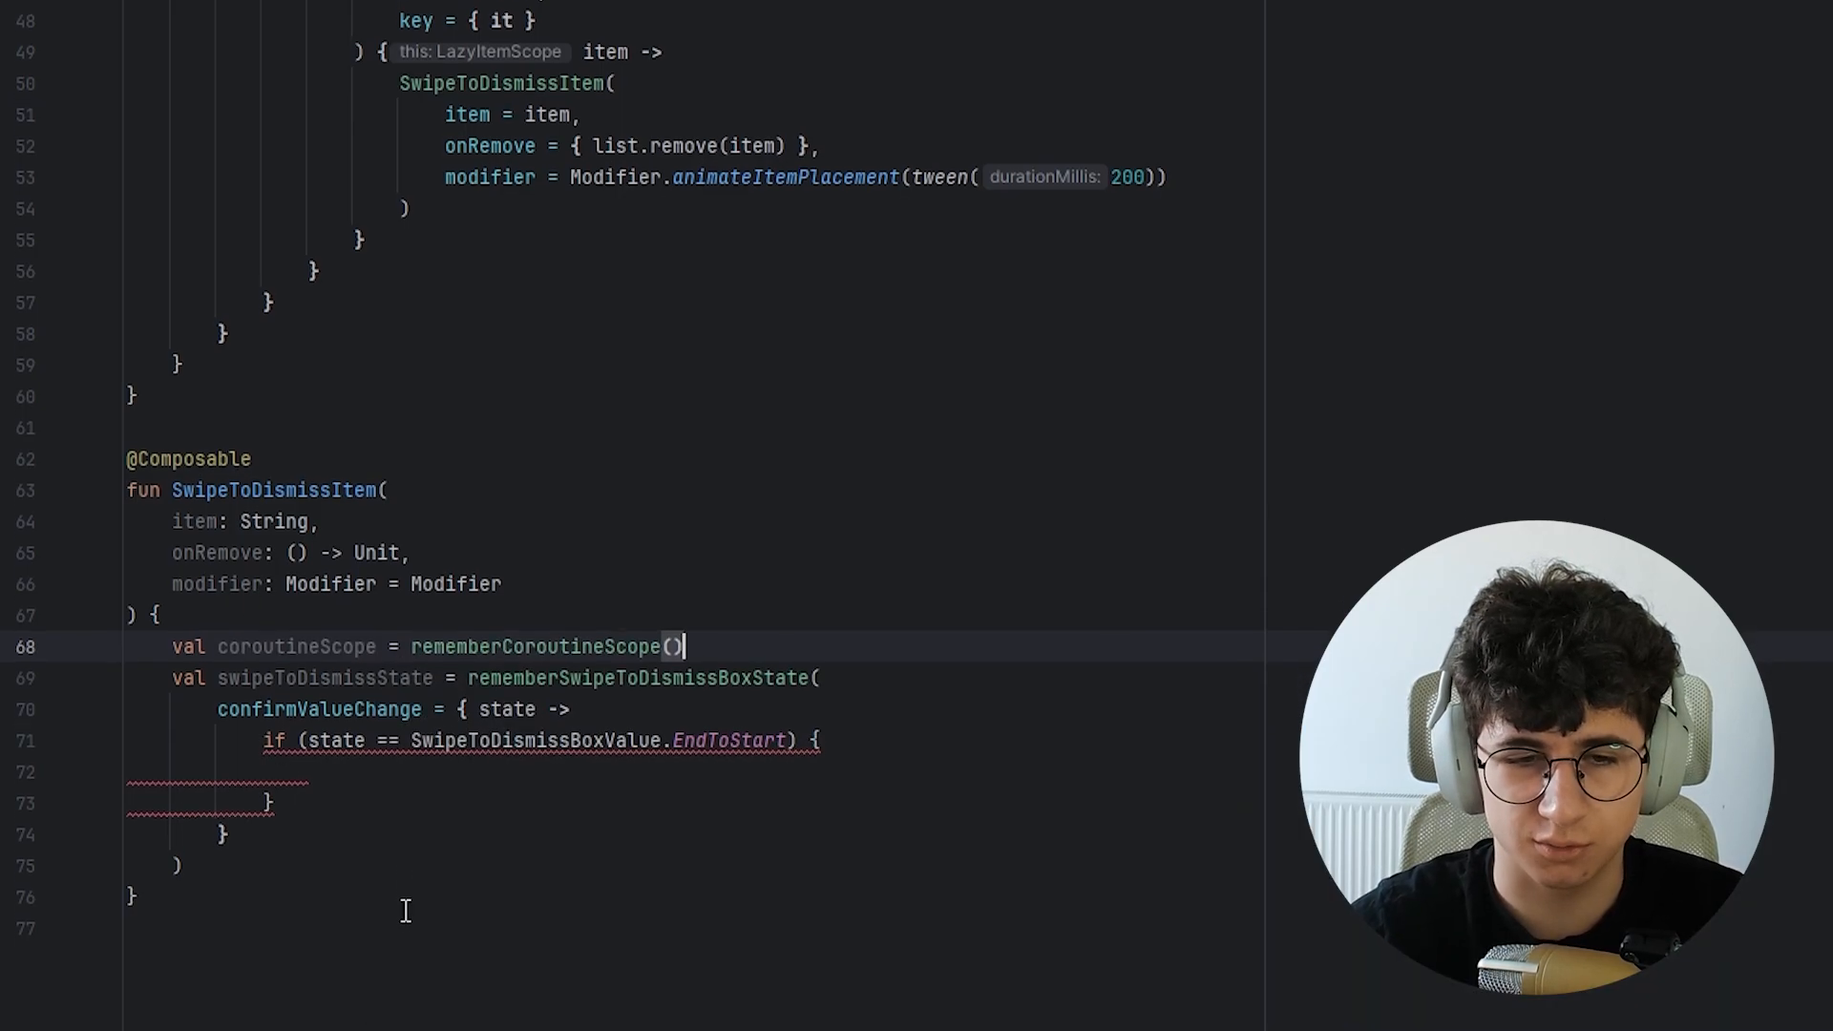
text(coroutine)
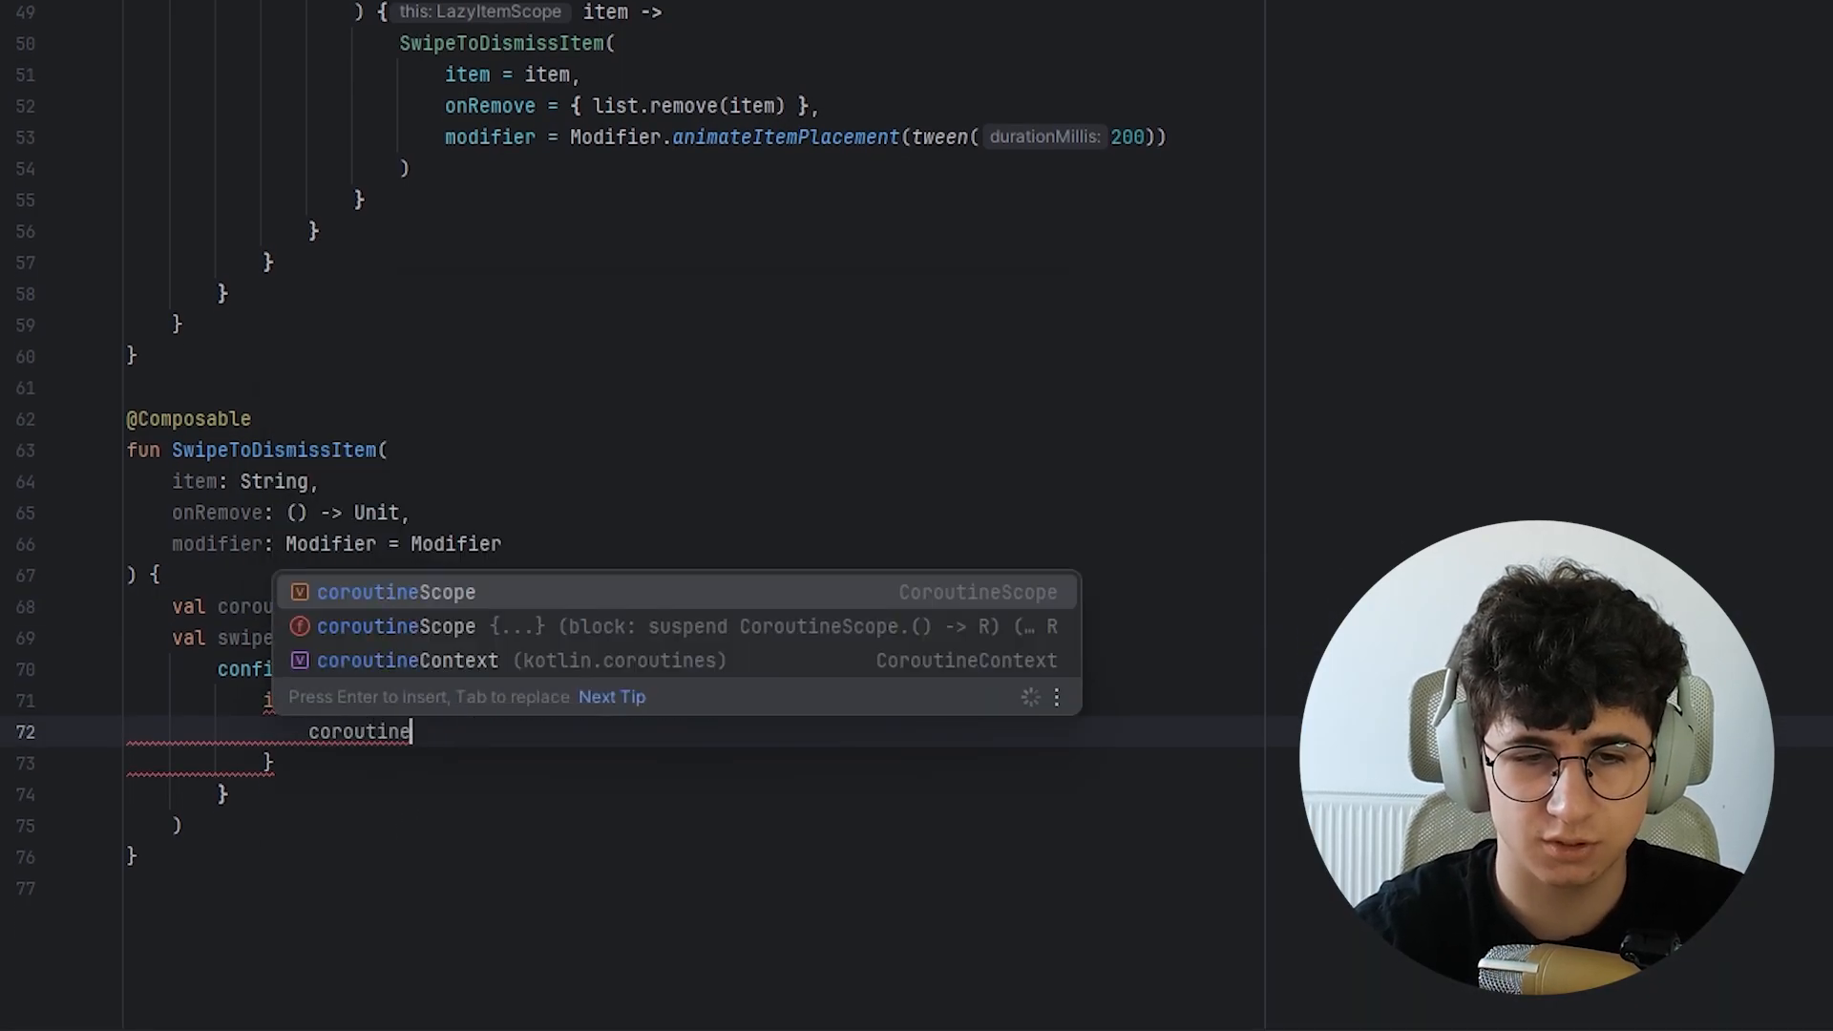
key(Enter)
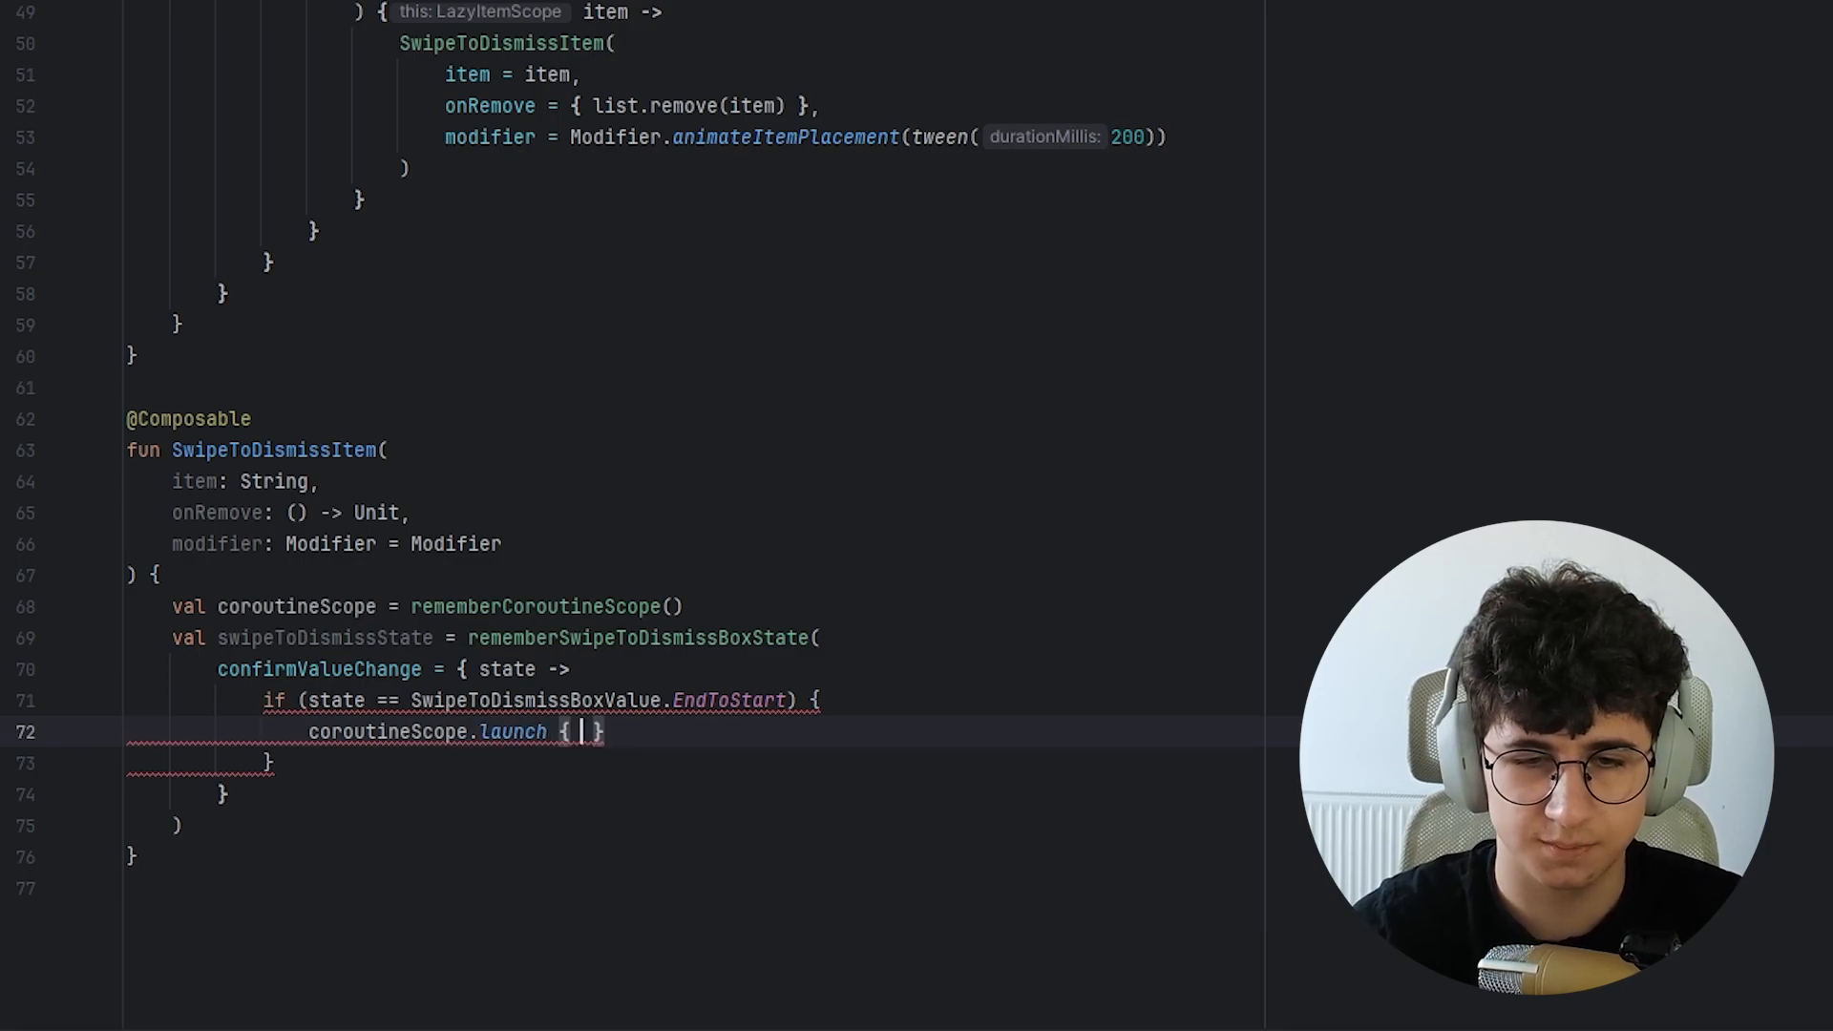
key(Enter)
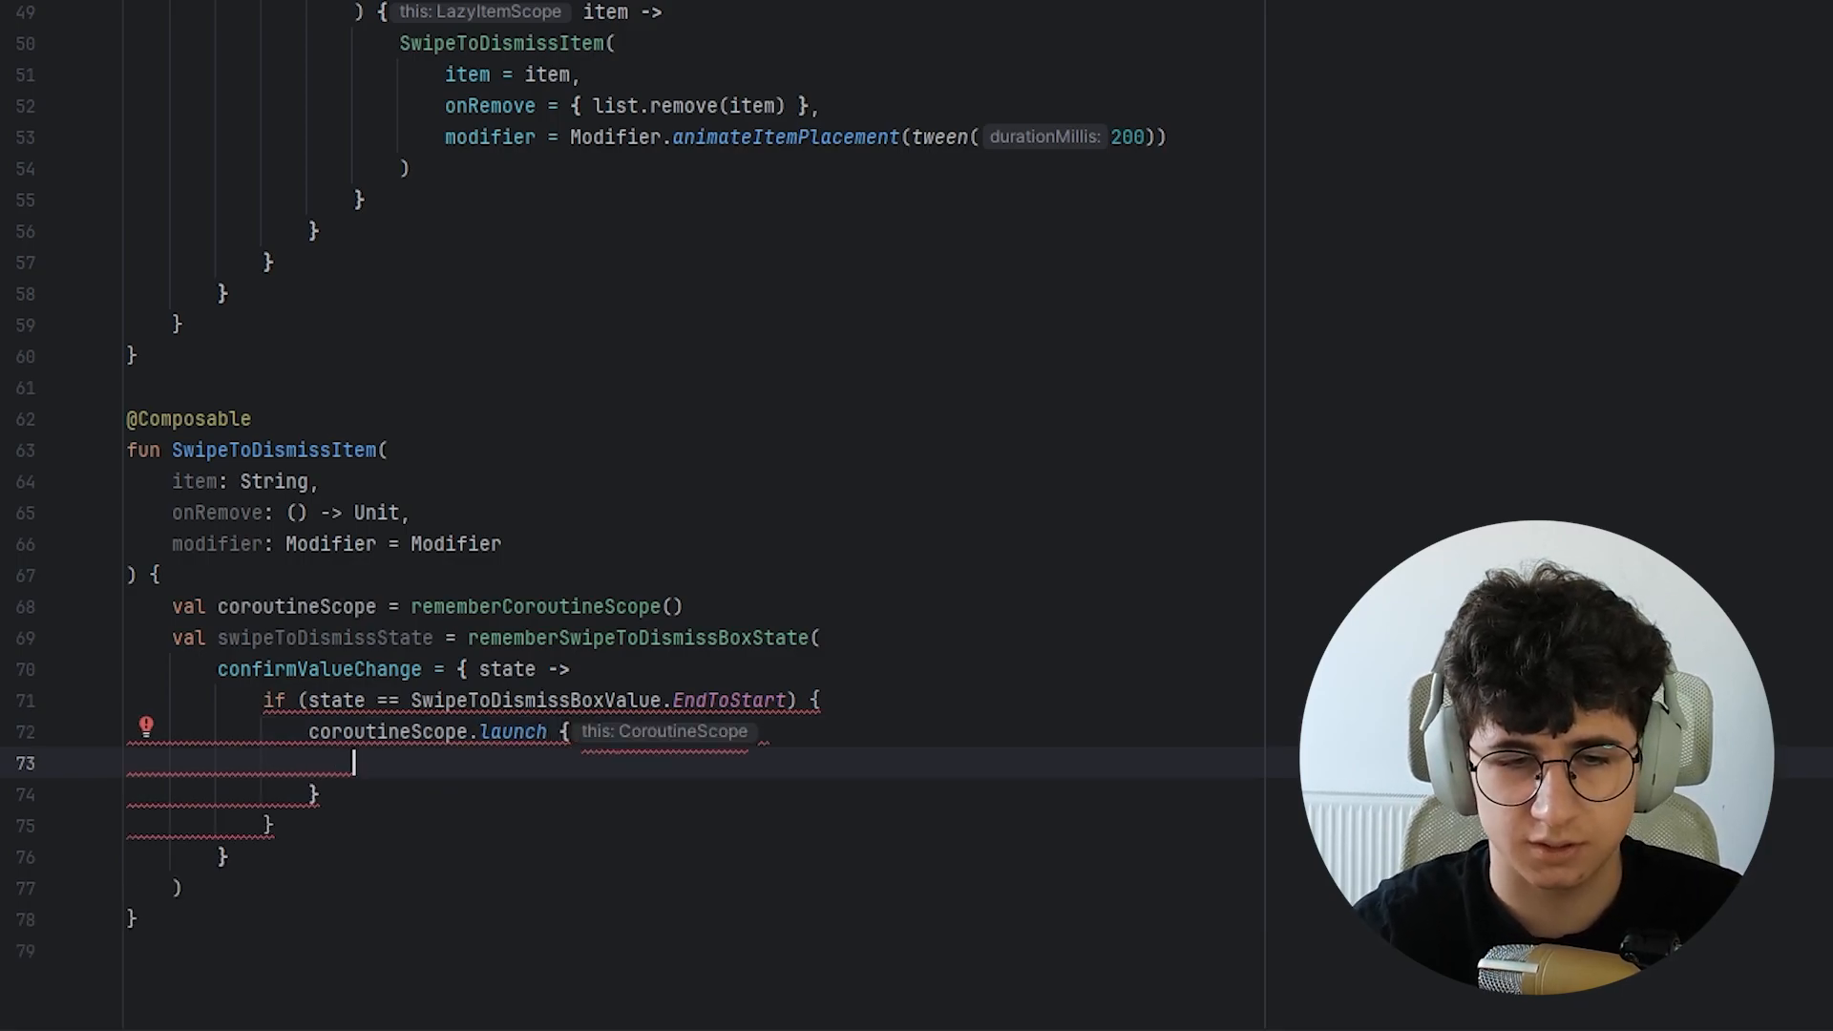
text(delay(1.)
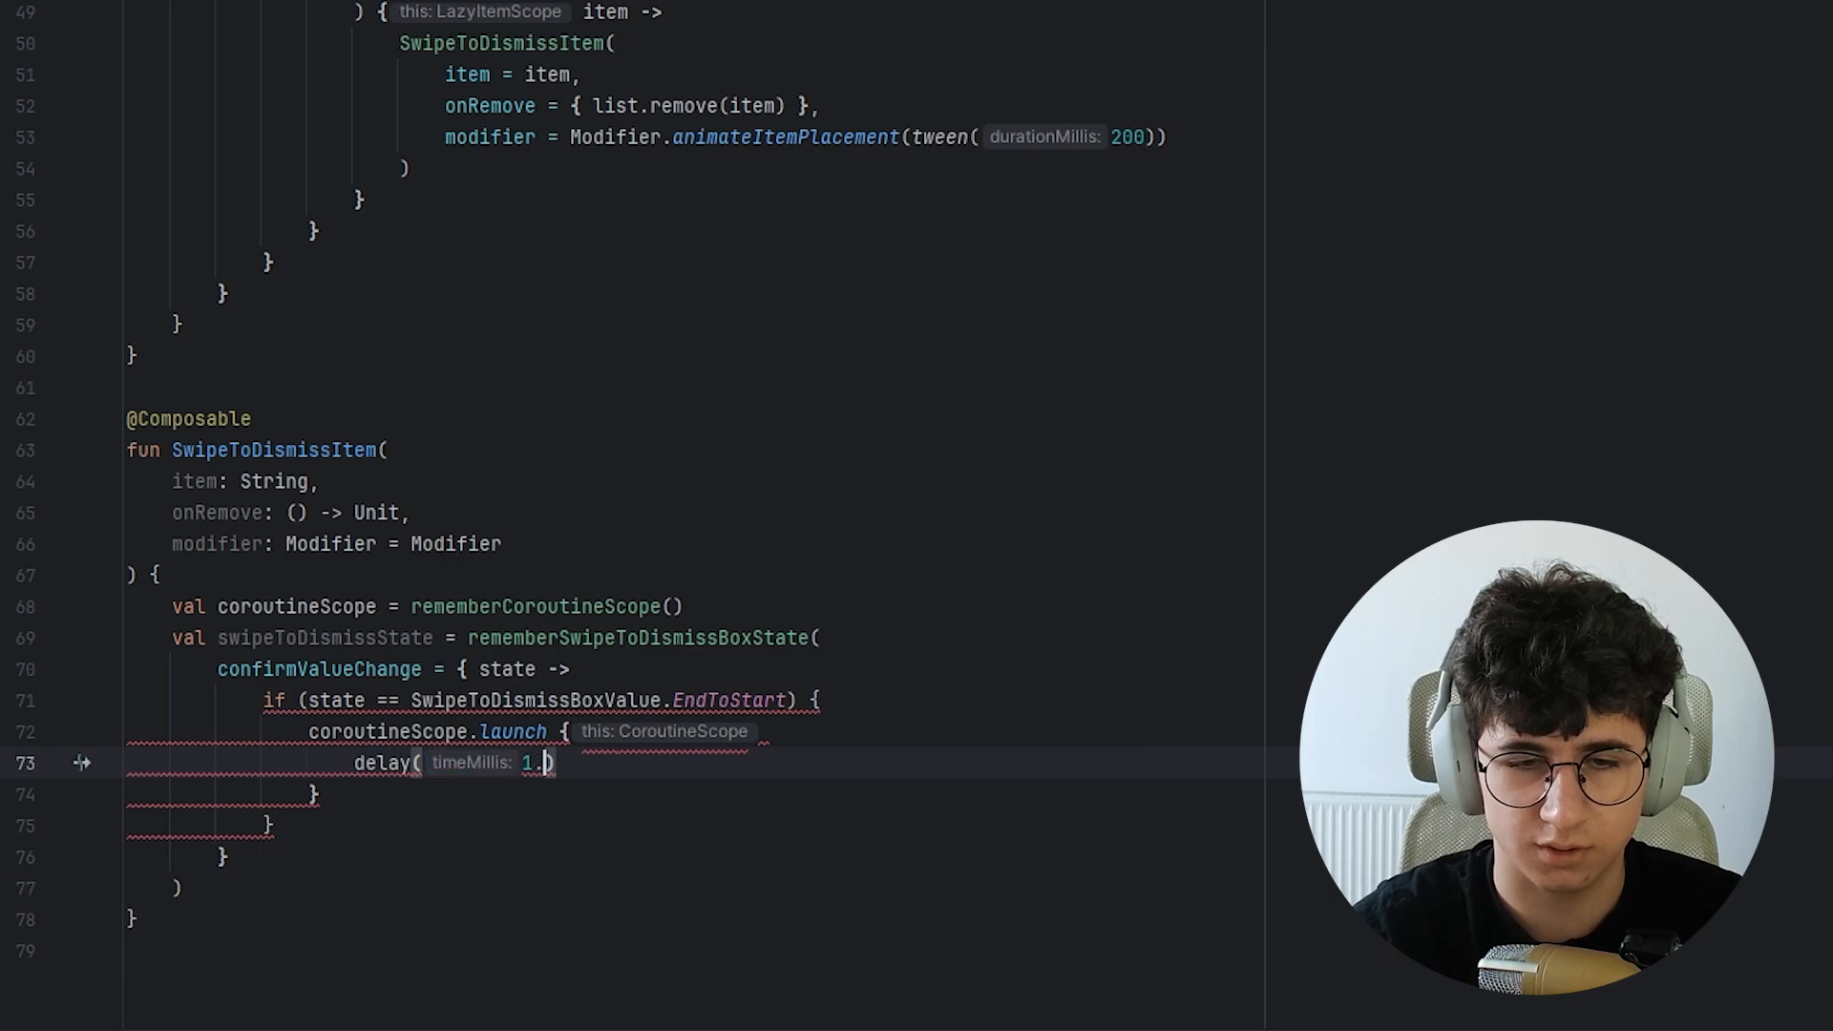
text(seconds)
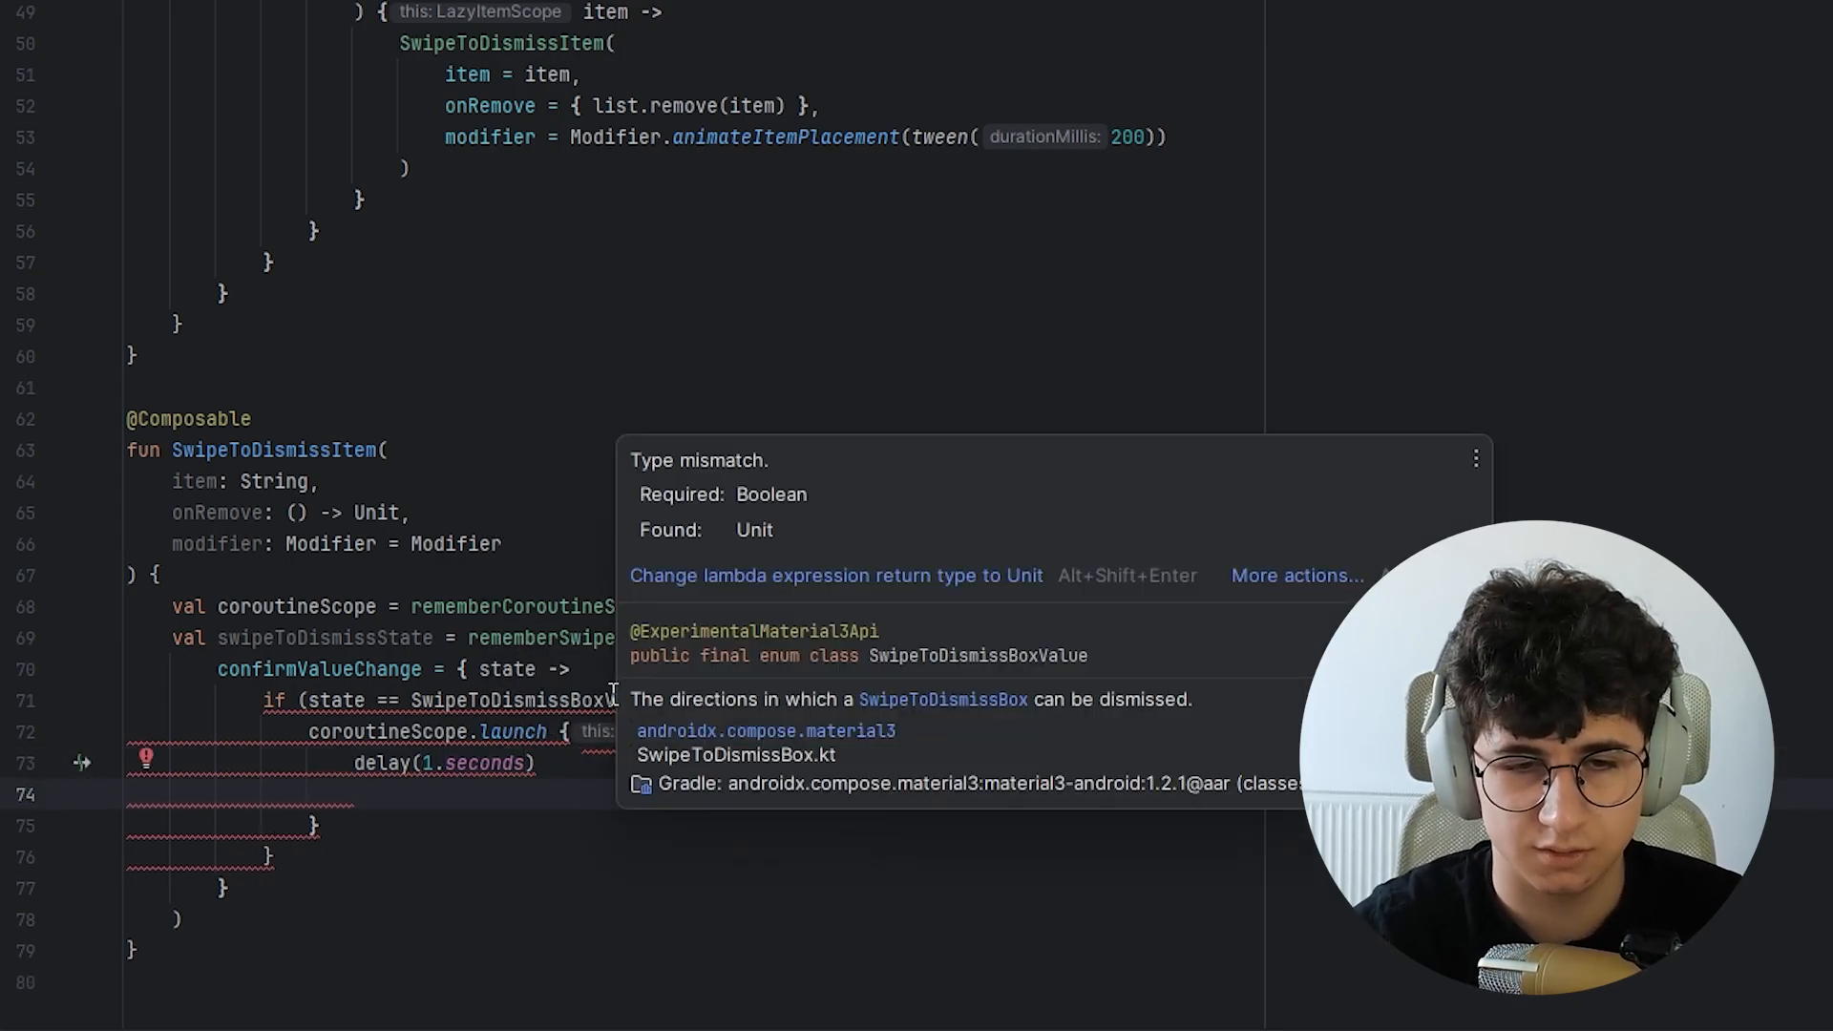
text(onRemove())
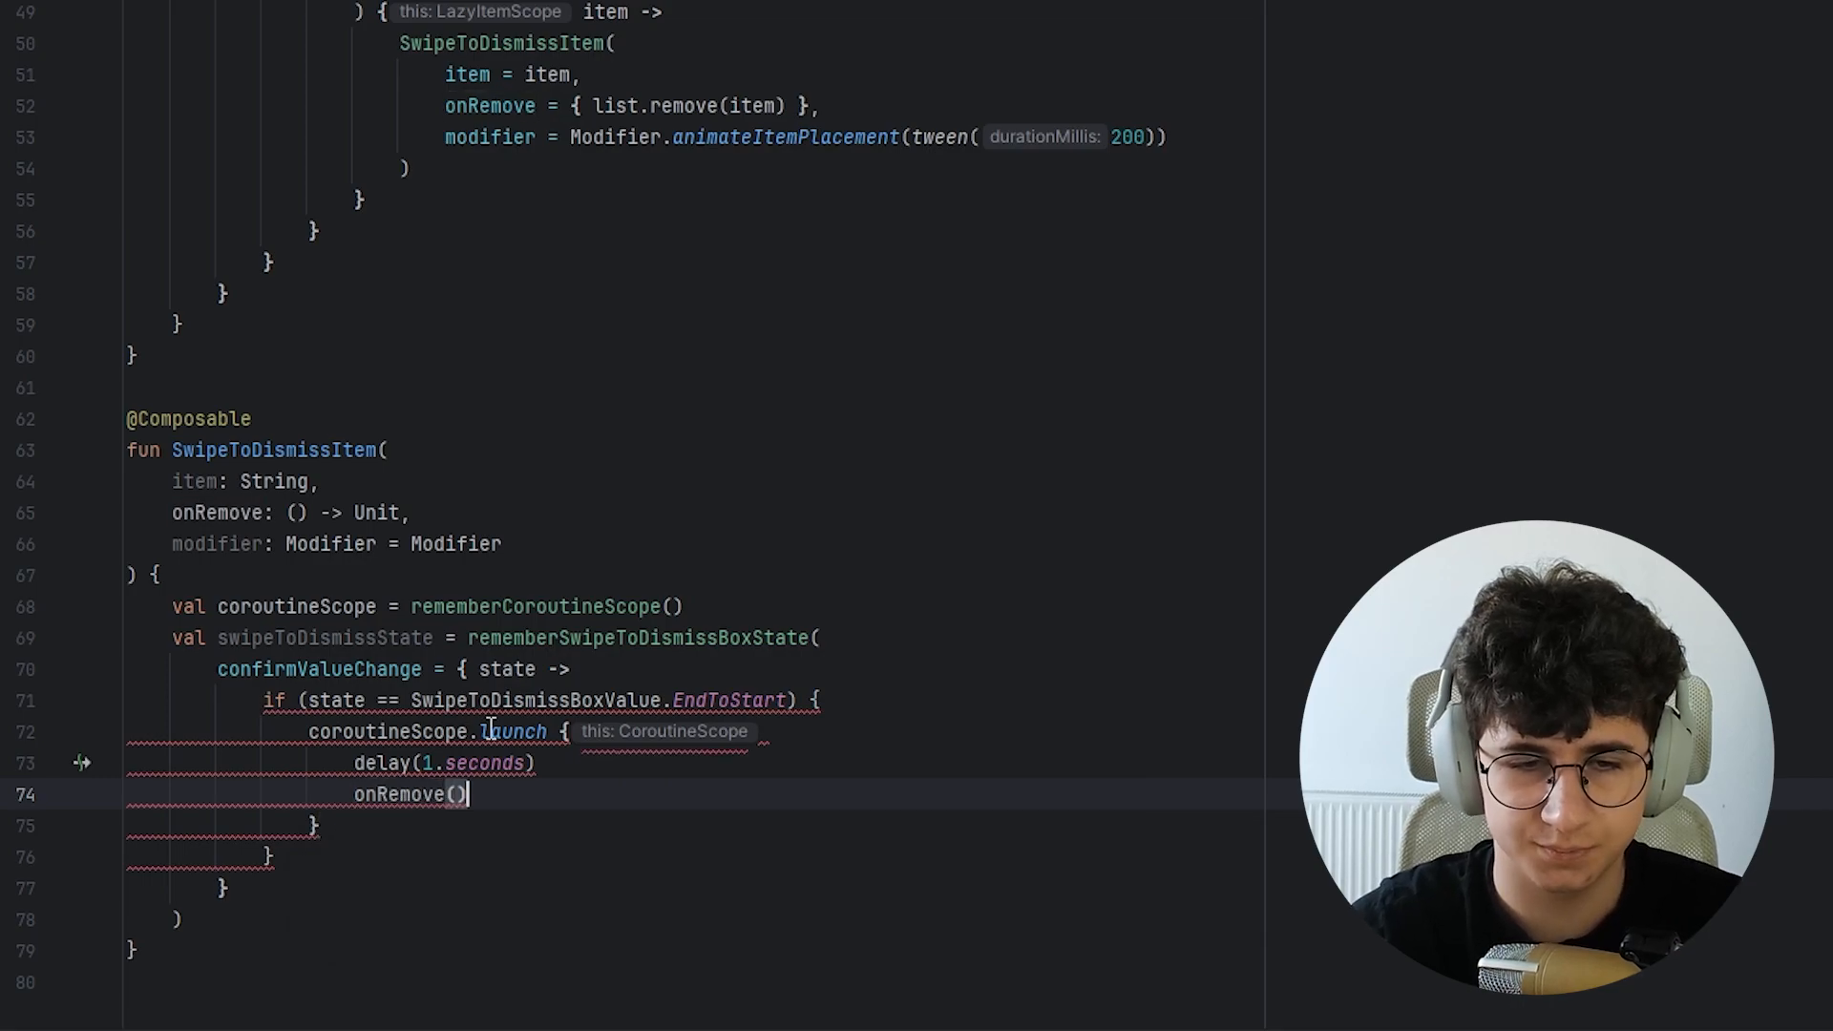
text(true)
click(272, 856)
text( else {)
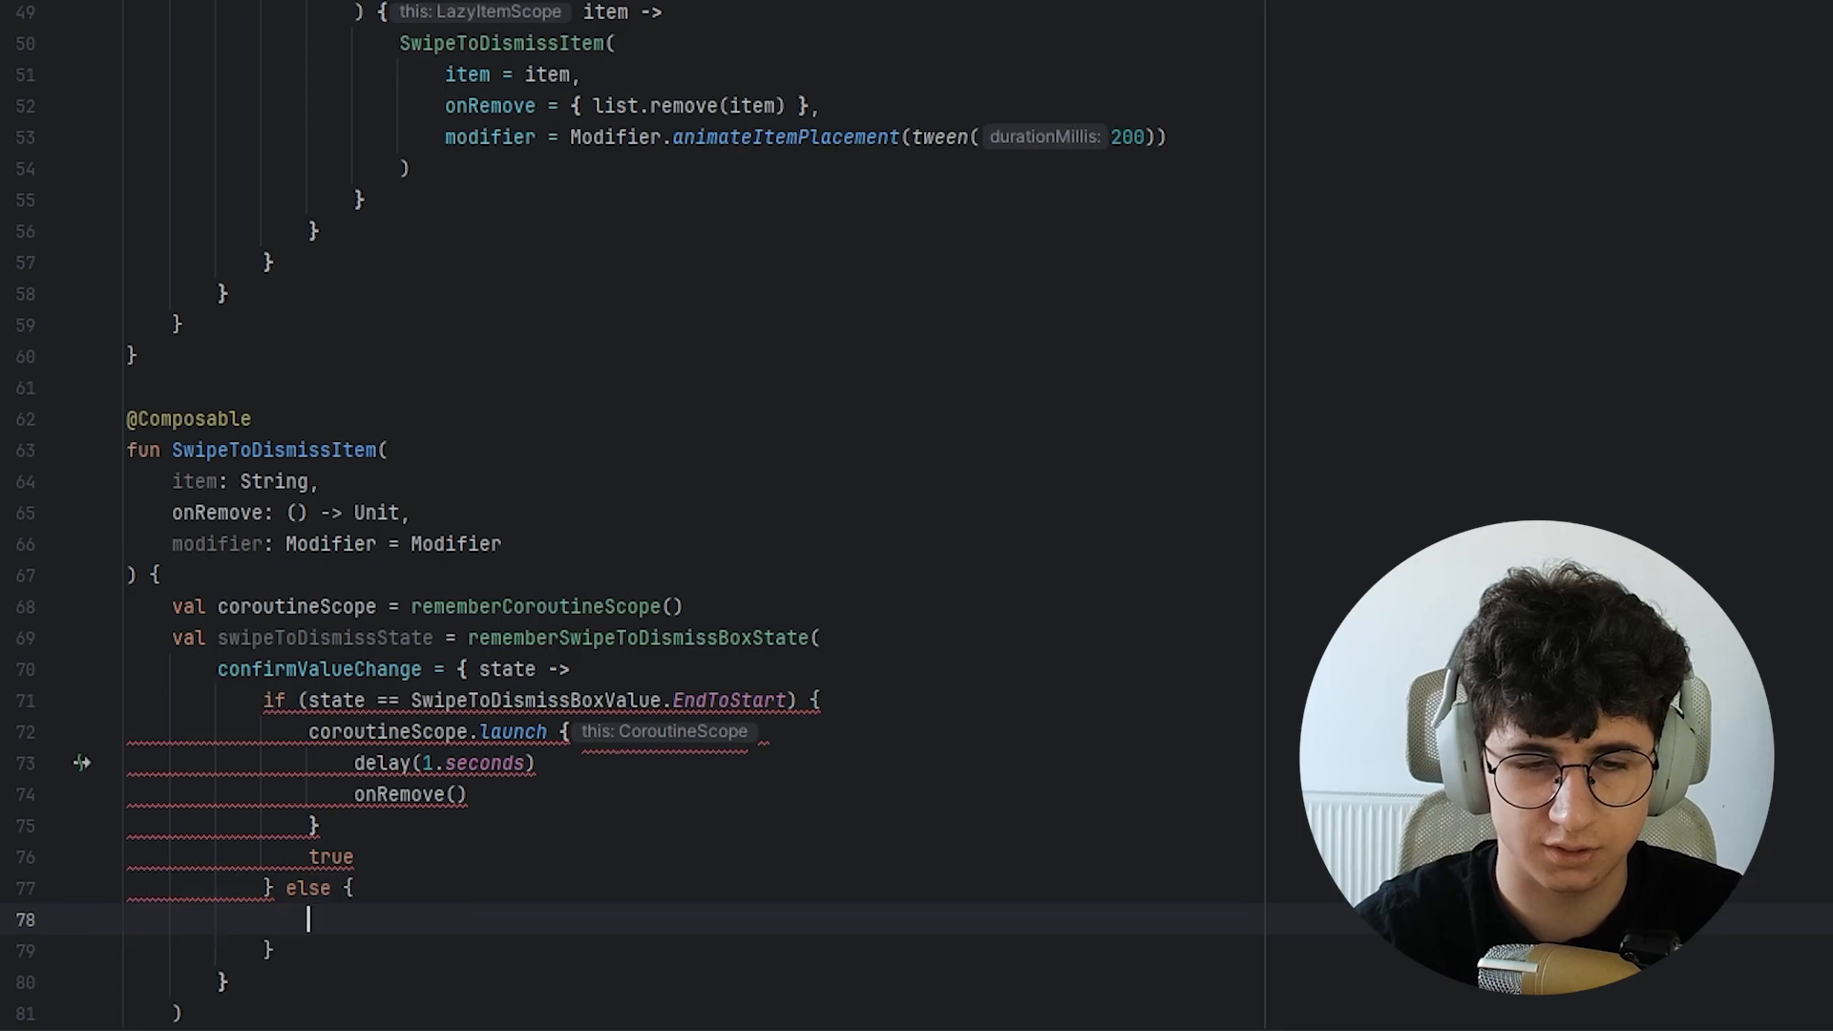
text(false)
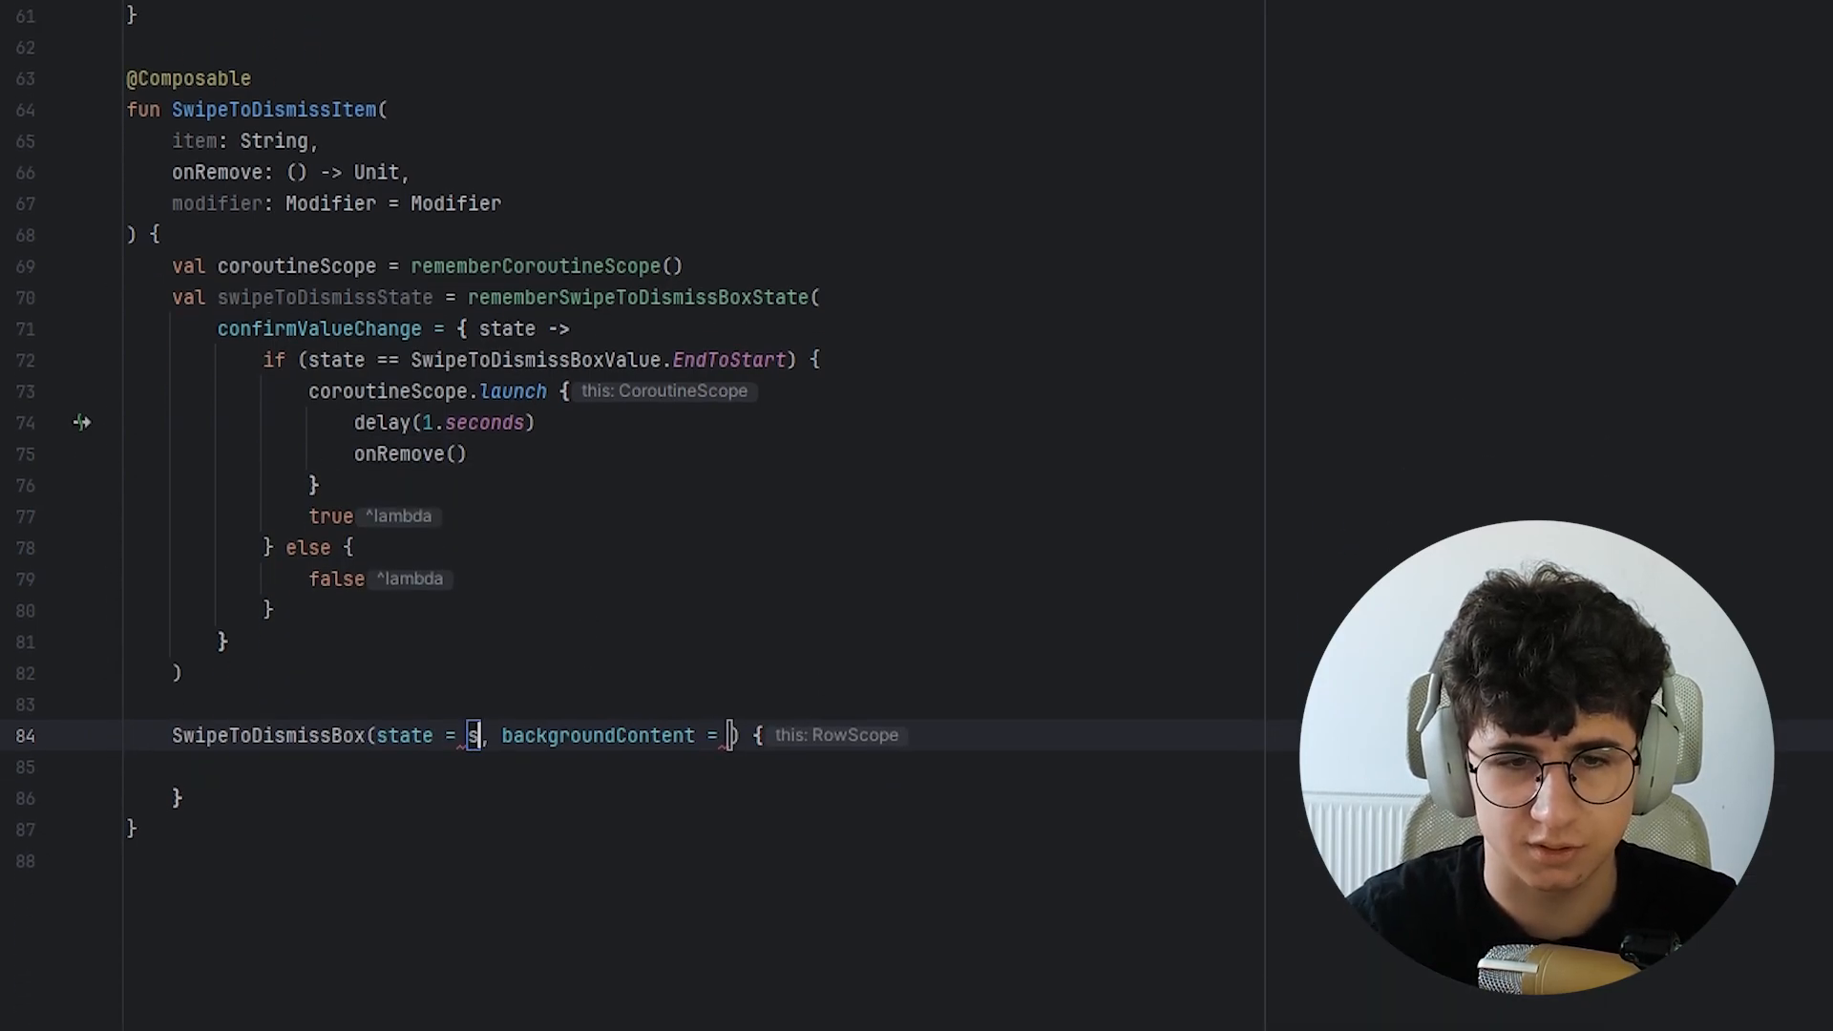
Animate backgroundColor with a when over swipeToDismissState.currentValue, using TODO() branches.
text(swipeToDismissState)
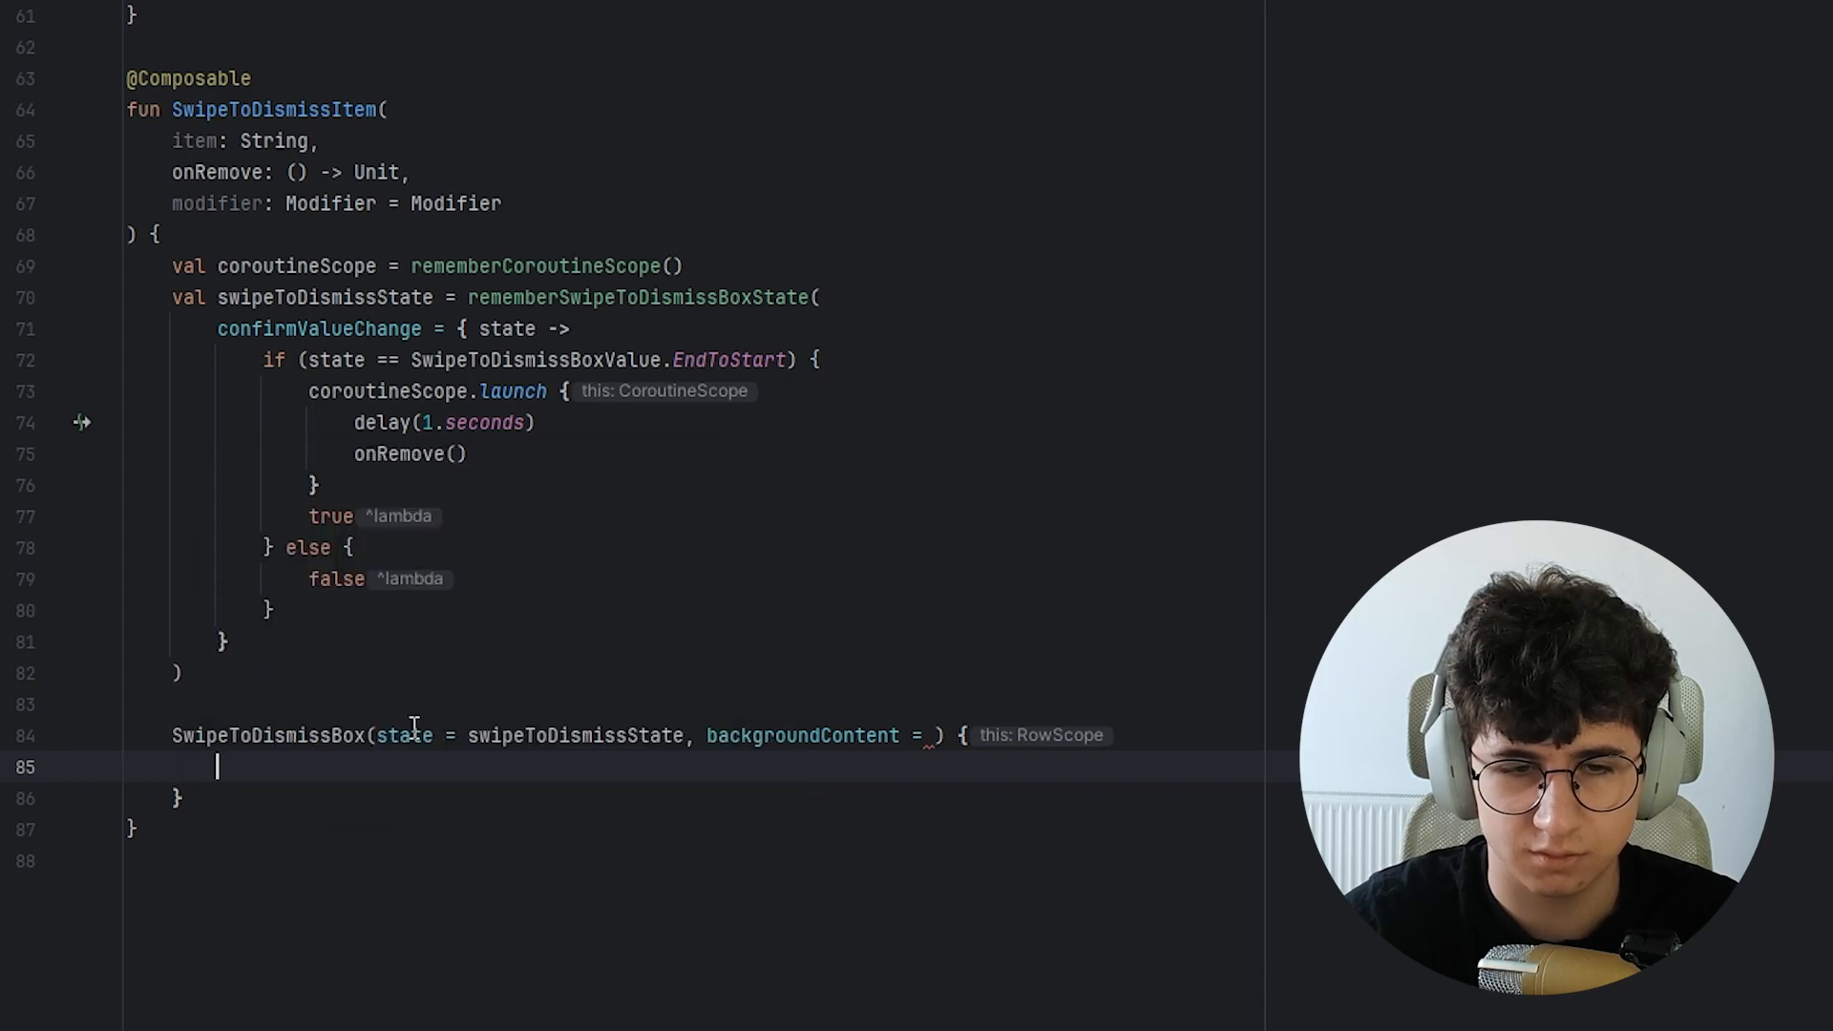
key(Enter)
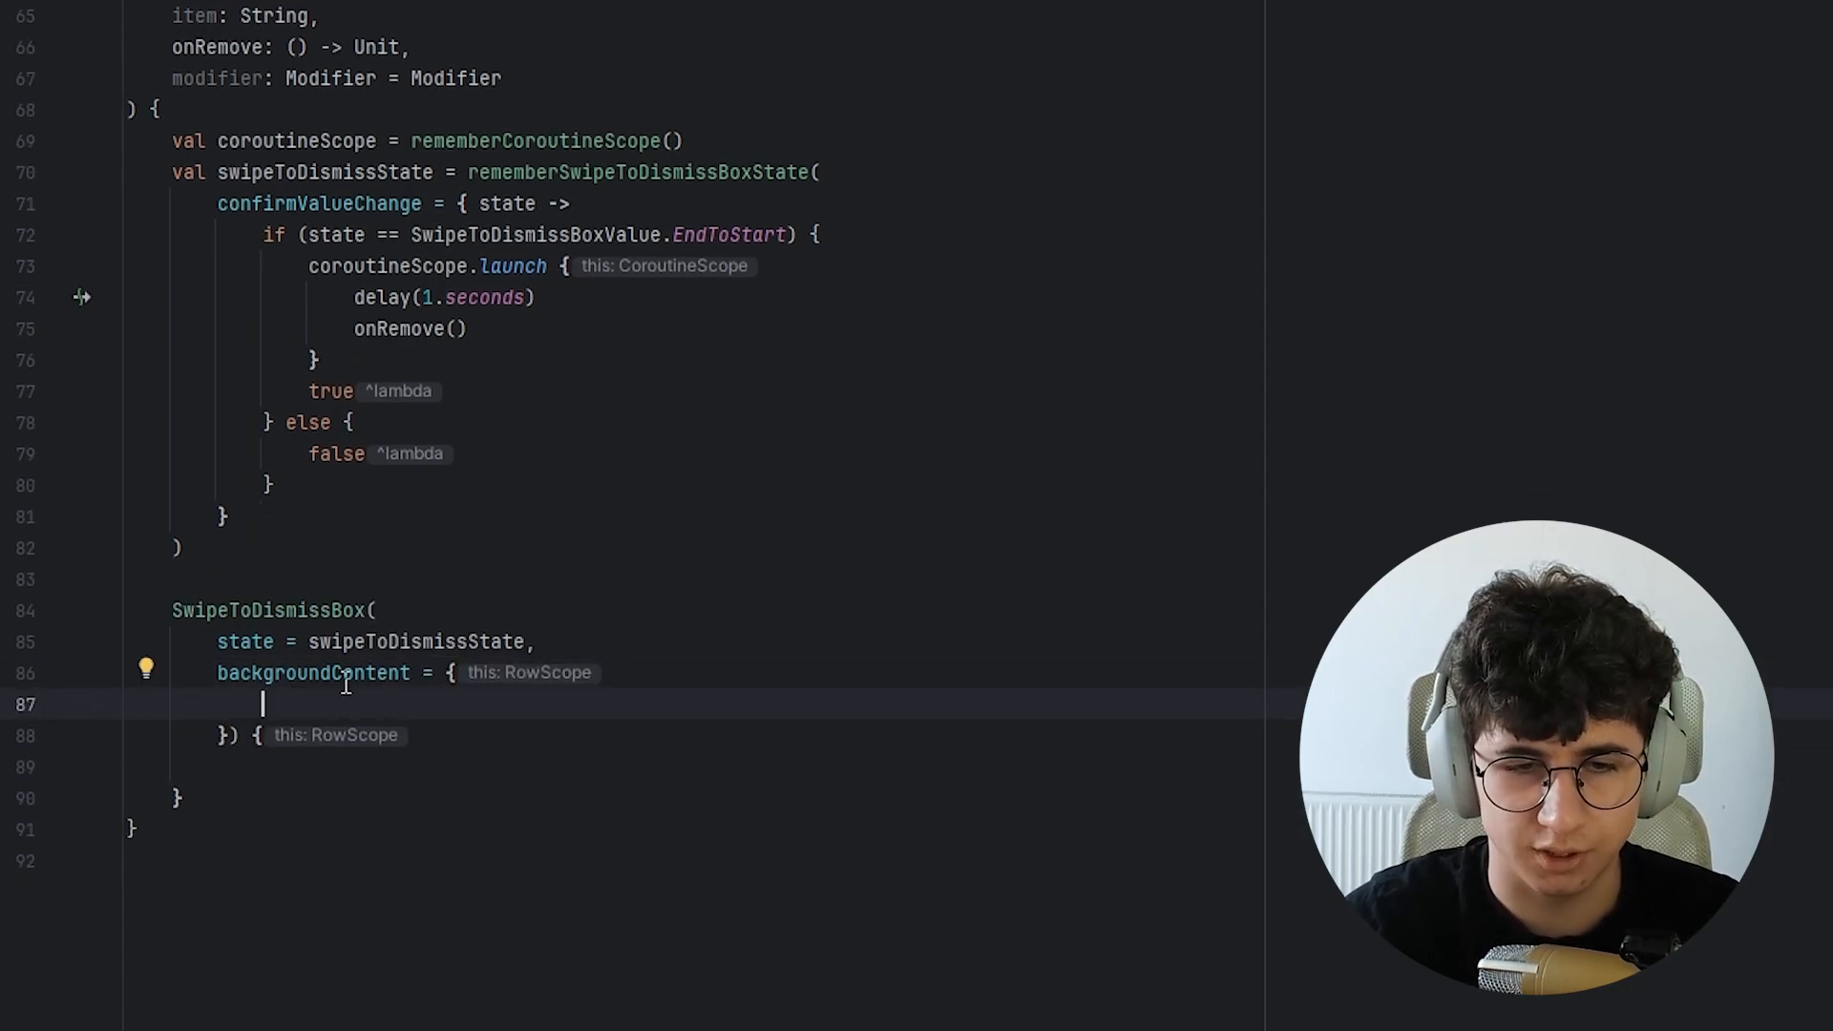
mouse_move(796, 655)
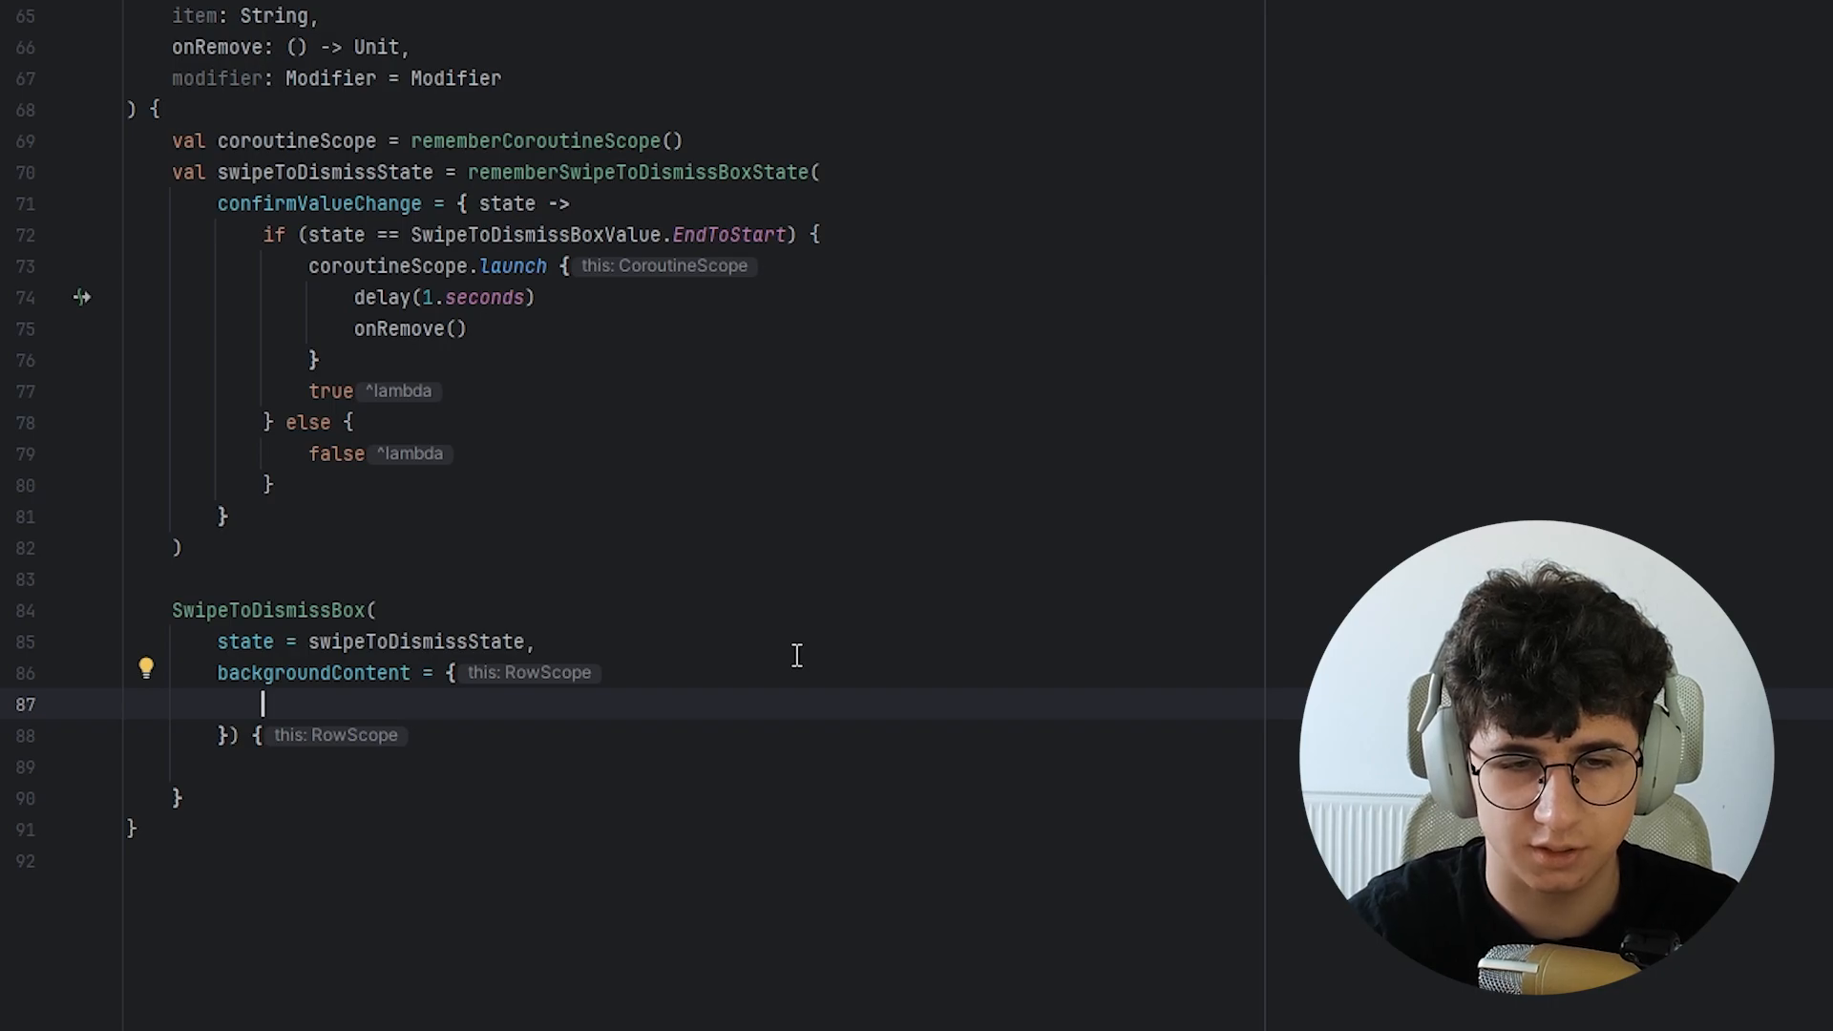
text(val_backgroundColor by animateColorAsState()
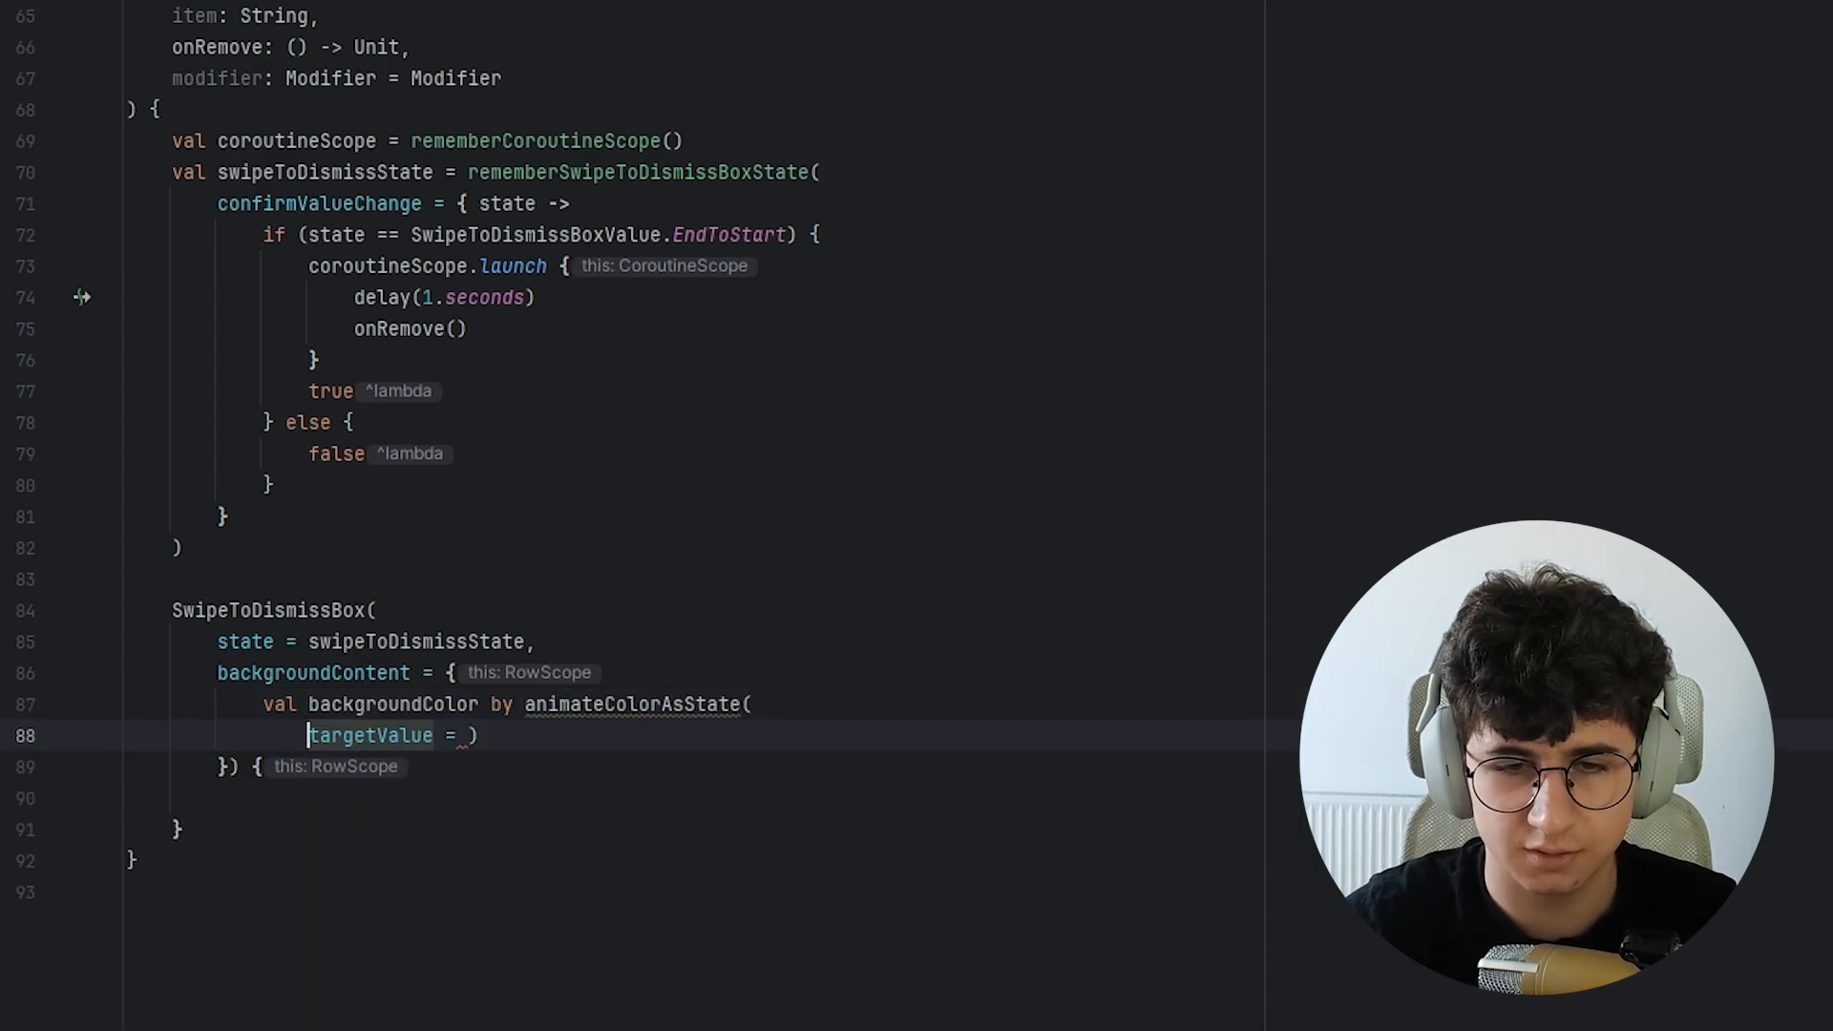
key(Enter)
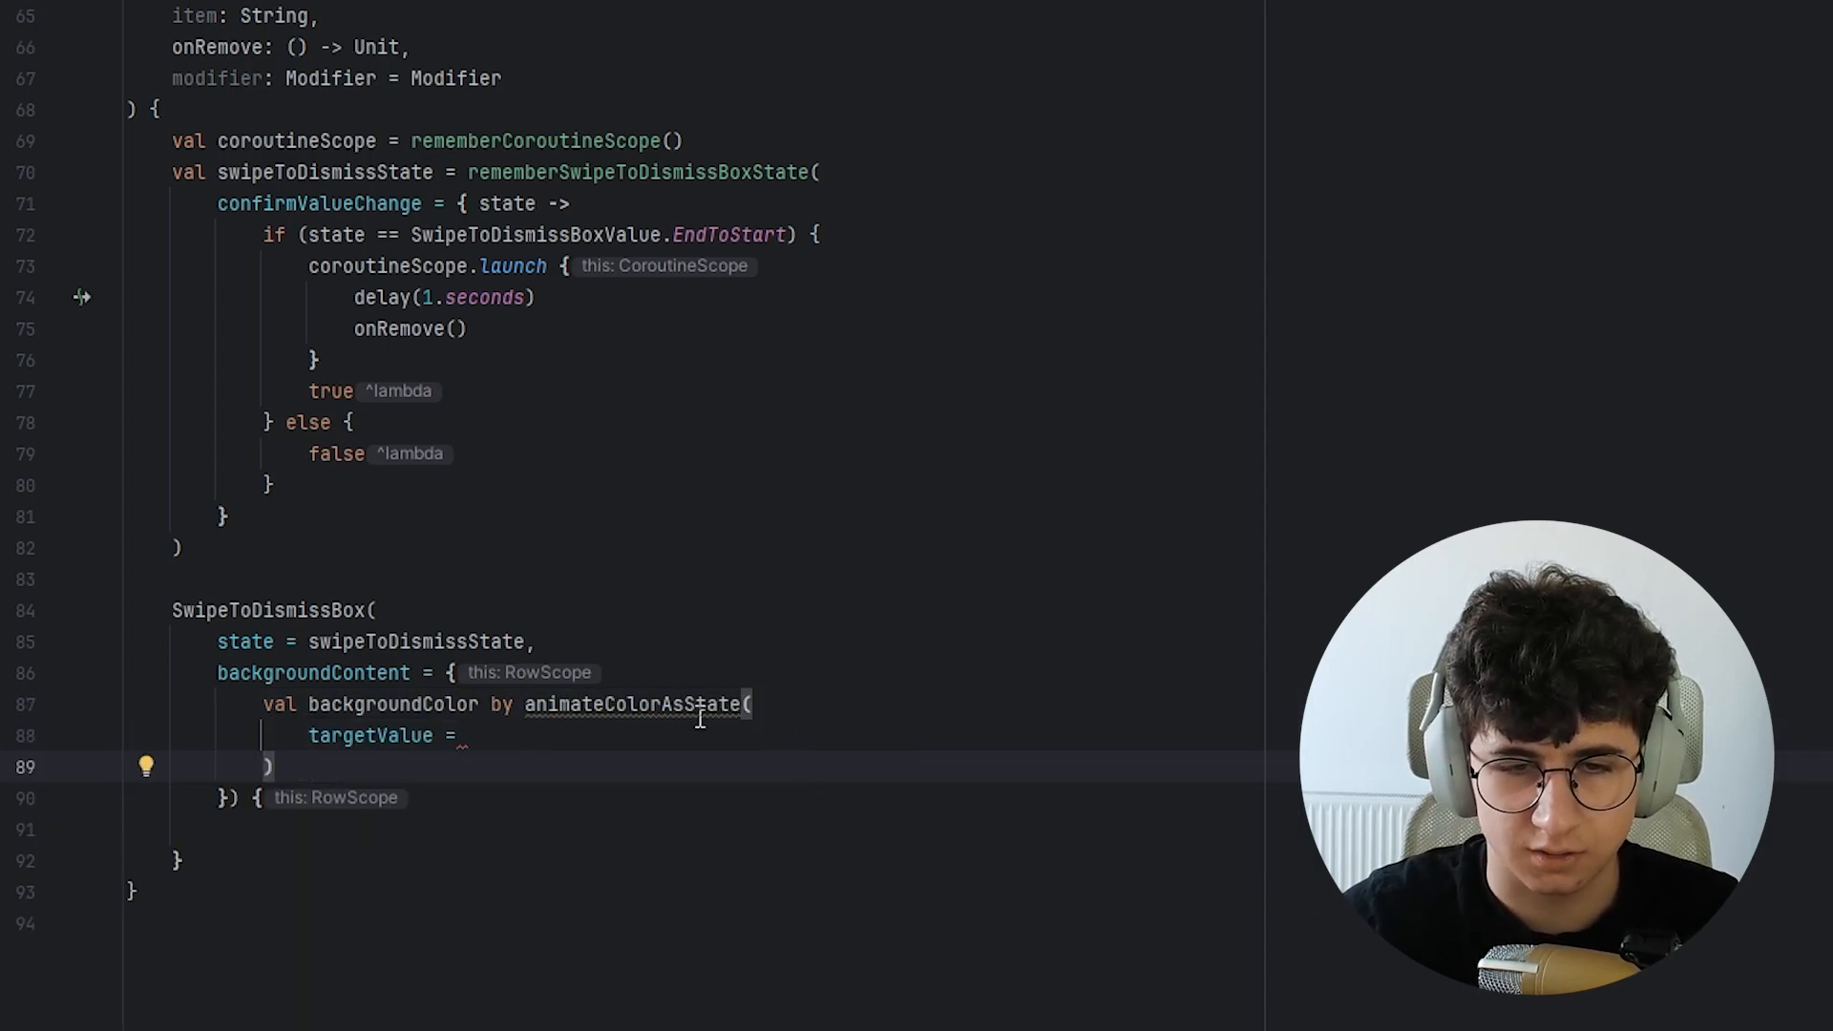
text(when)
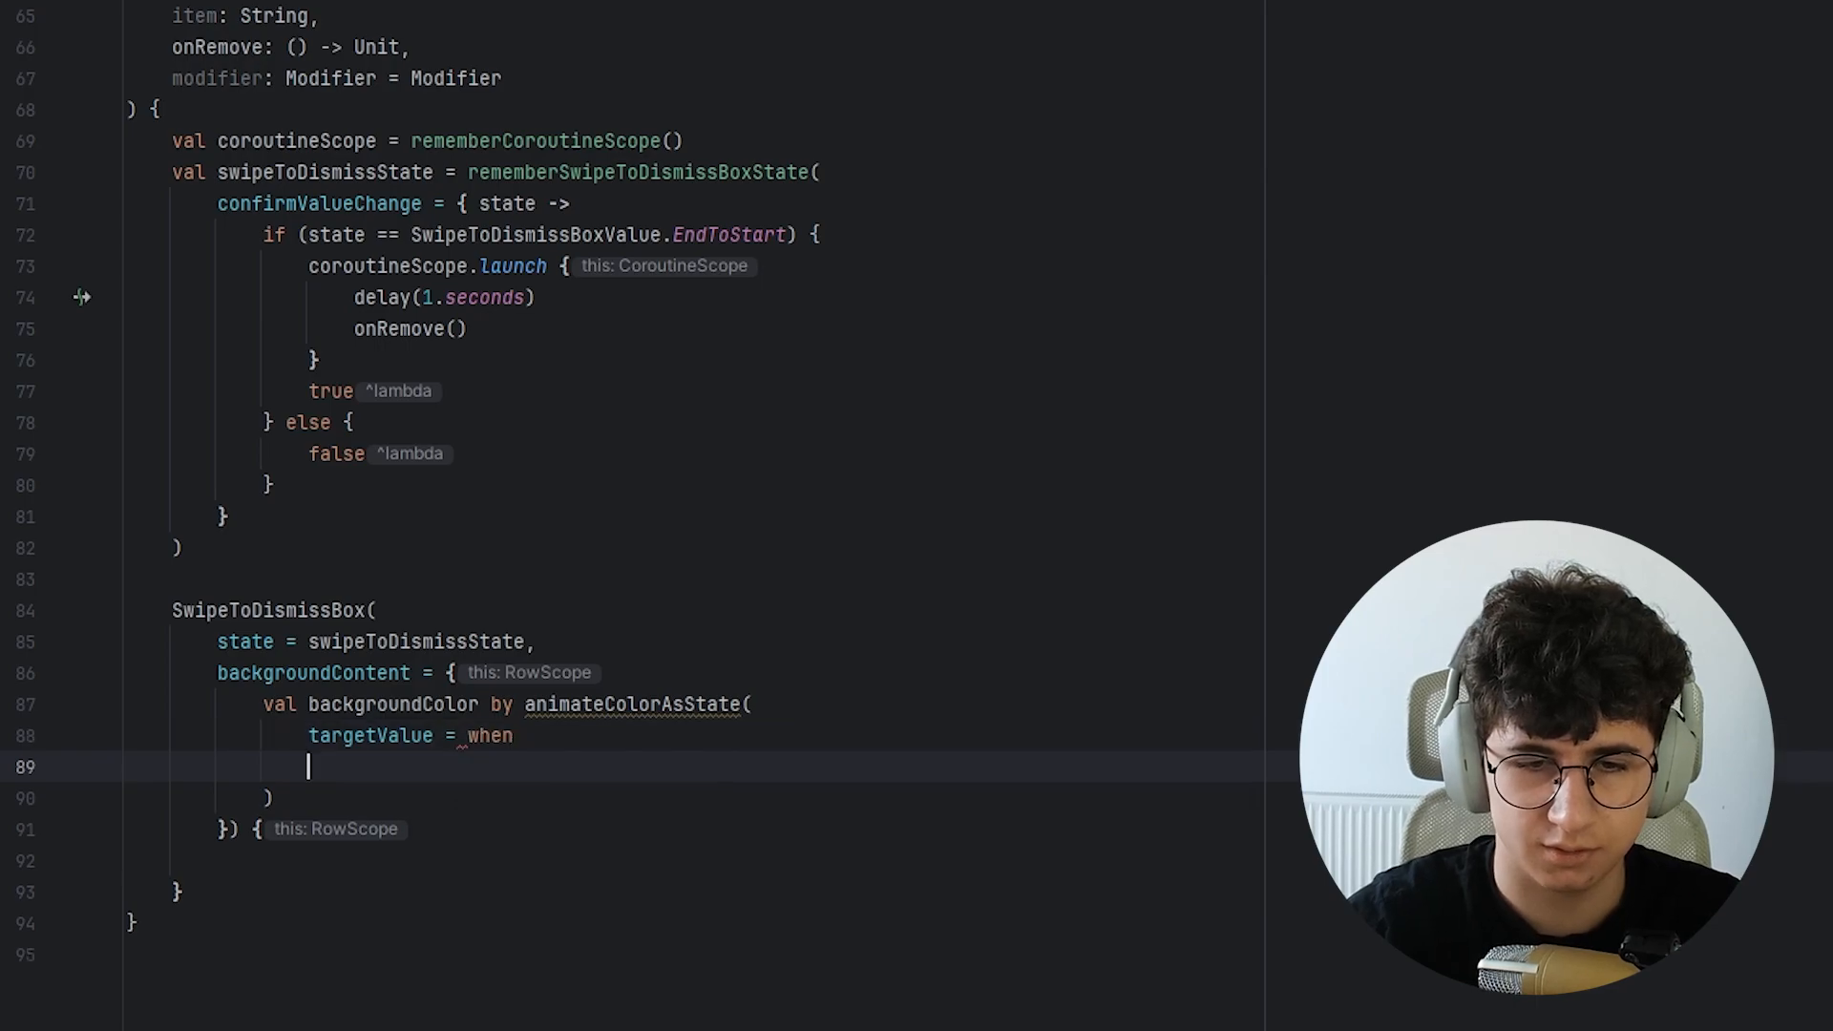
text(())
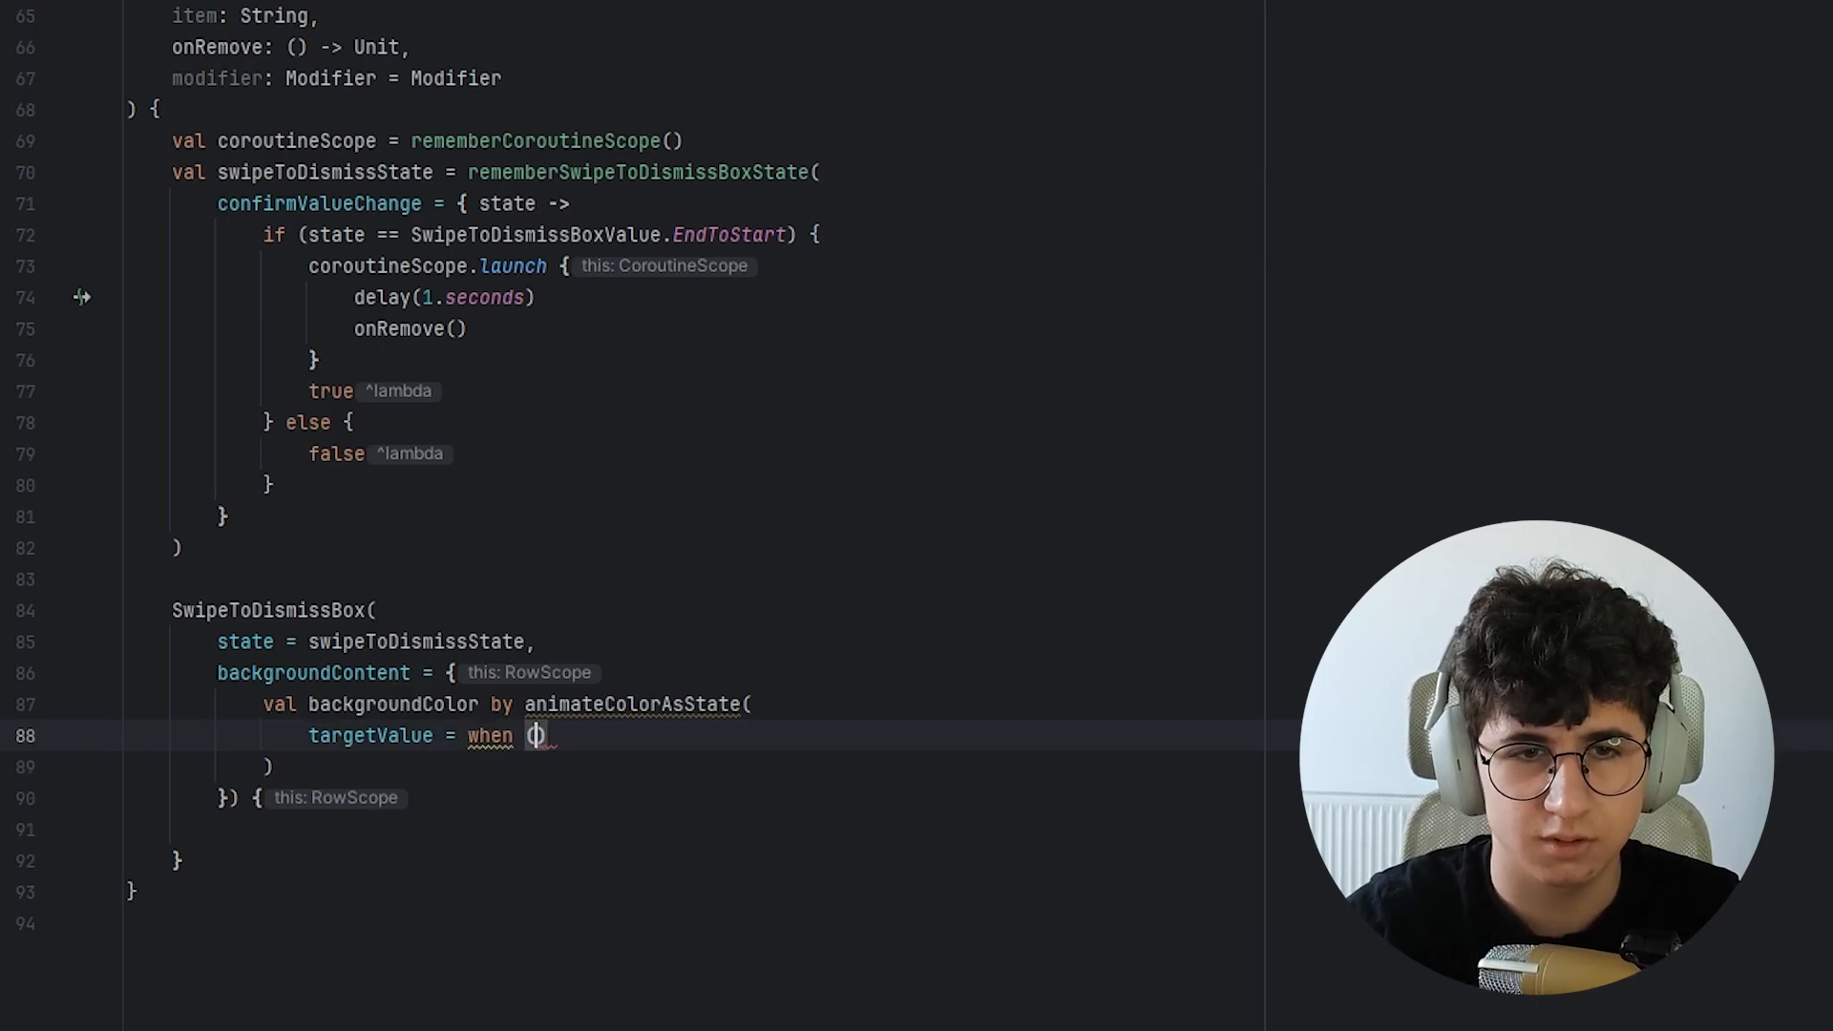
text(swipeToDismissState.currentValue)
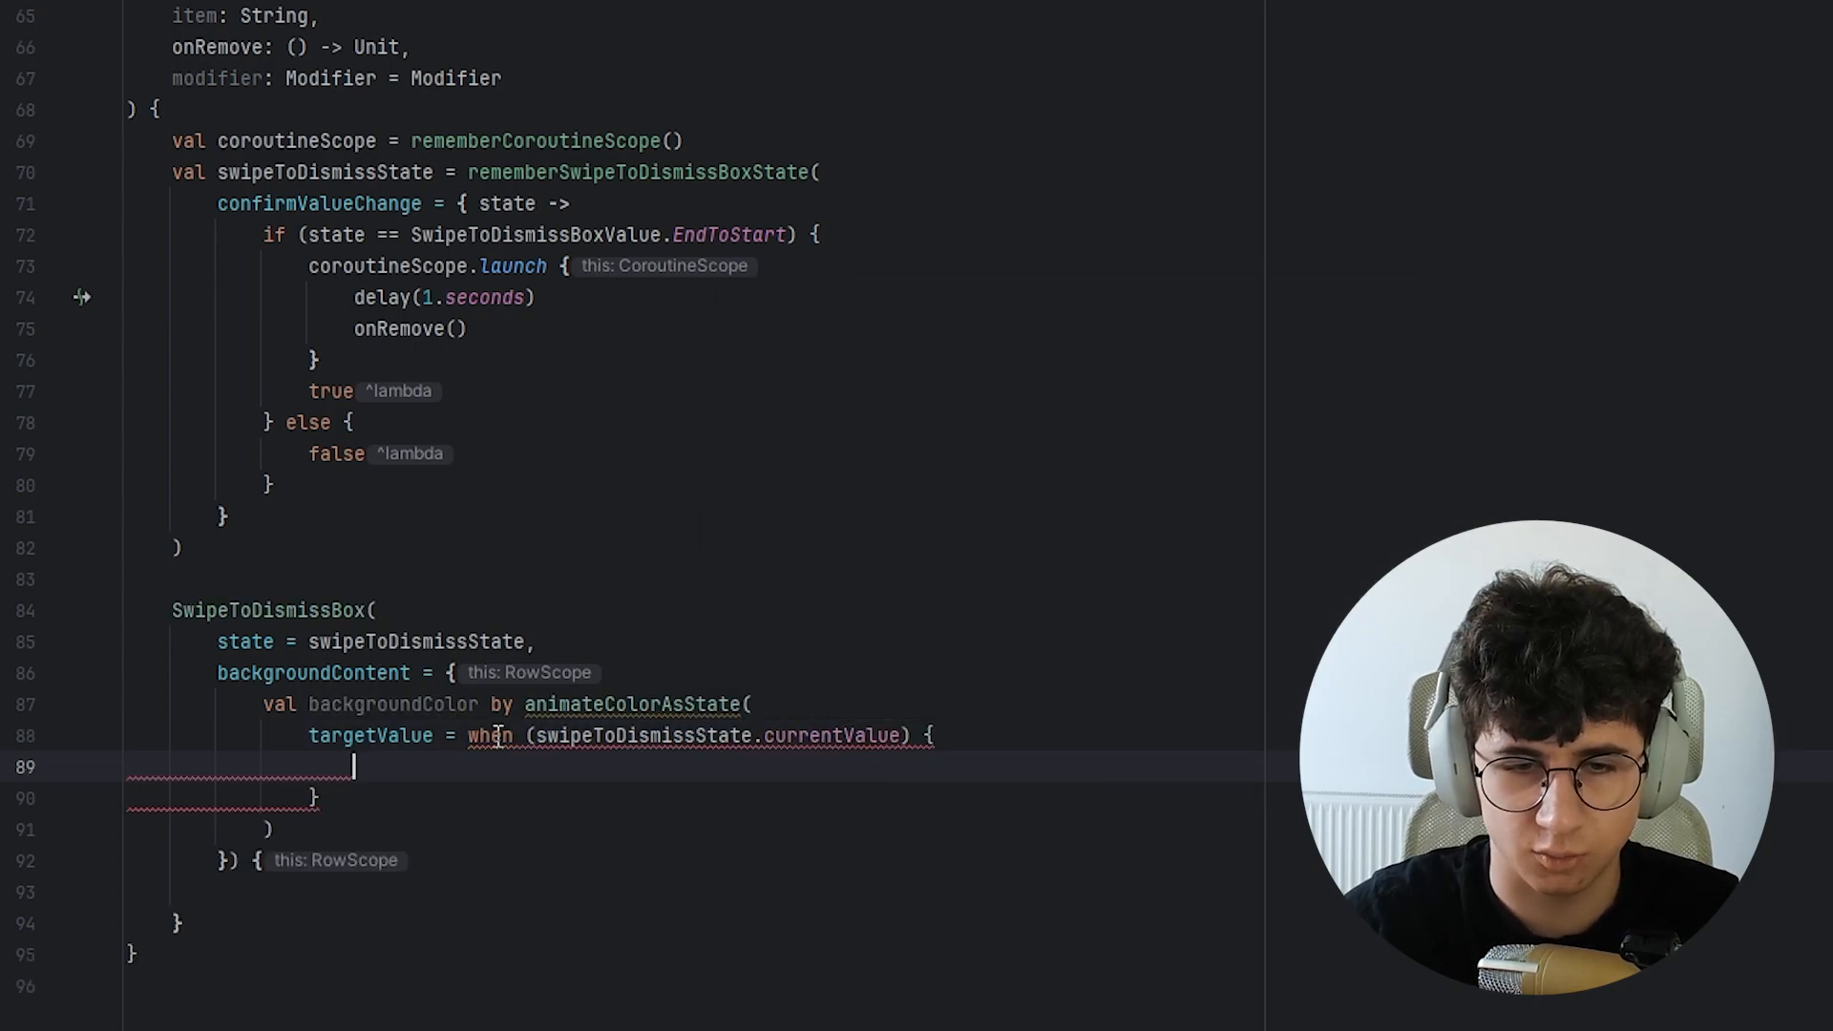
text(SwipeToDismissBoxValue.StartToEnd -> TODO())
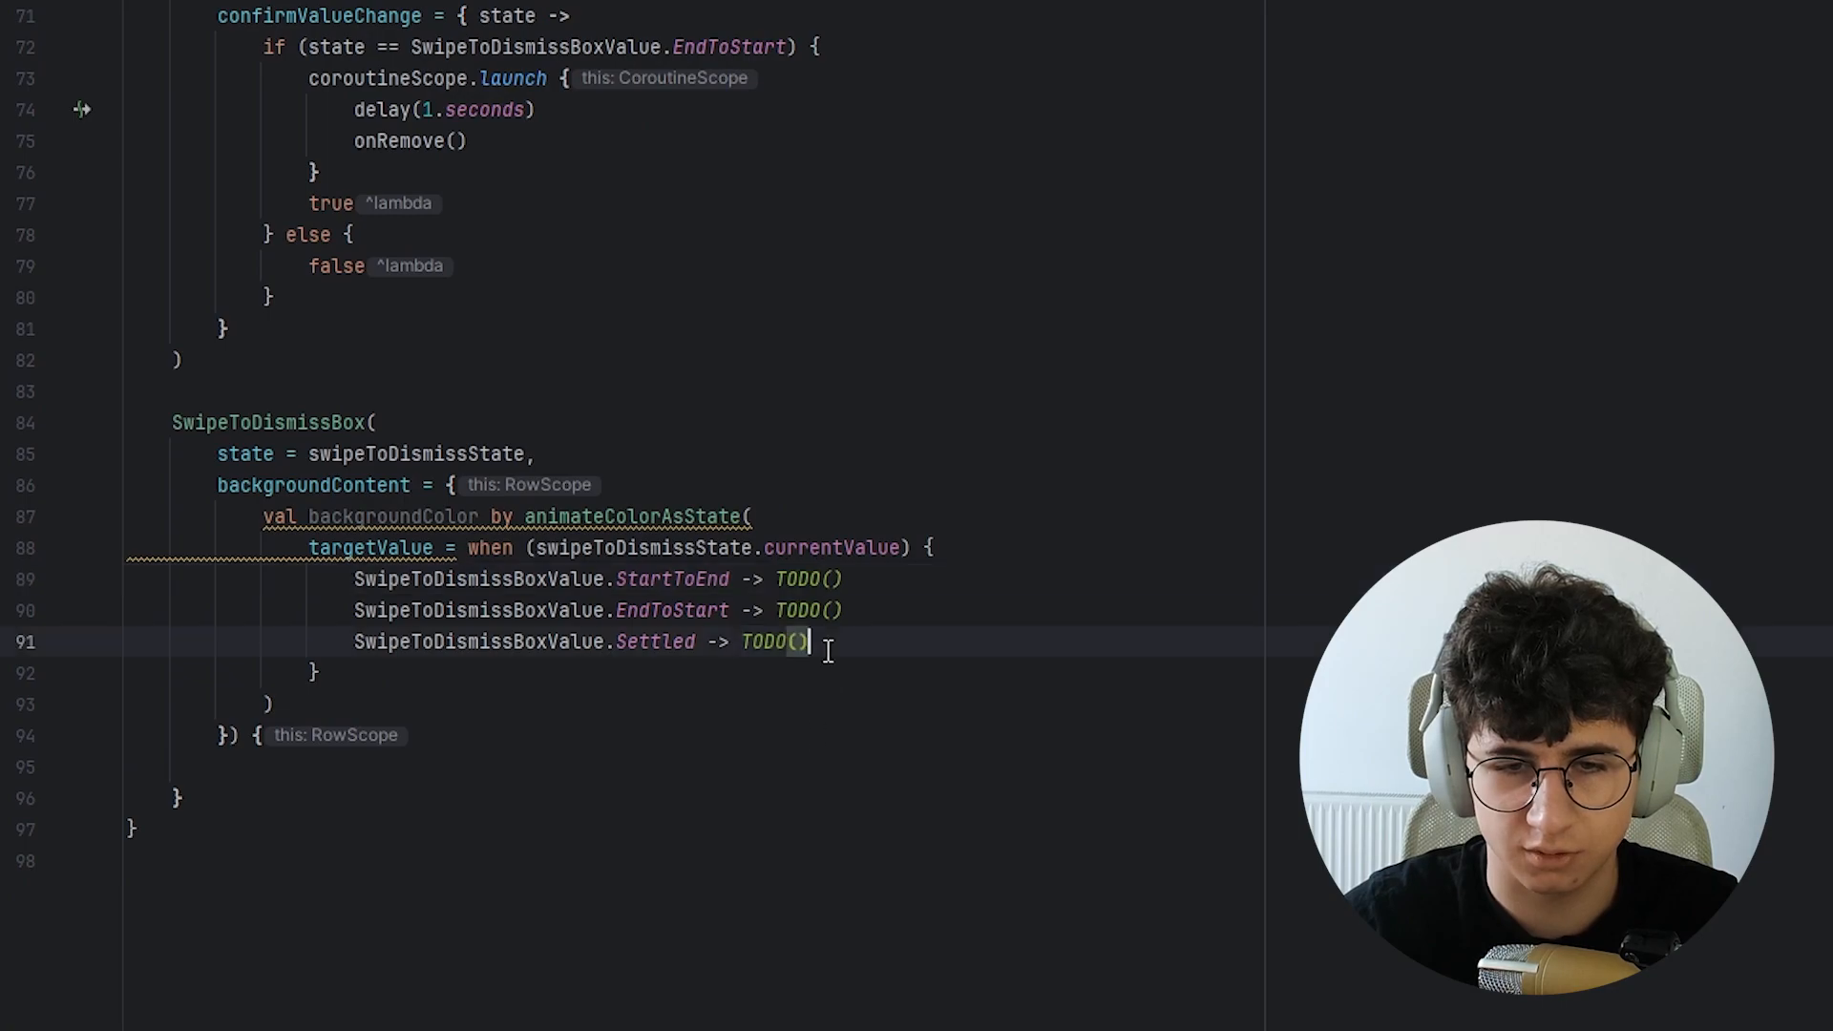
Replace the TODO() branches with Color.Green, Color.Red and Color.White.
double_click(774, 642)
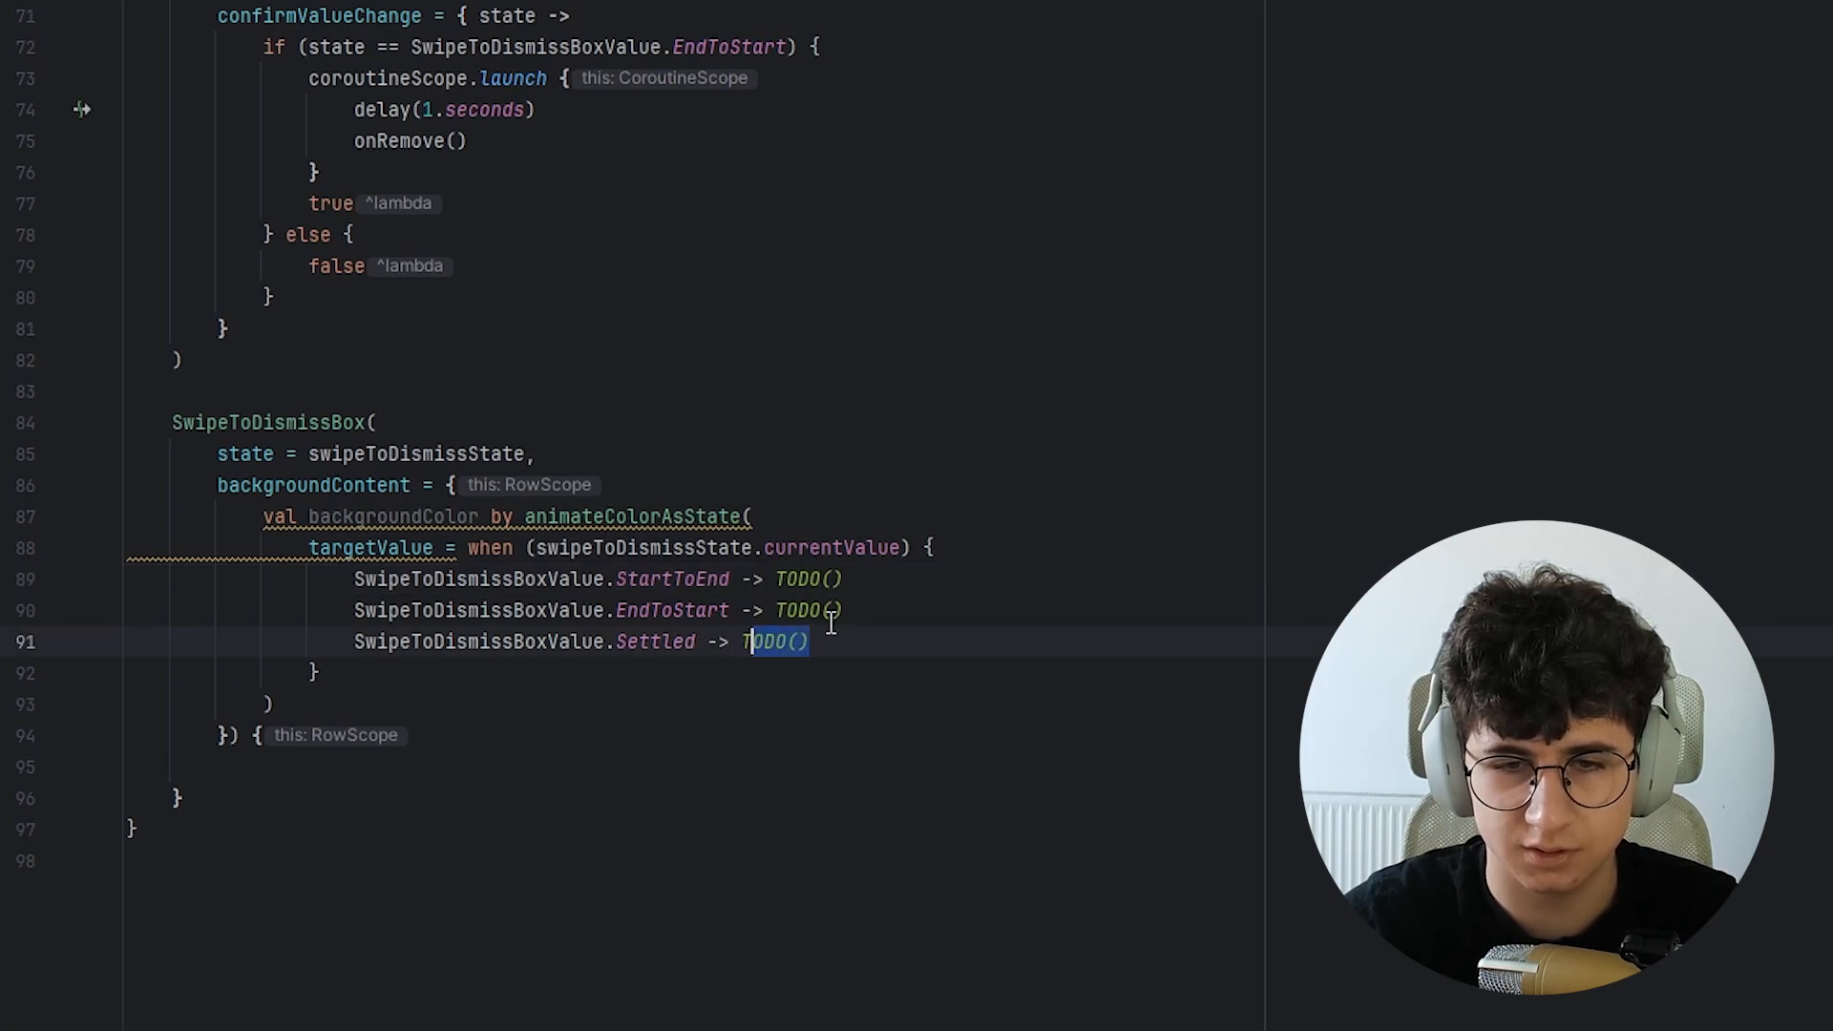
text(Color.Green)
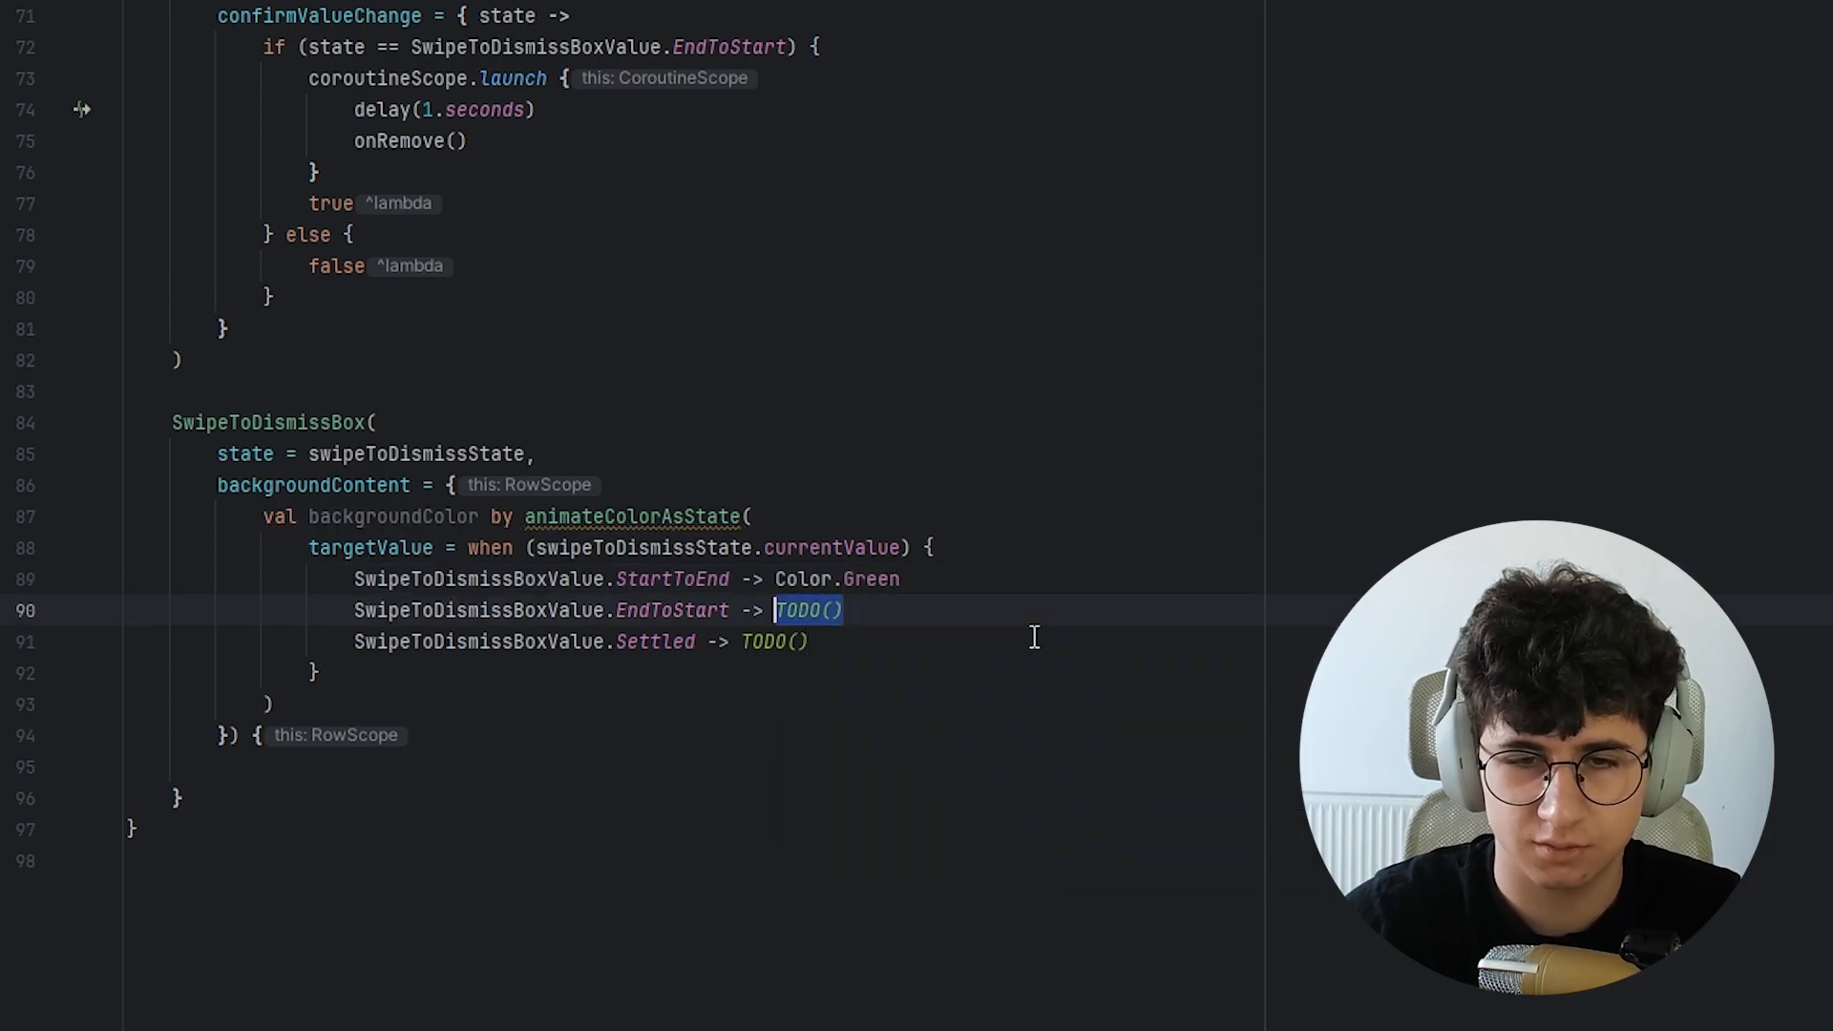
text(Color.Red)
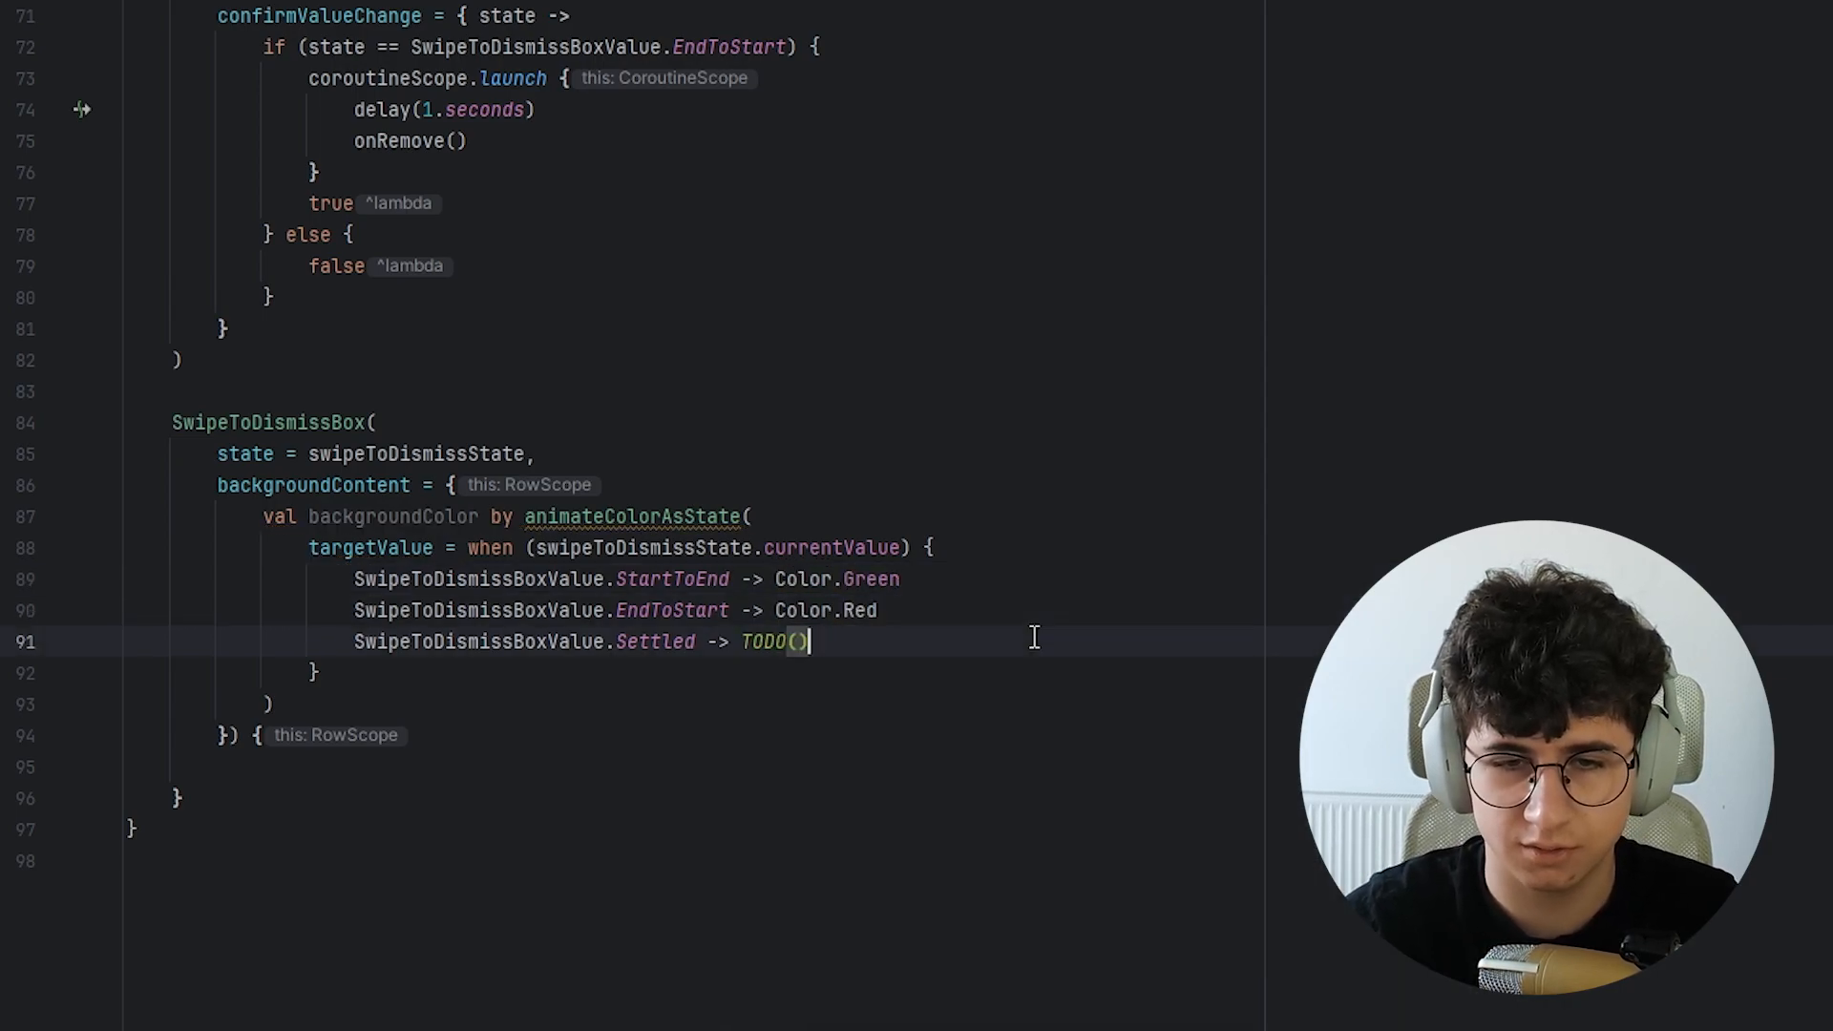
text(Color.White)
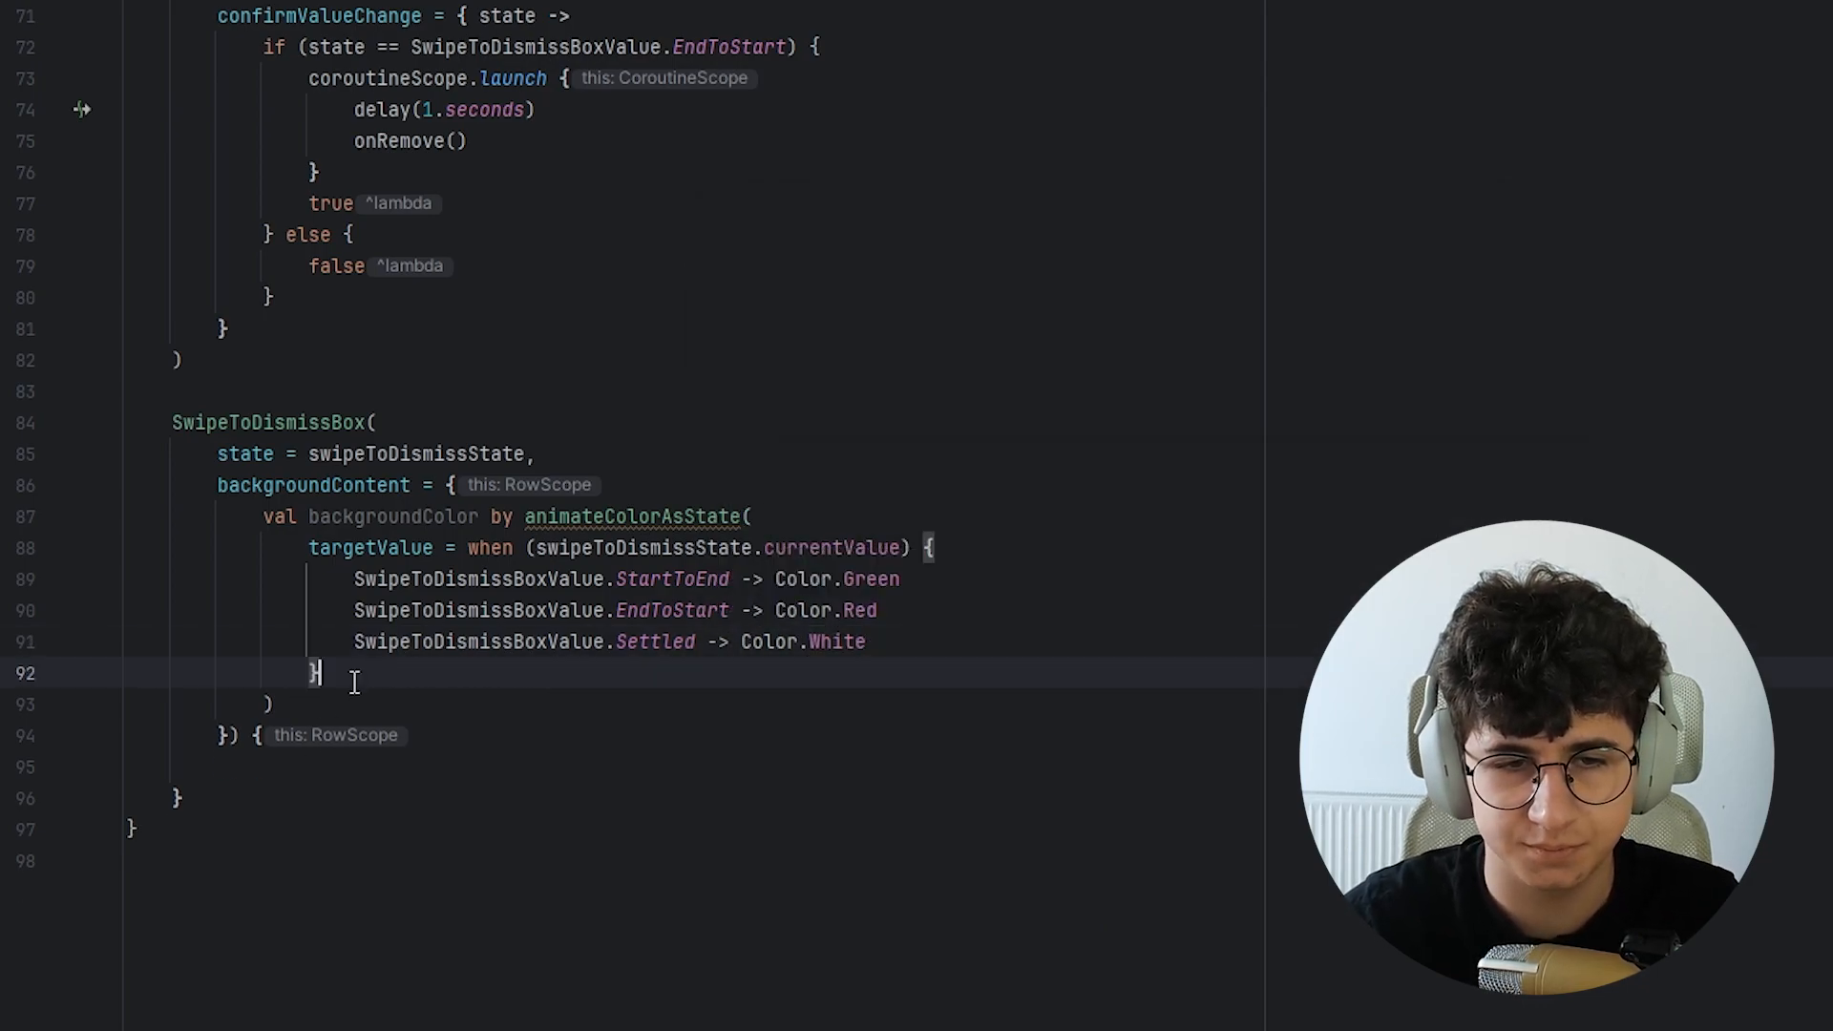
Add label "Animate bg color" and a fillMaxSize Box with the background color.
text(Box)
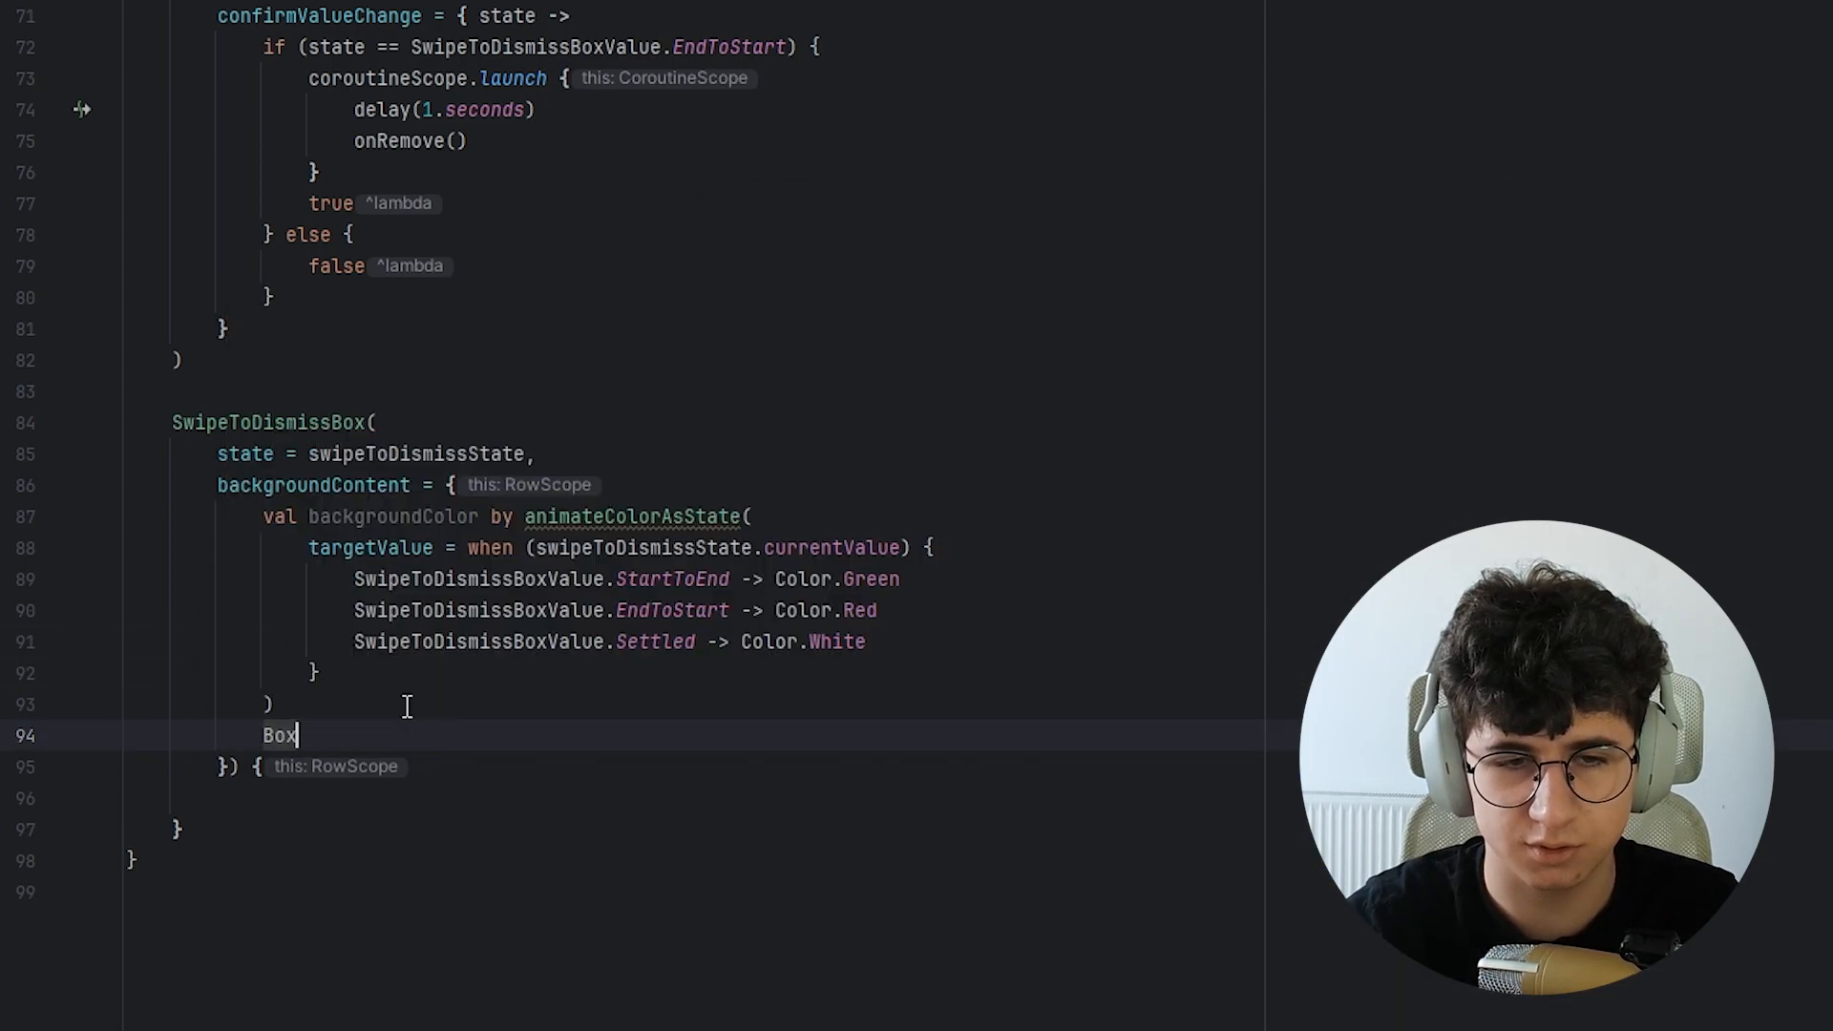
text((modifier = Modifier.fillma)
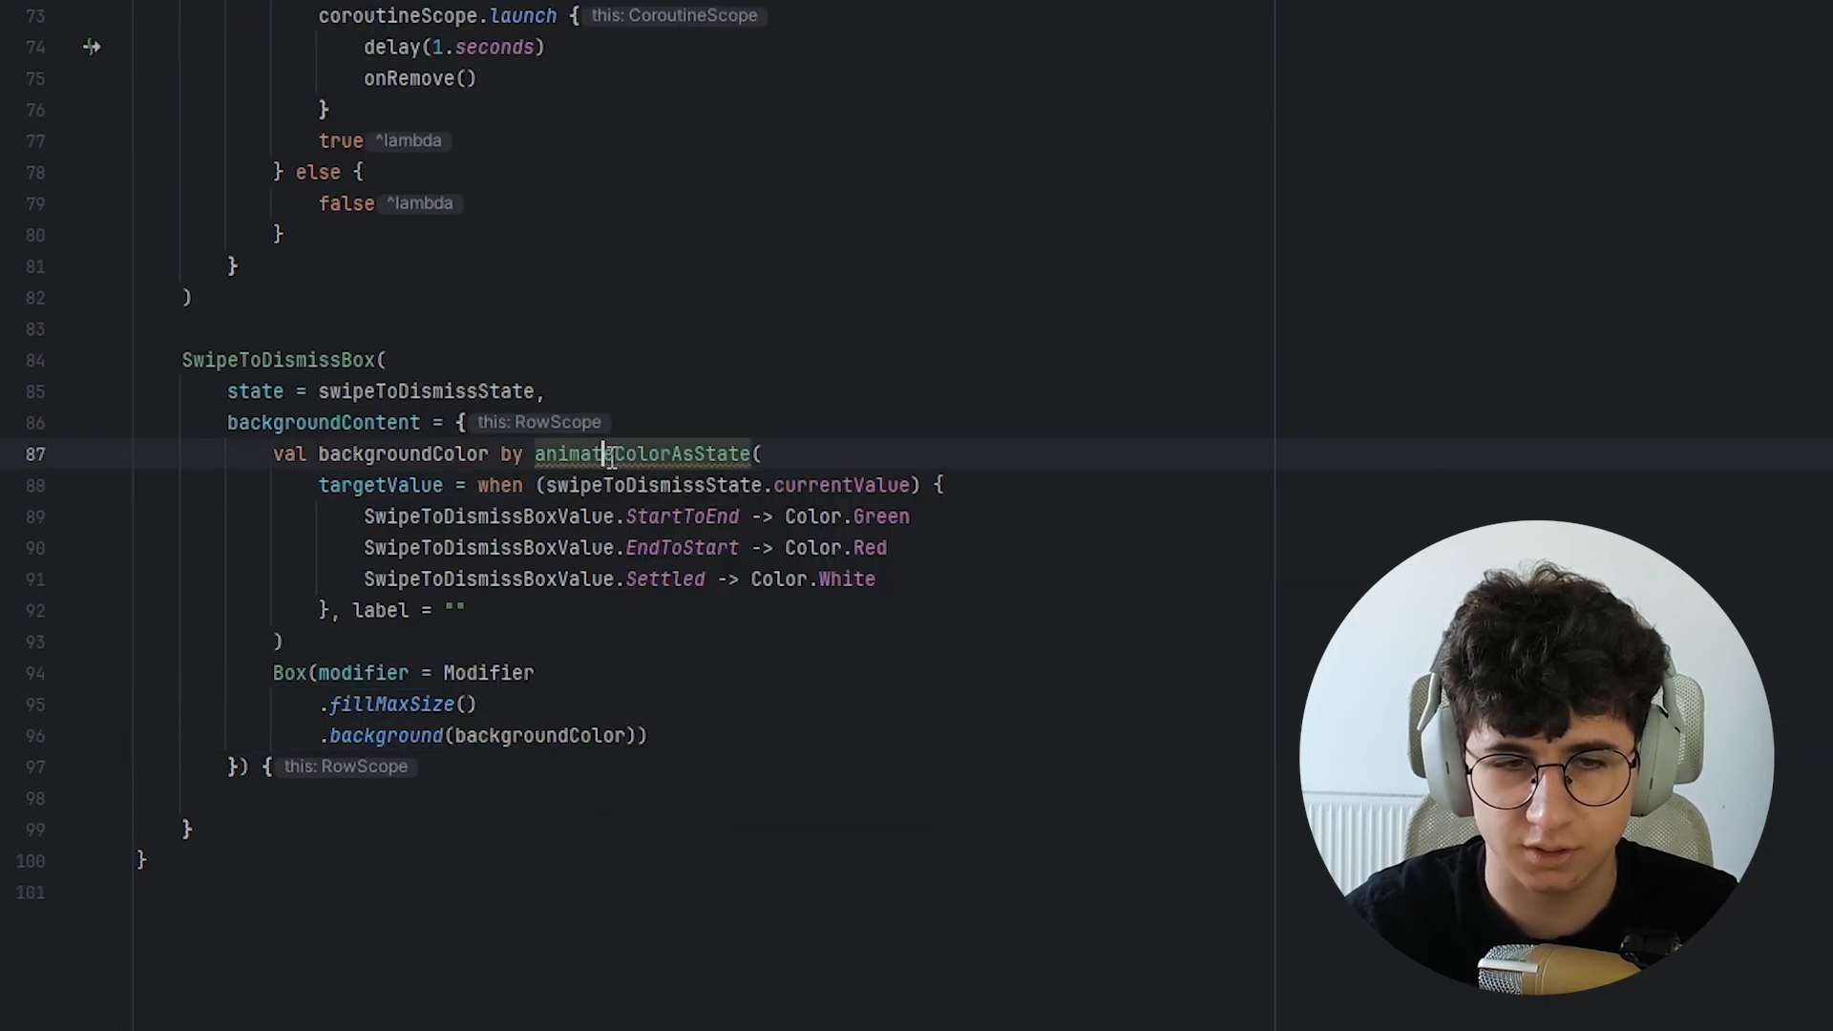
text(Animate bg color)
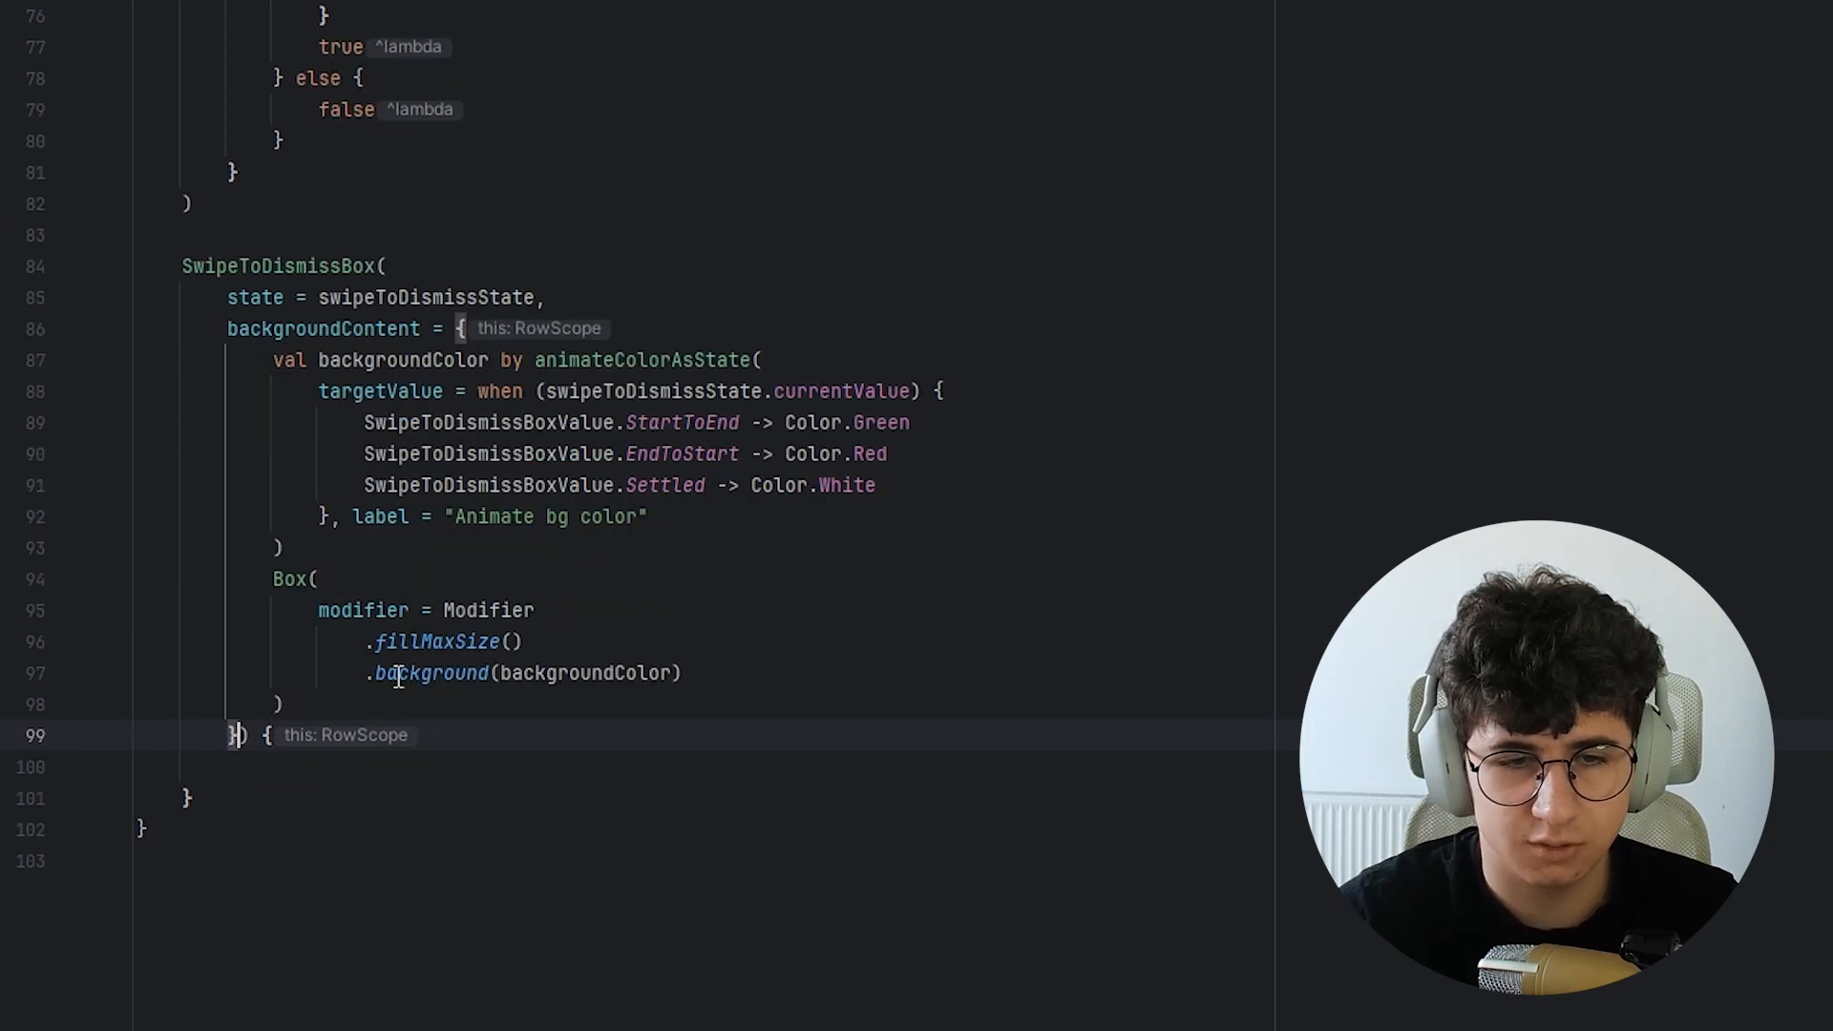
key(Enter)
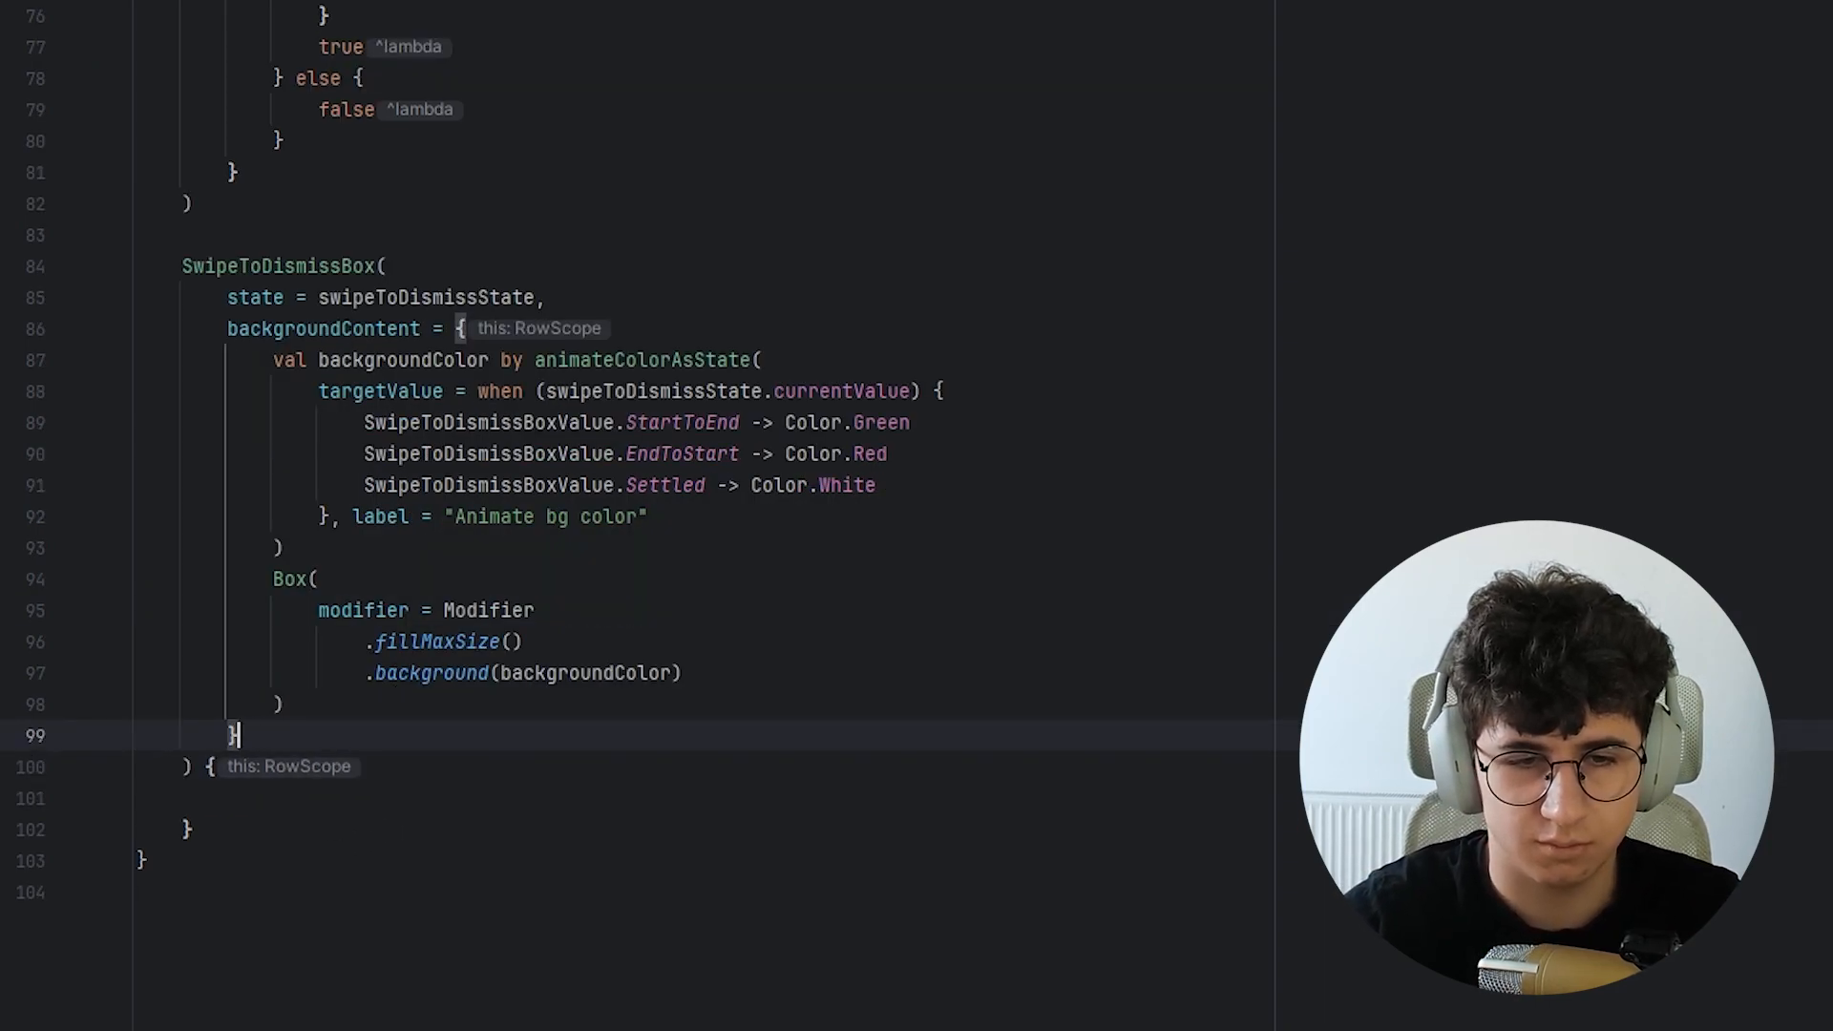
text(modifier = mo)
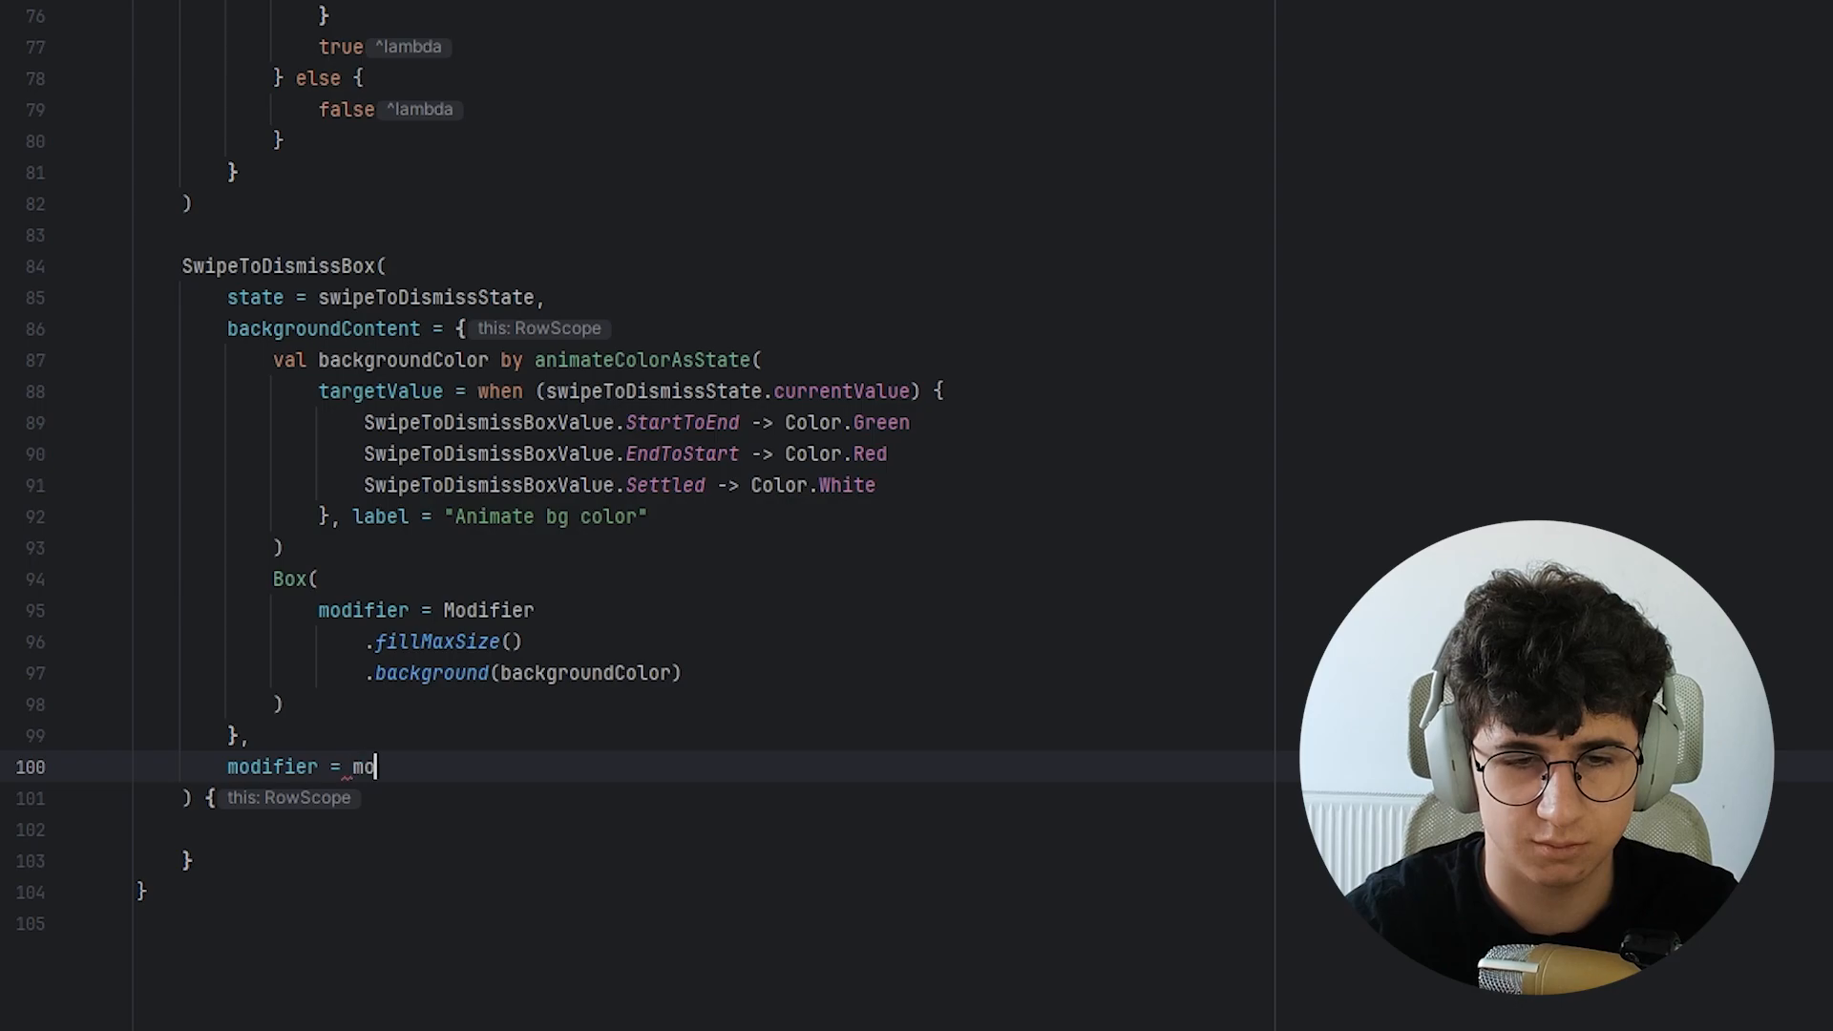
Show a Card holding a ListItem whose headlineContent is Text(text = item).
text(Card {)
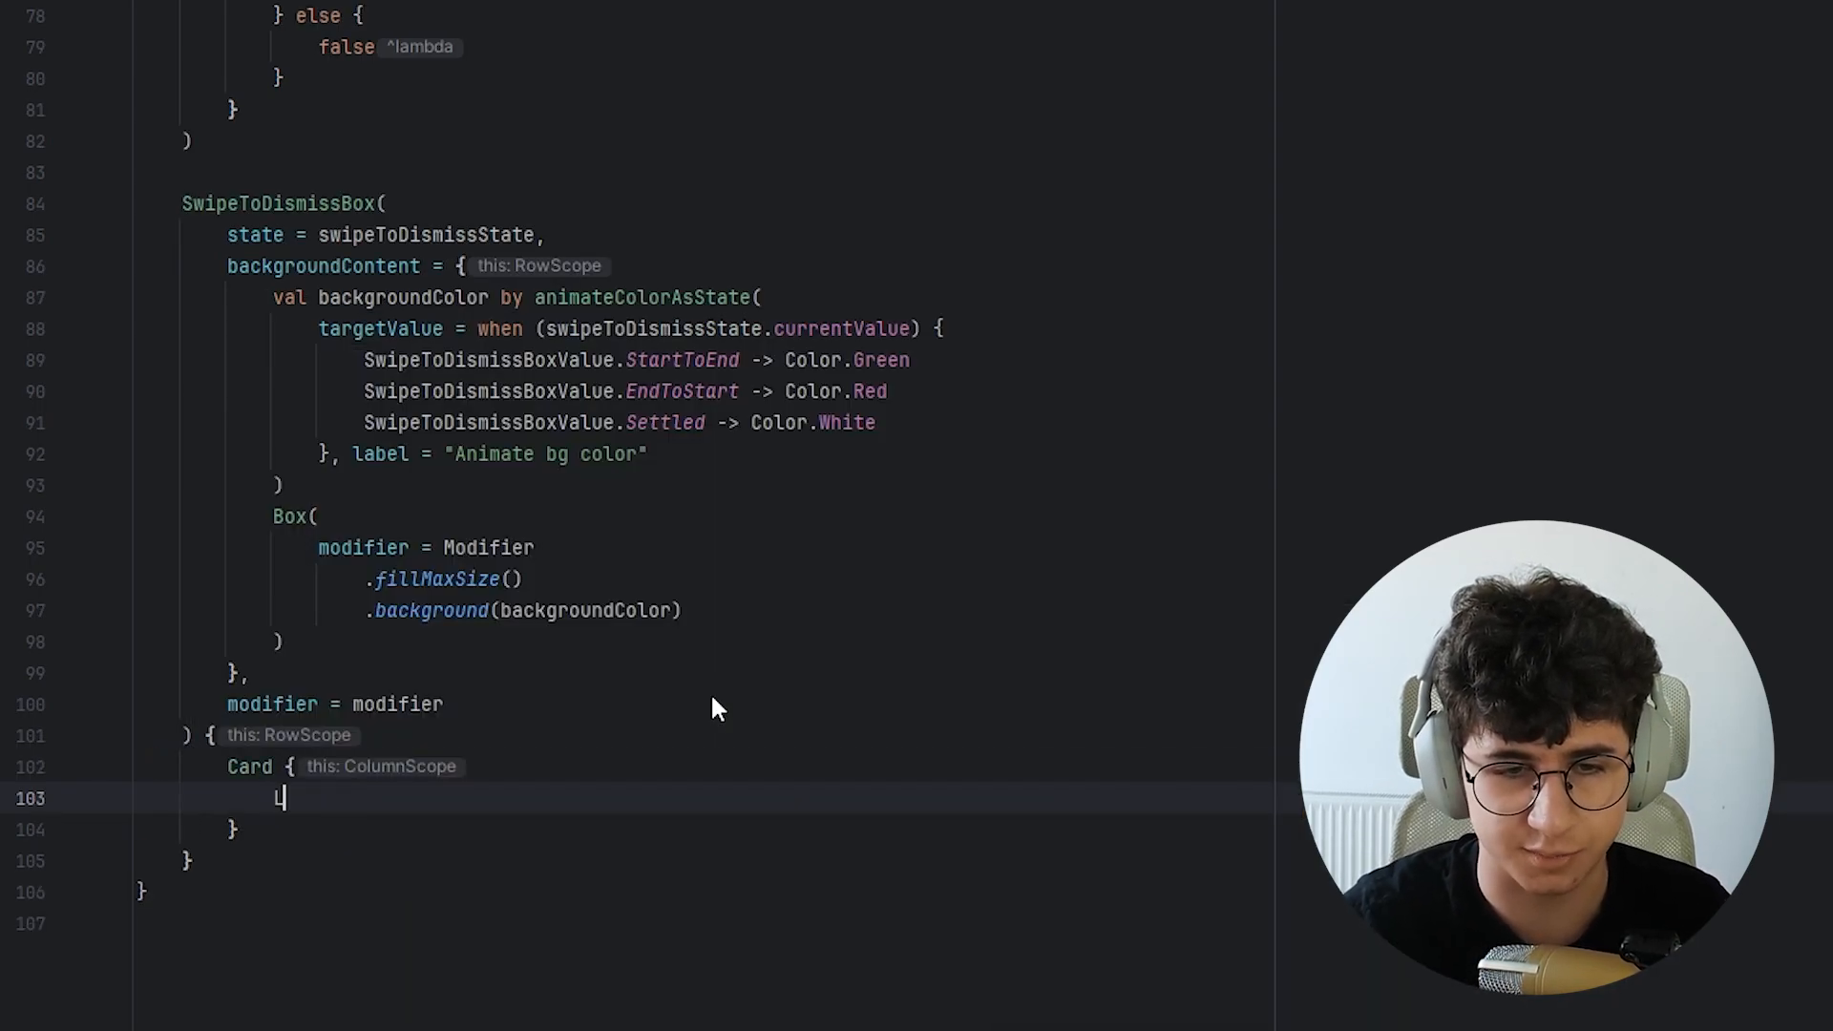
text(istItem(headlineContent = { /*TODO*/)
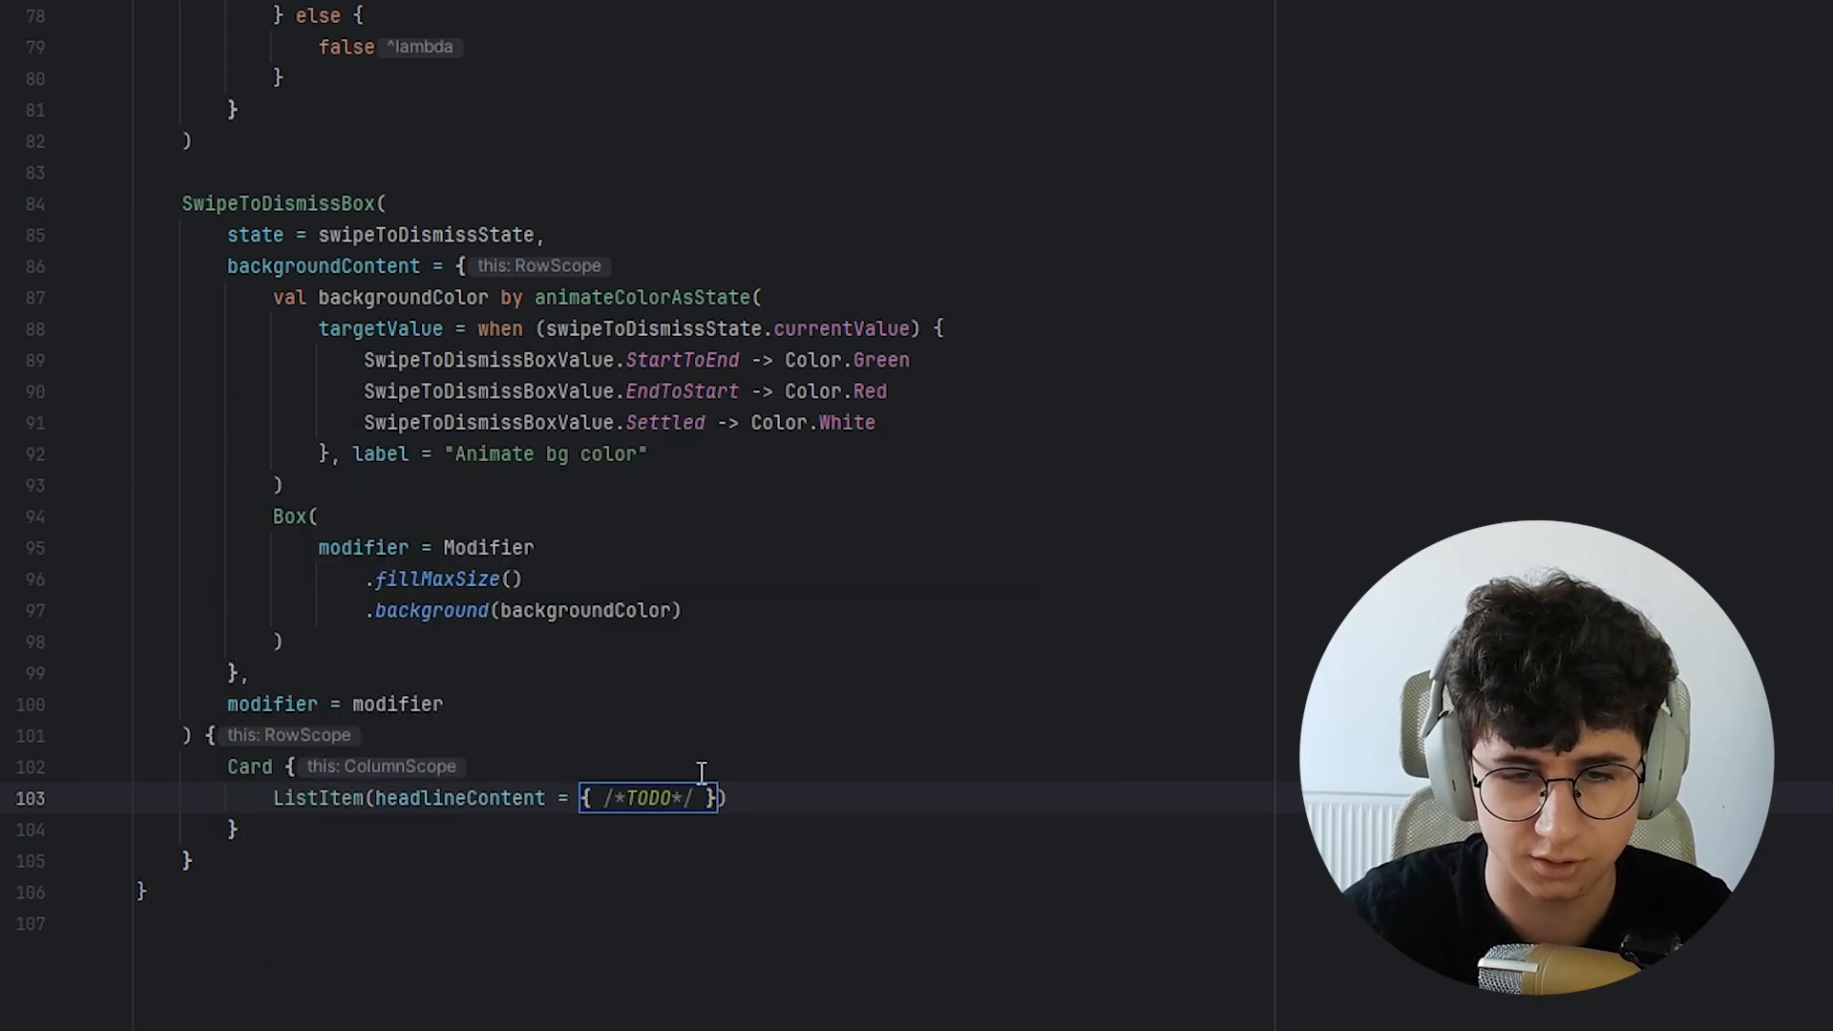
text(Text(text = item)
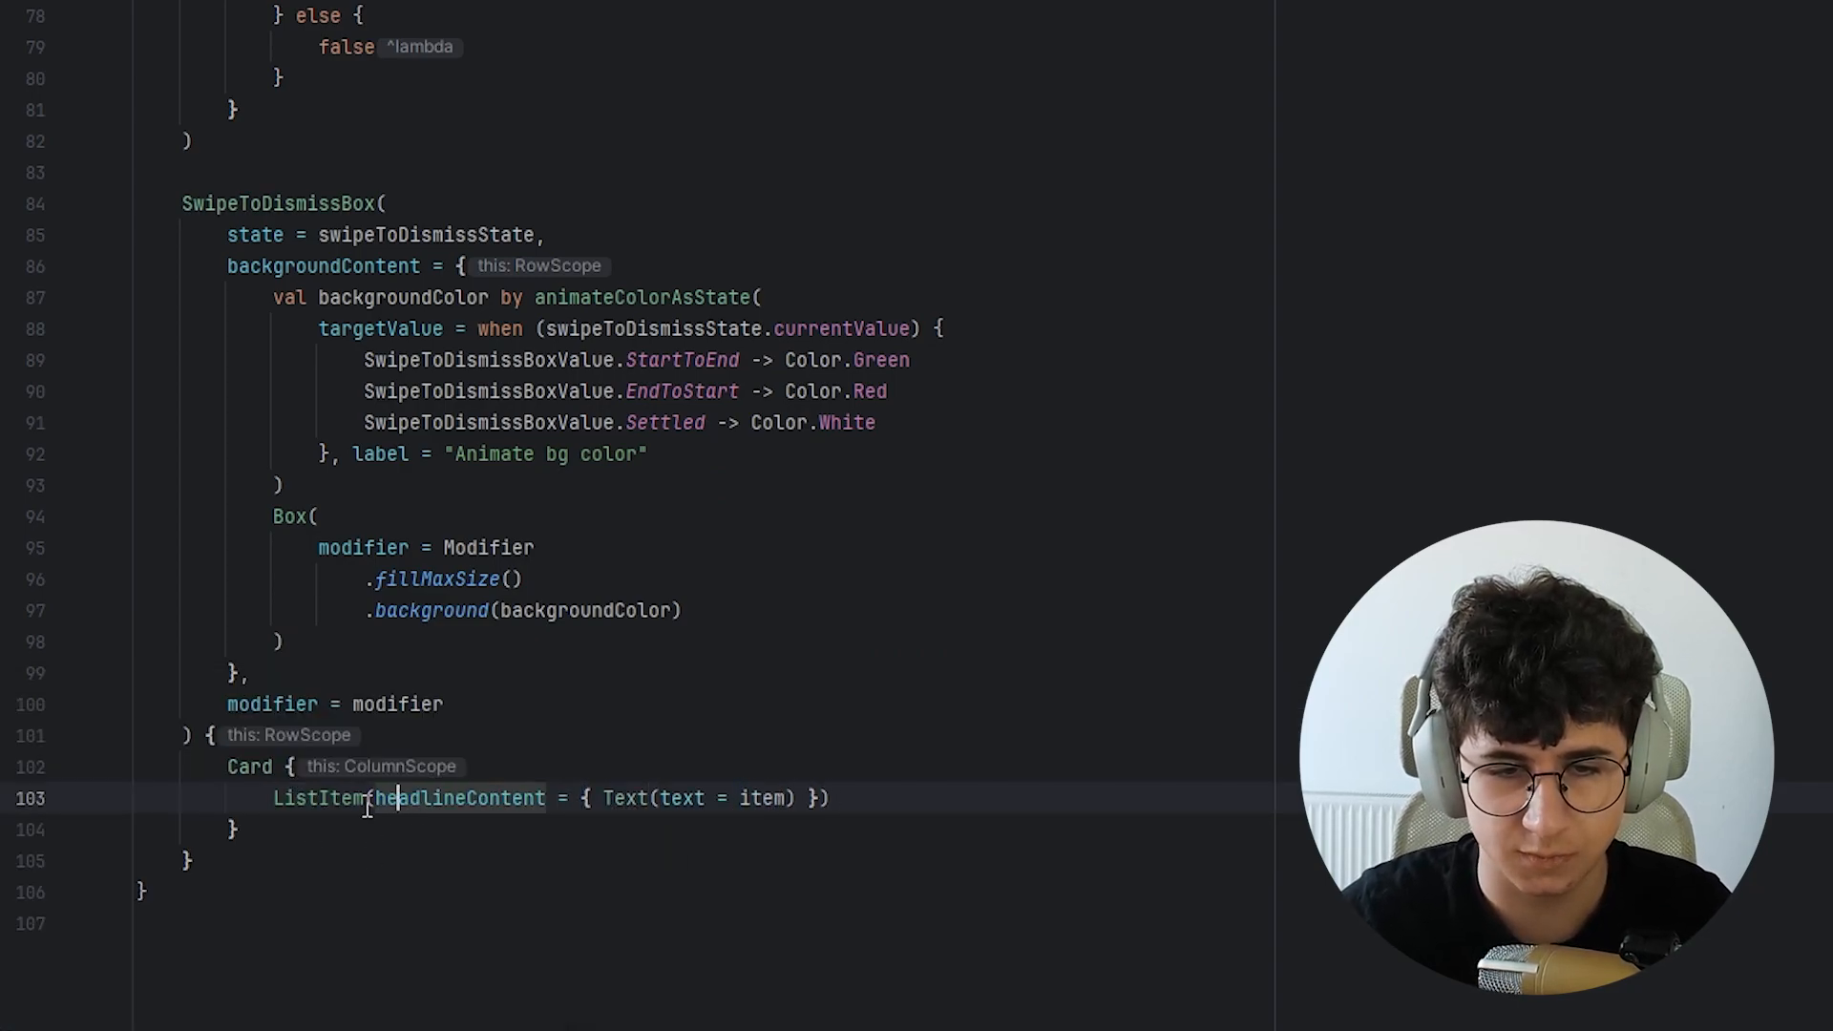
key(Enter)
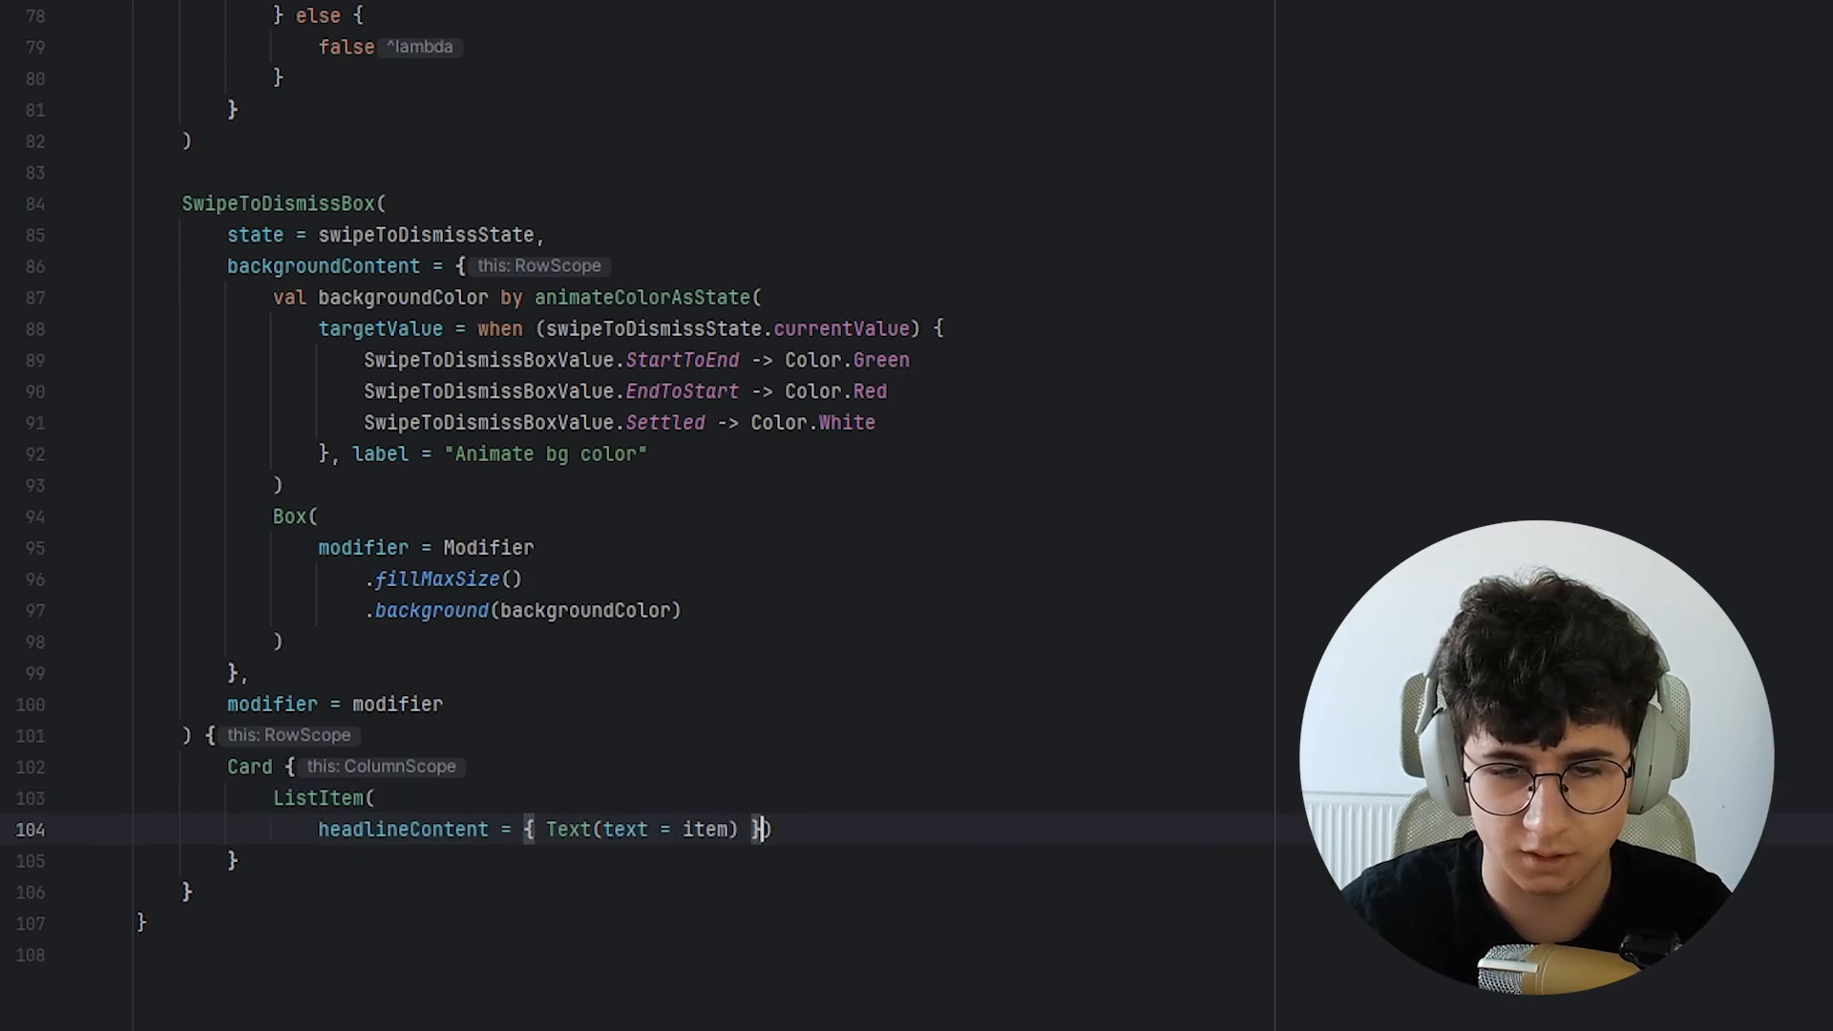
text(DismissItem()
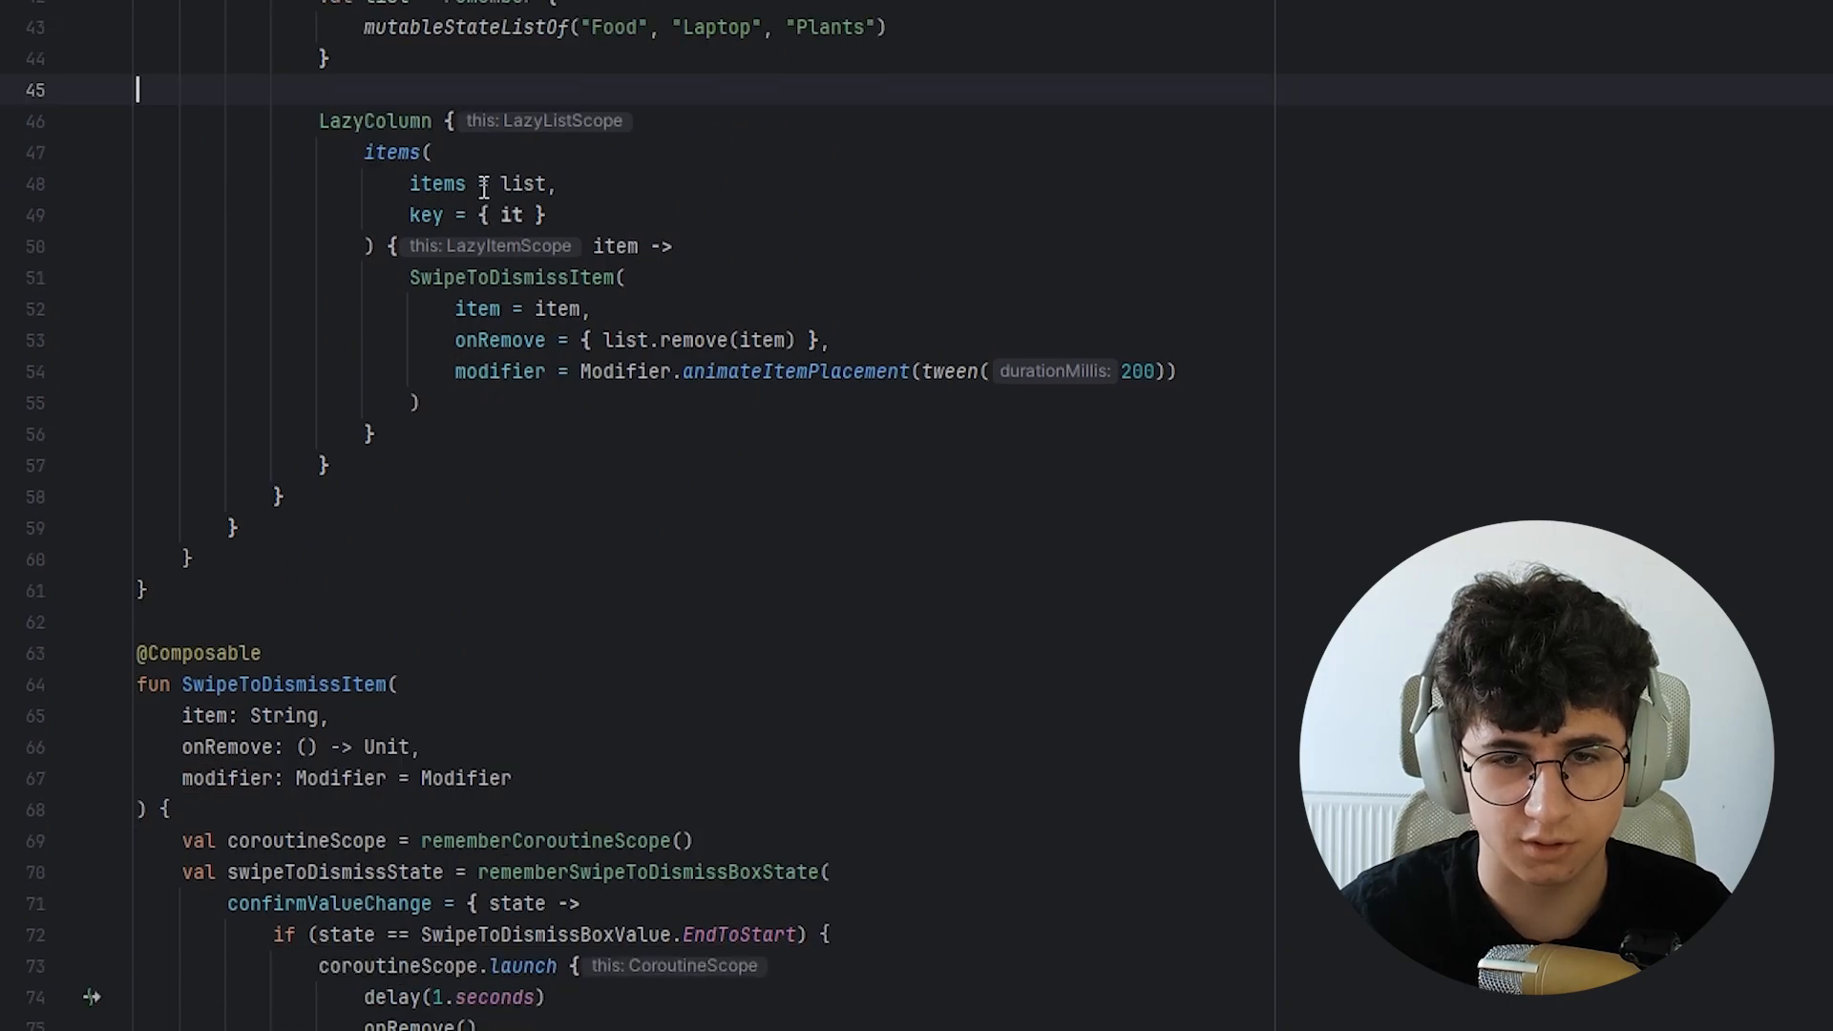
Scroll down and view the Food, Laptop, Plants list running in the emulator.
scroll(down, 3)
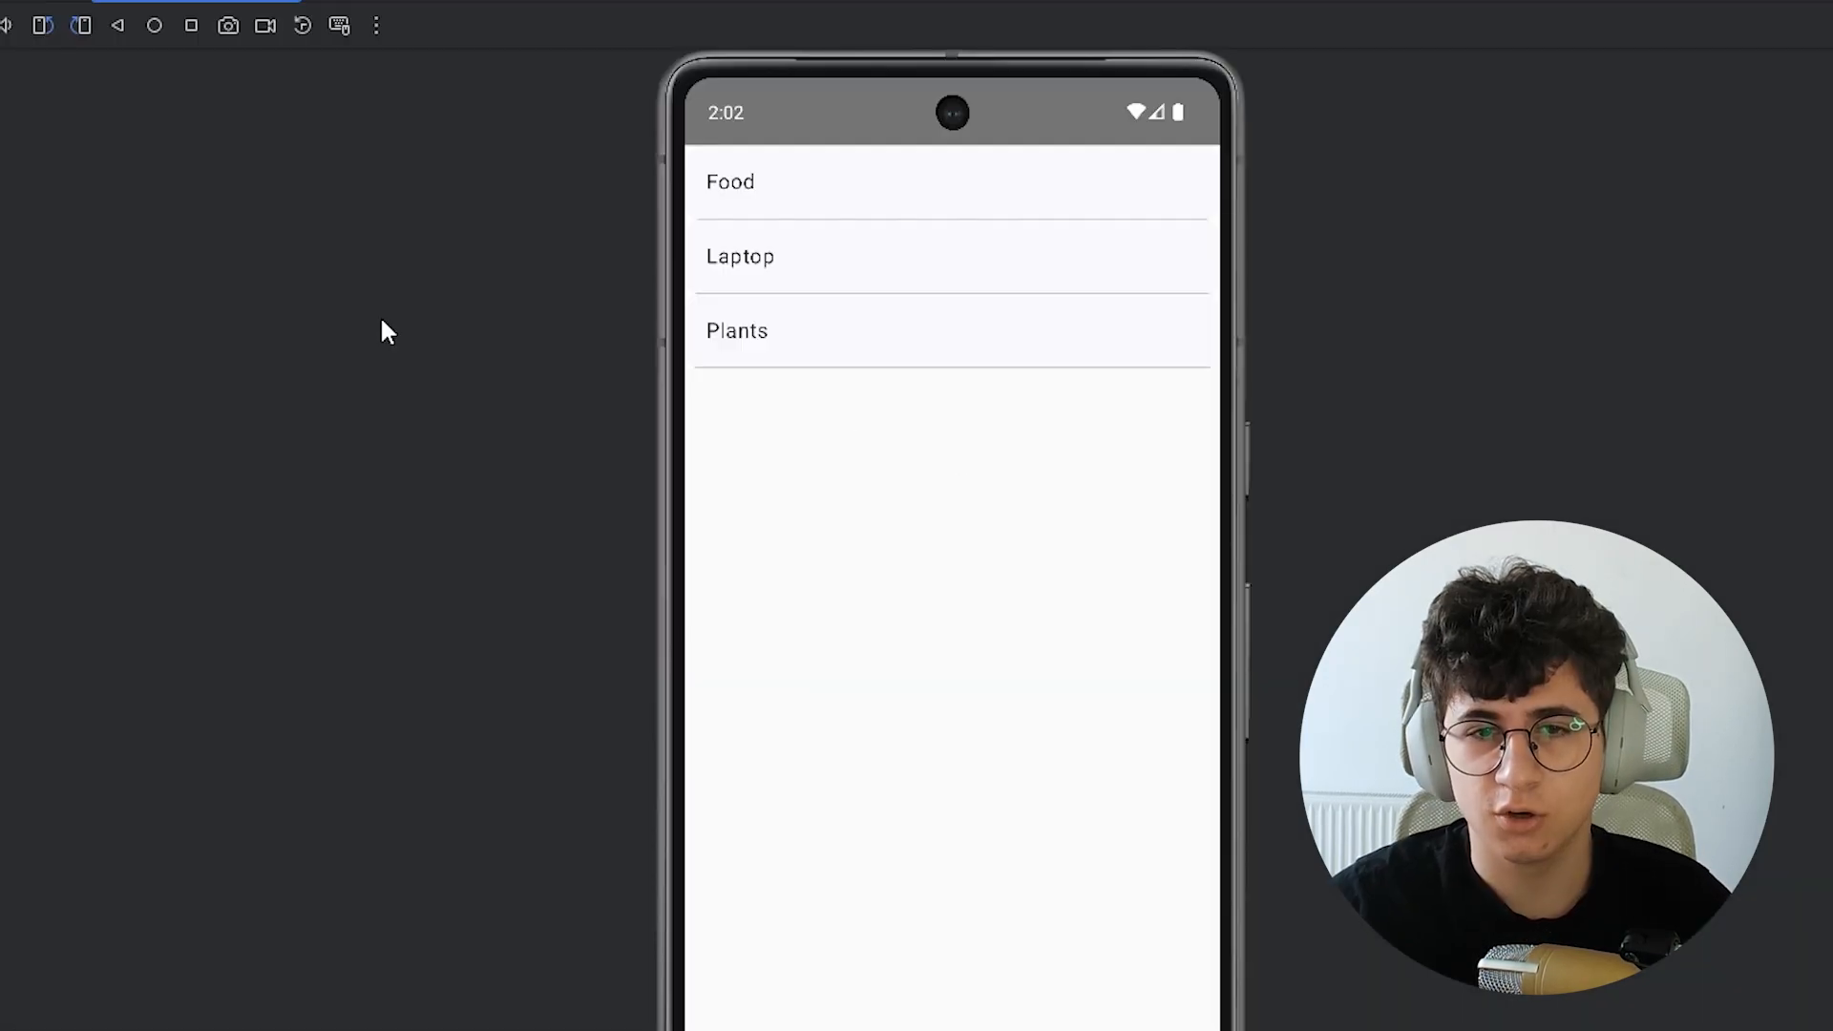
mouse_move(1137, 275)
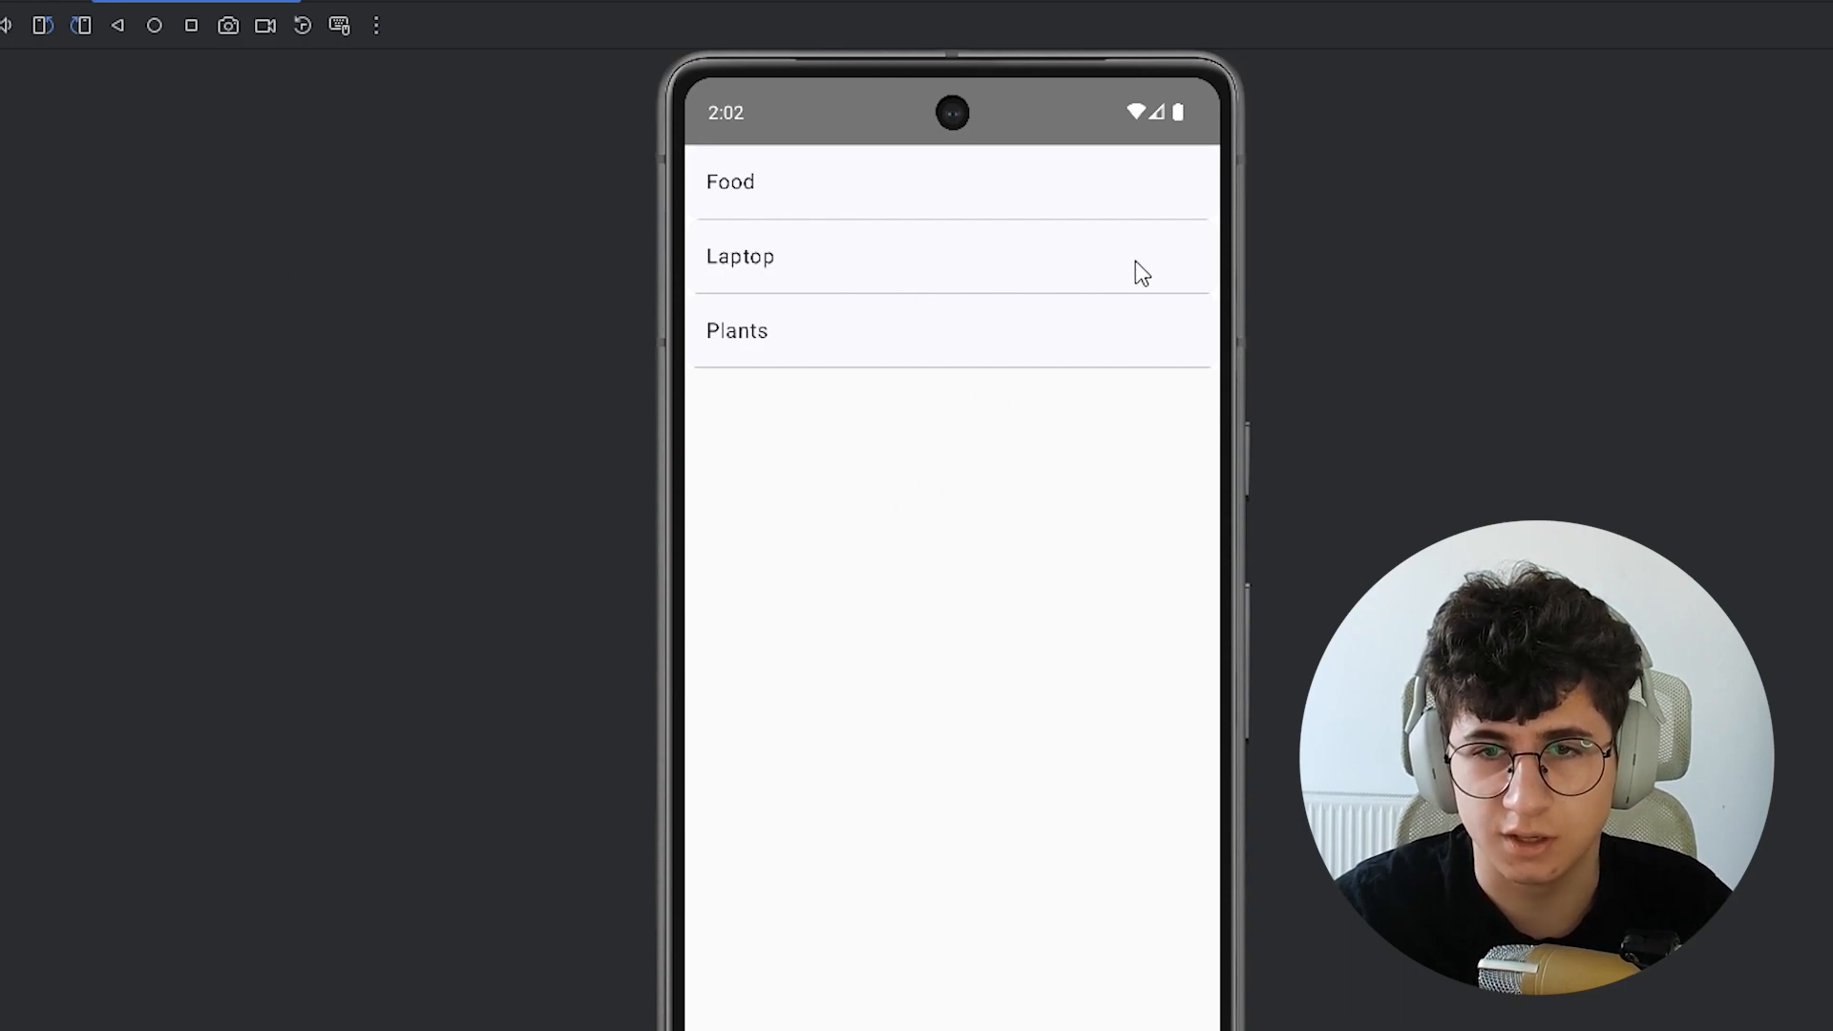